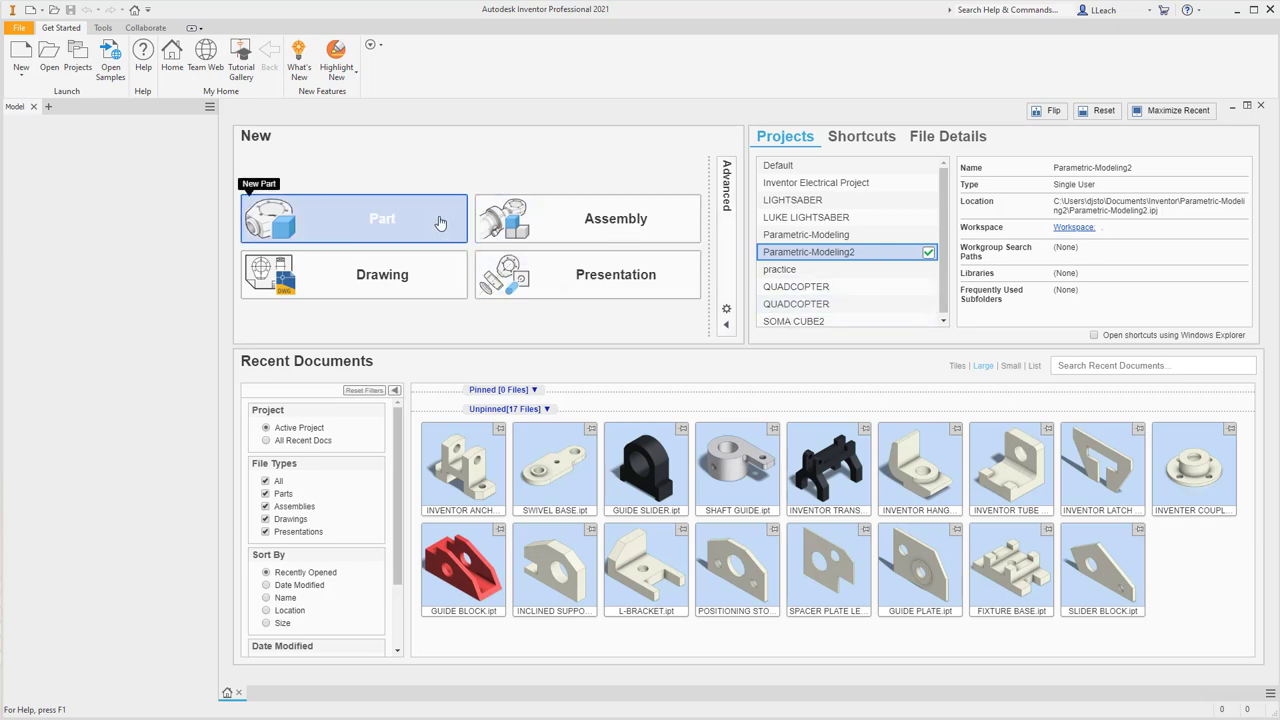
mouse_move(407, 210)
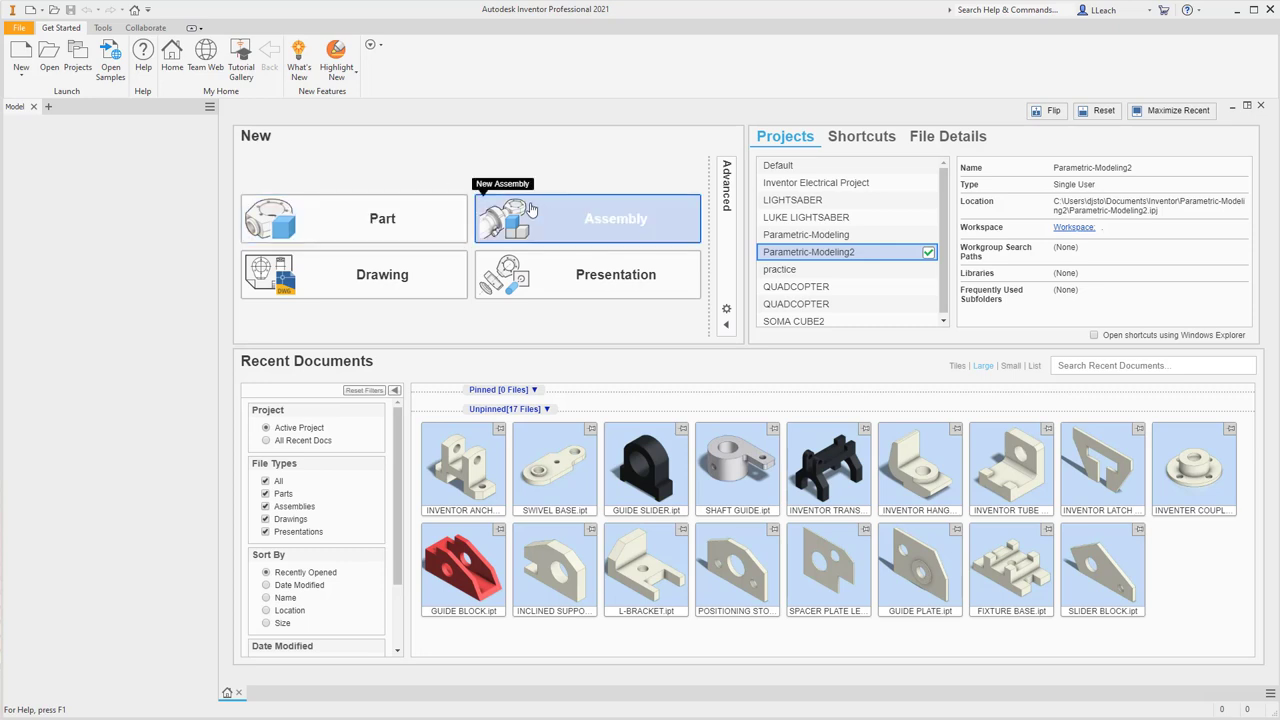
mouse_move(293, 137)
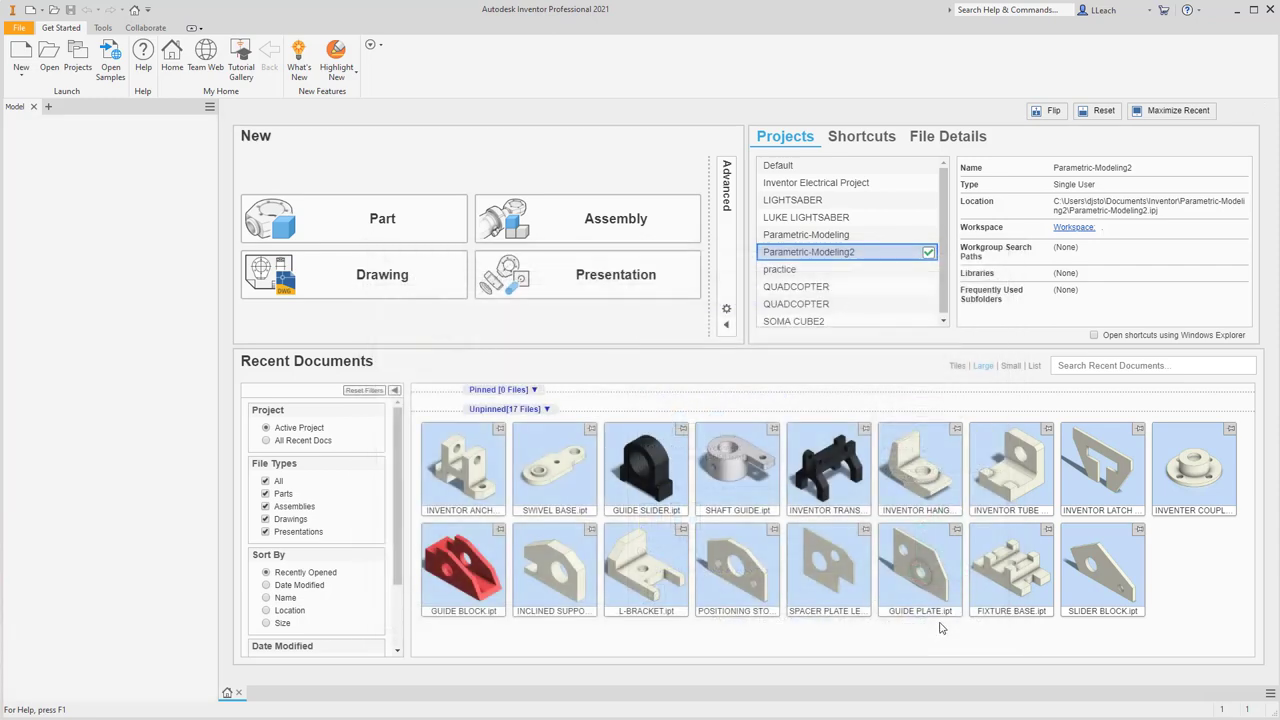
- Create a new part document from the Get Started screen
click(382, 218)
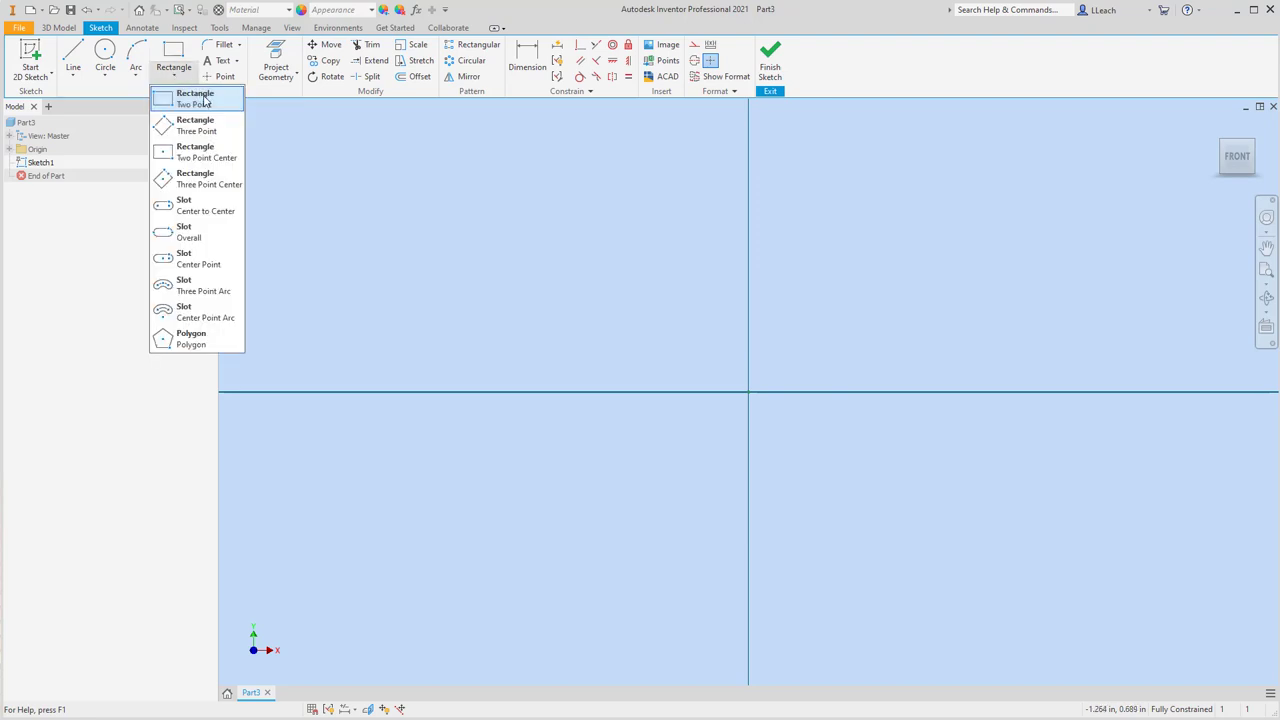
mouse_move(205, 152)
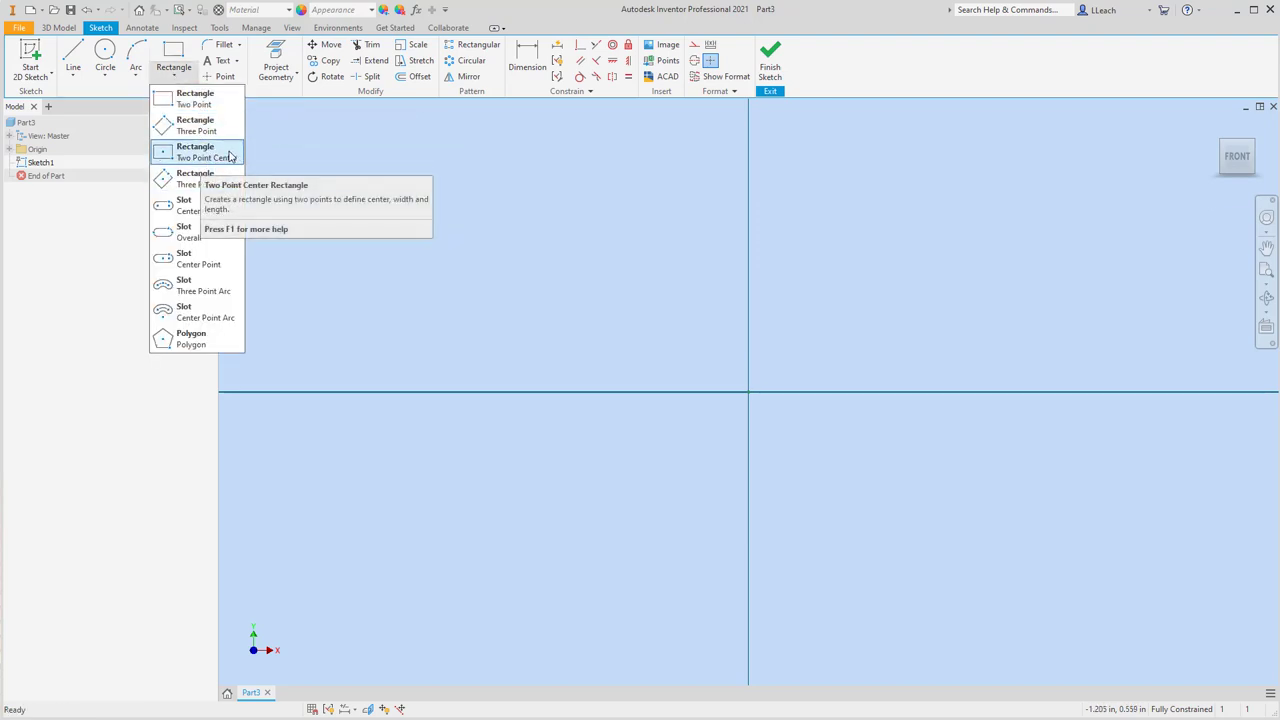
mouse_move(193, 152)
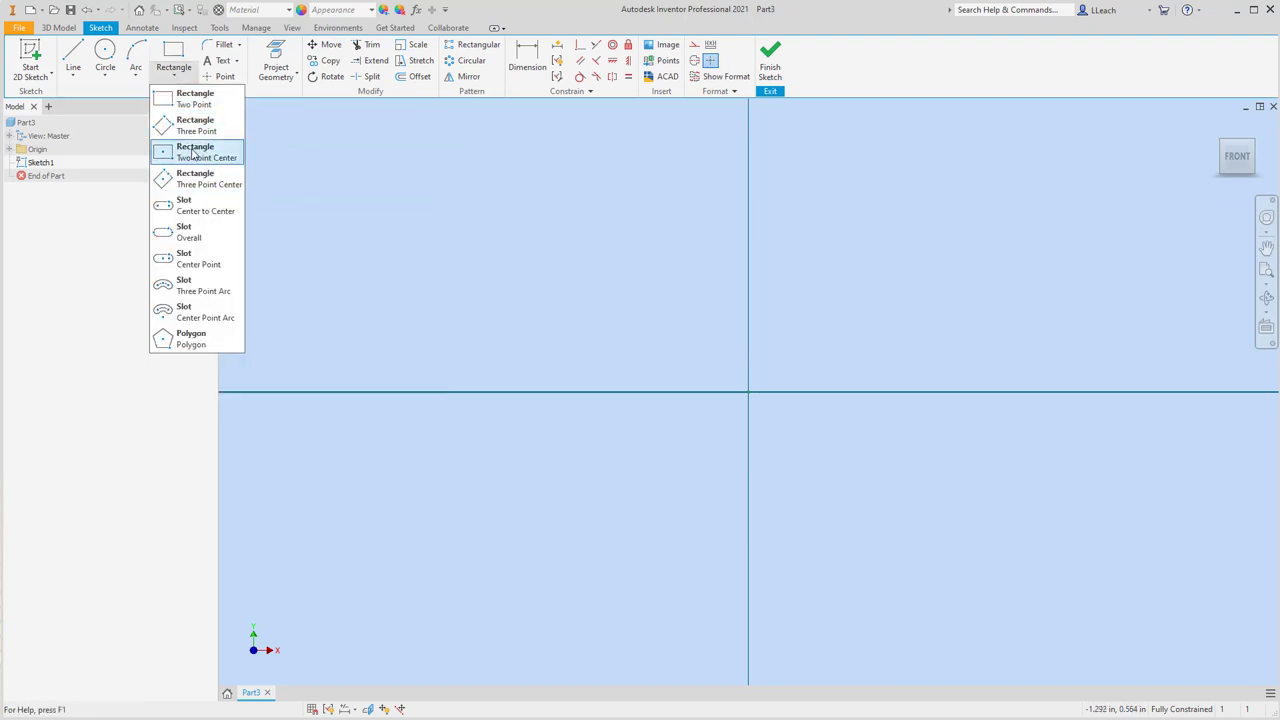
- Draw a center-point rectangle at the origin, 6 wide by 2.75 tall
click(195, 151)
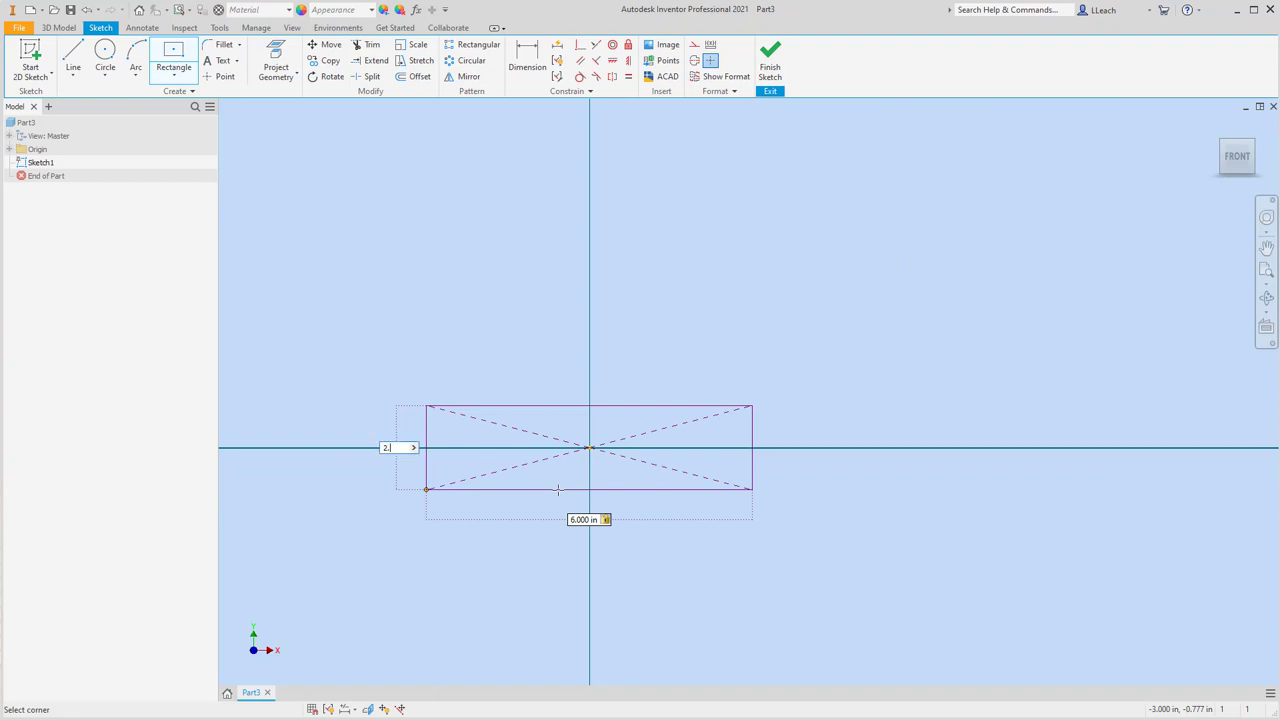
text(2.75)
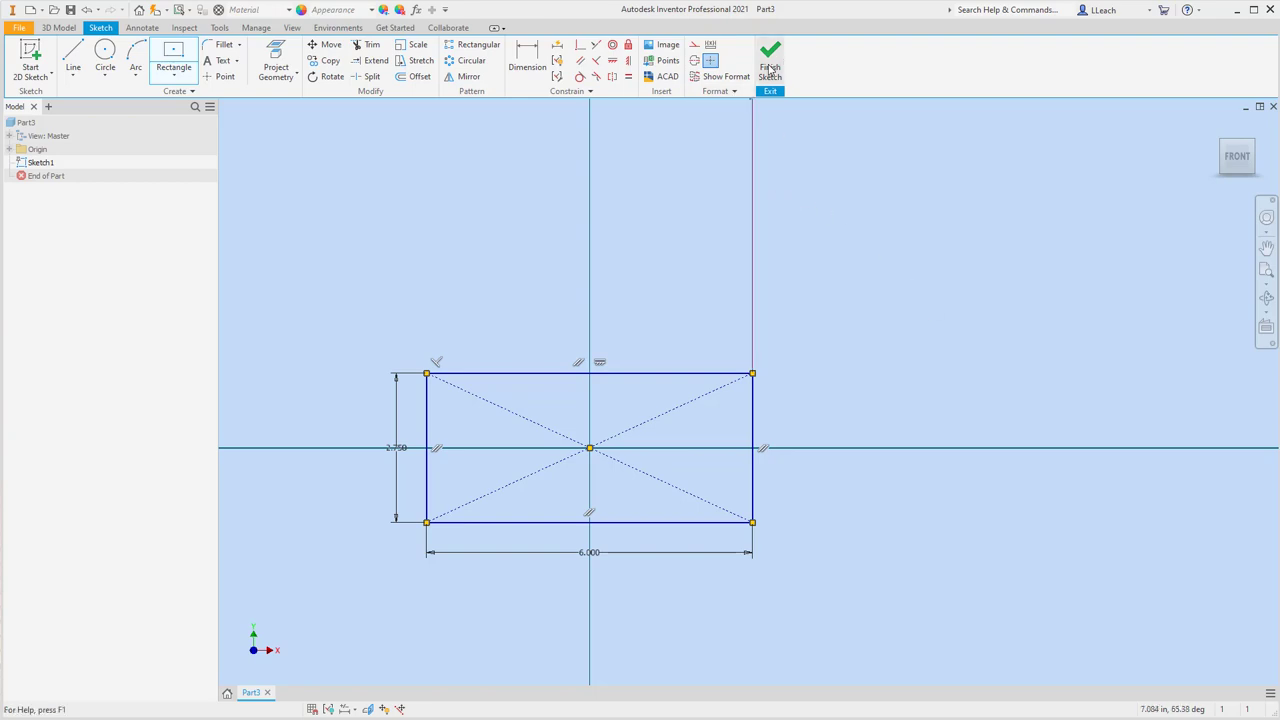
- Finish the sketch and extrude the rectangle 3.5 in, flipped direction
click(769, 57)
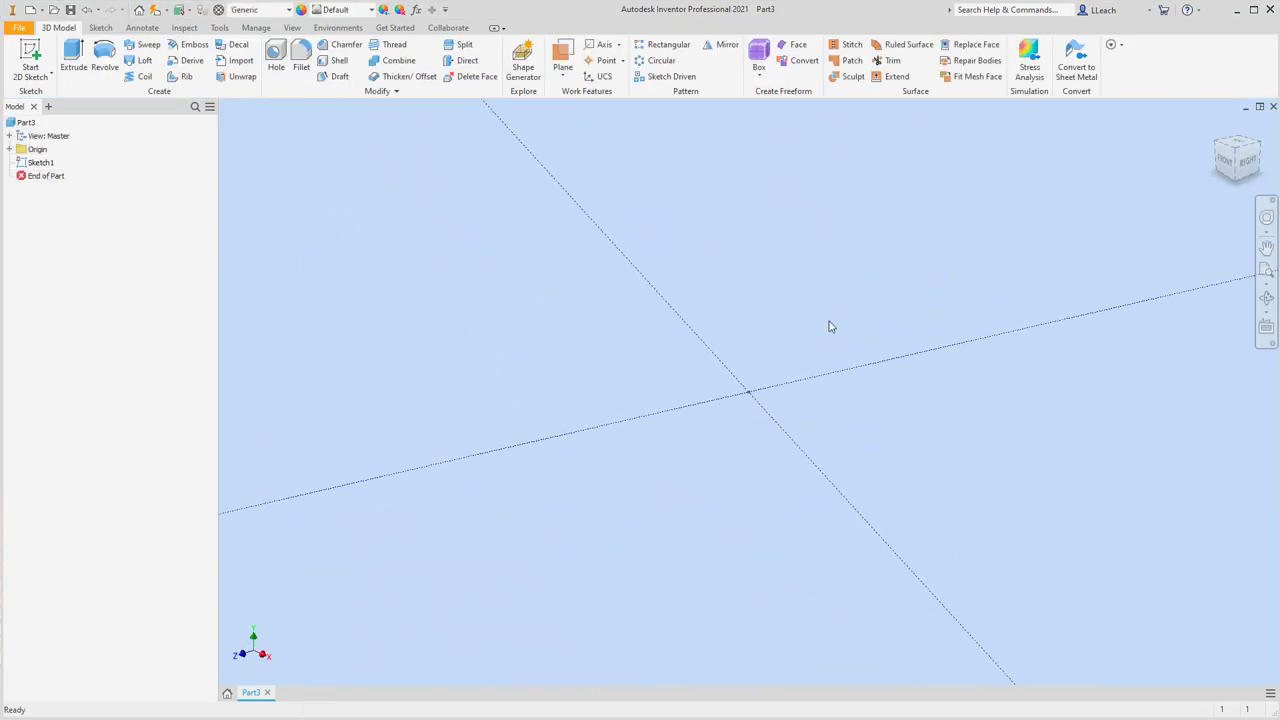
click(73, 58)
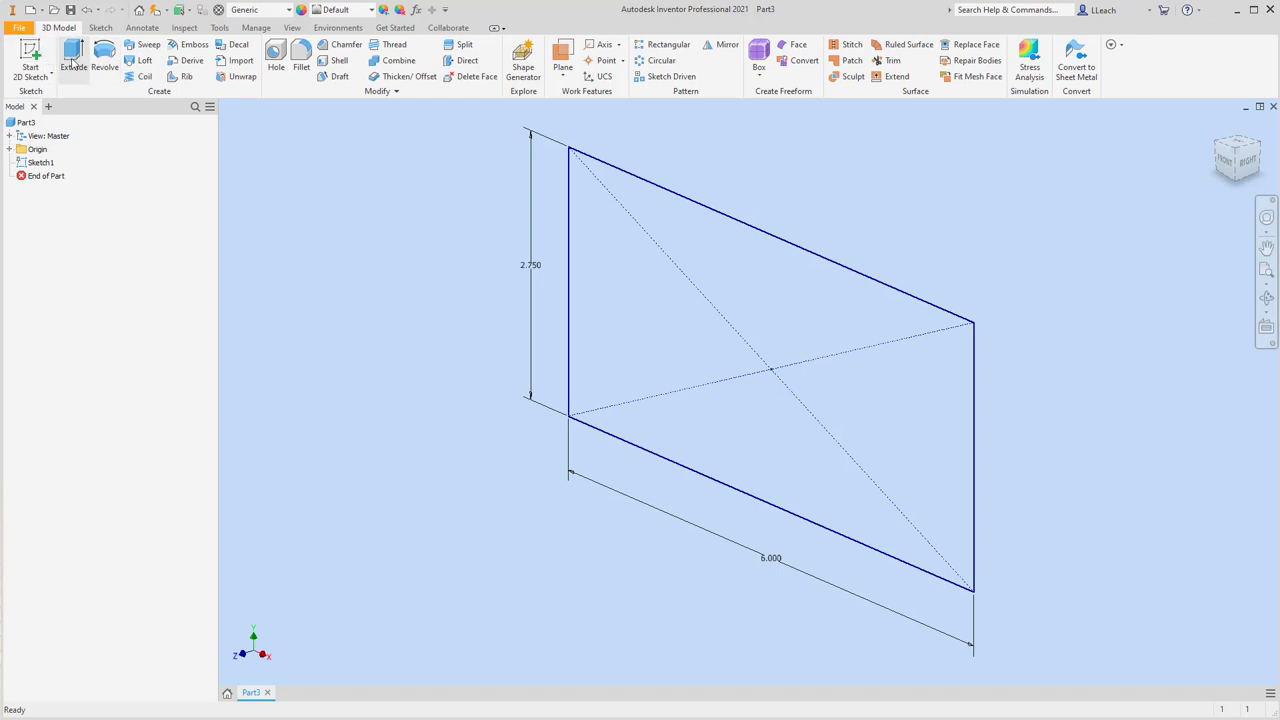
click(73, 58)
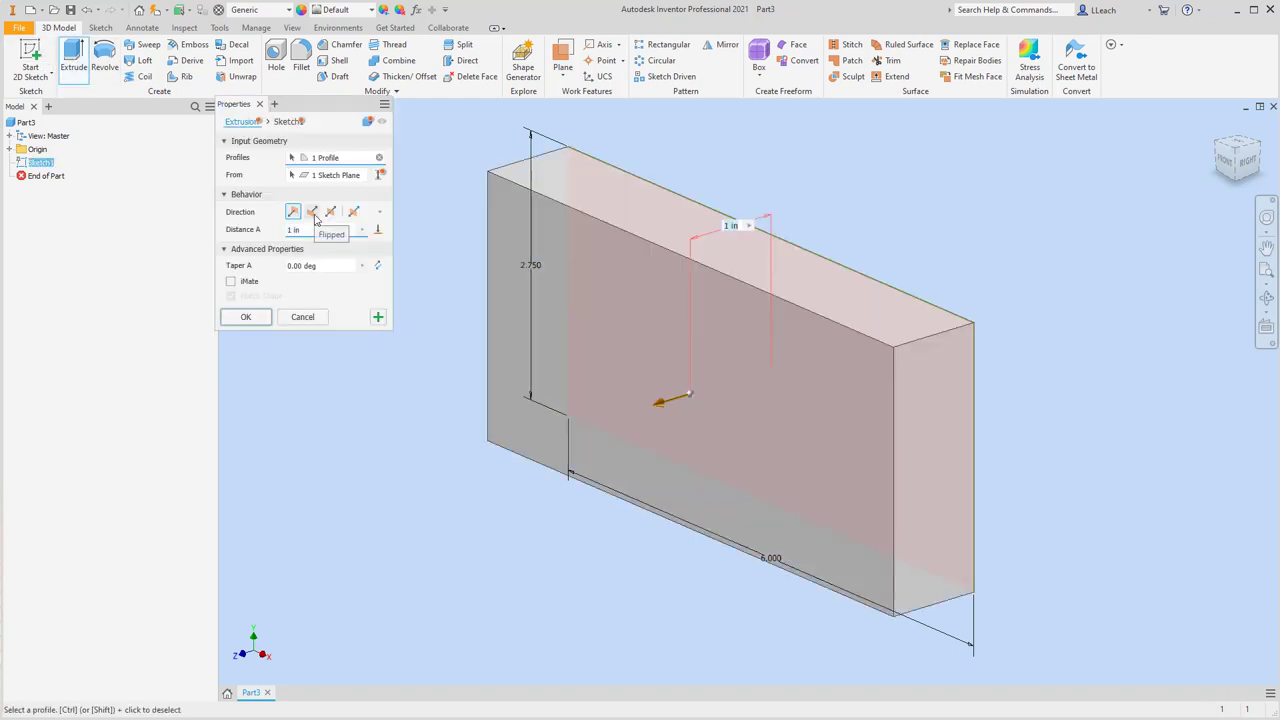
click(313, 211)
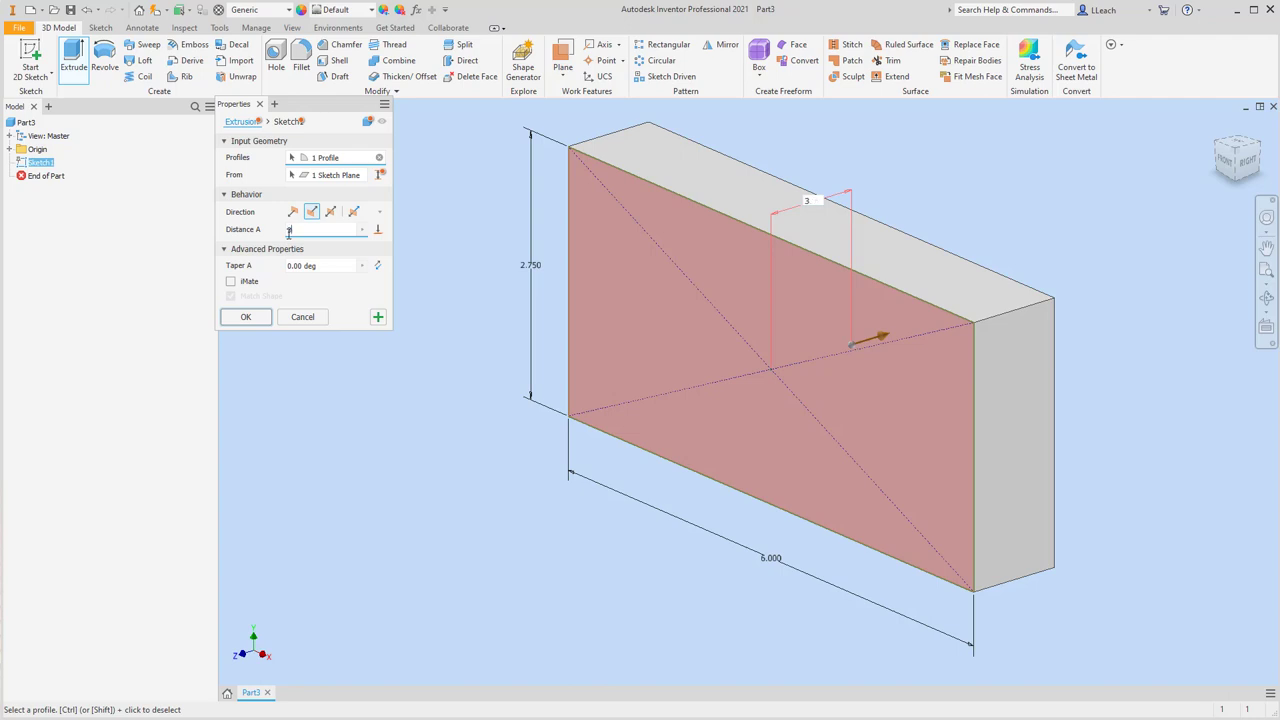
text(3.5)
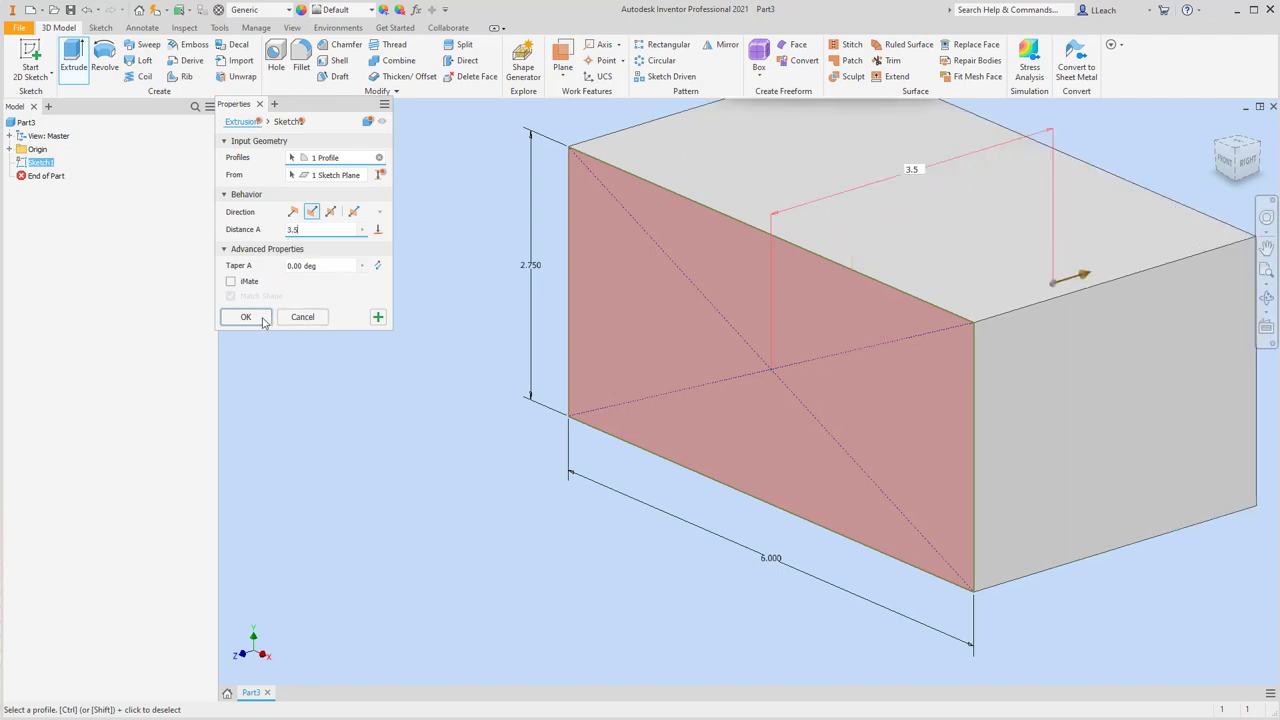
click(245, 316)
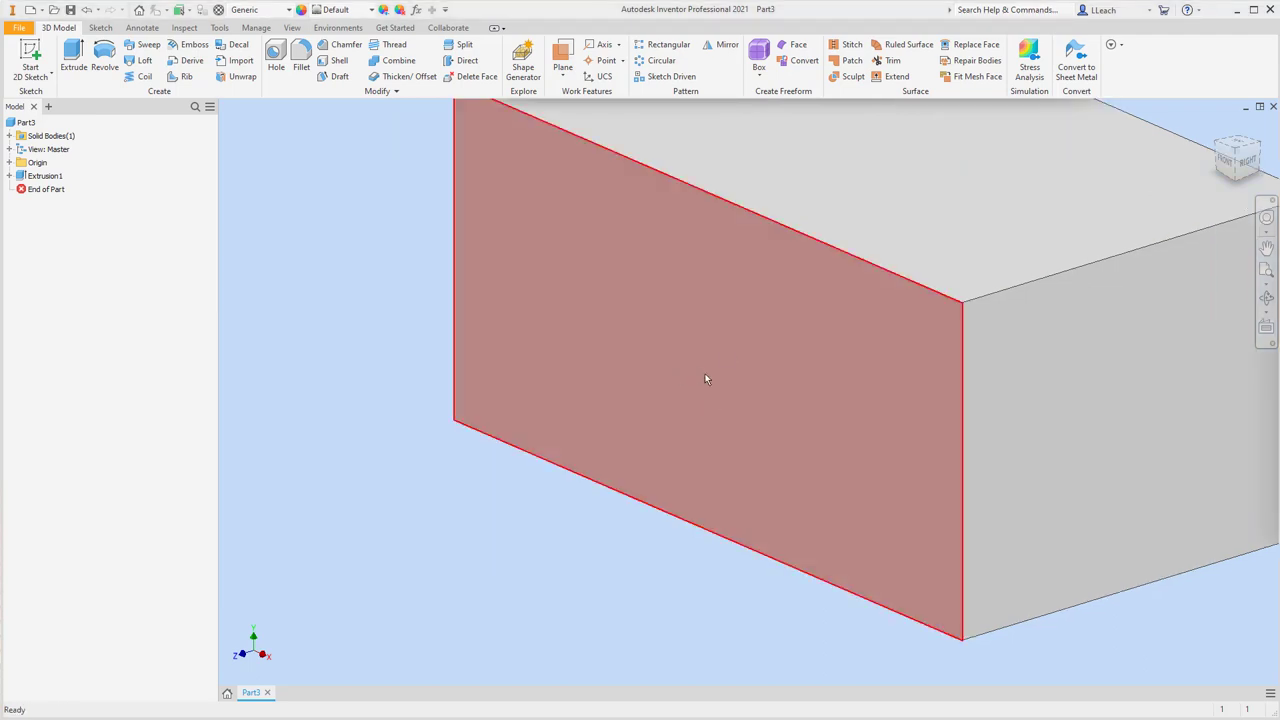
- Sketch a circle on the block's front face with a 1.000 diameter dimension
click(30, 60)
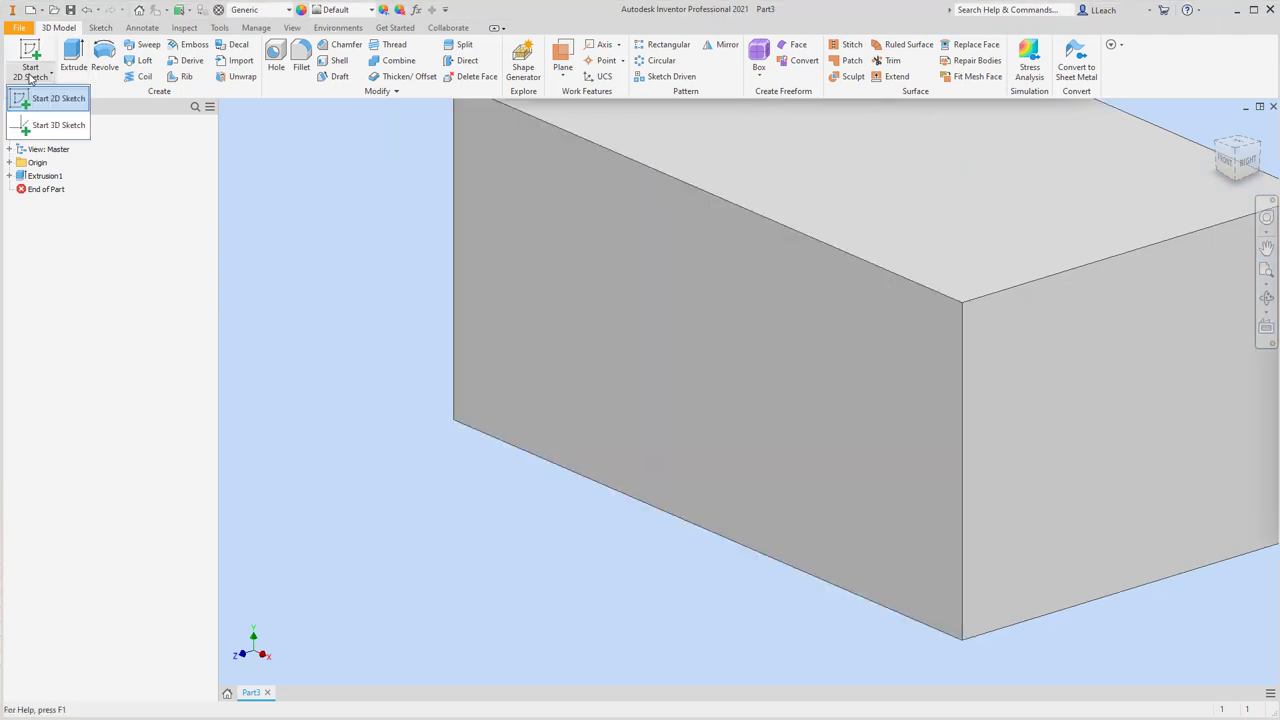
click(57, 98)
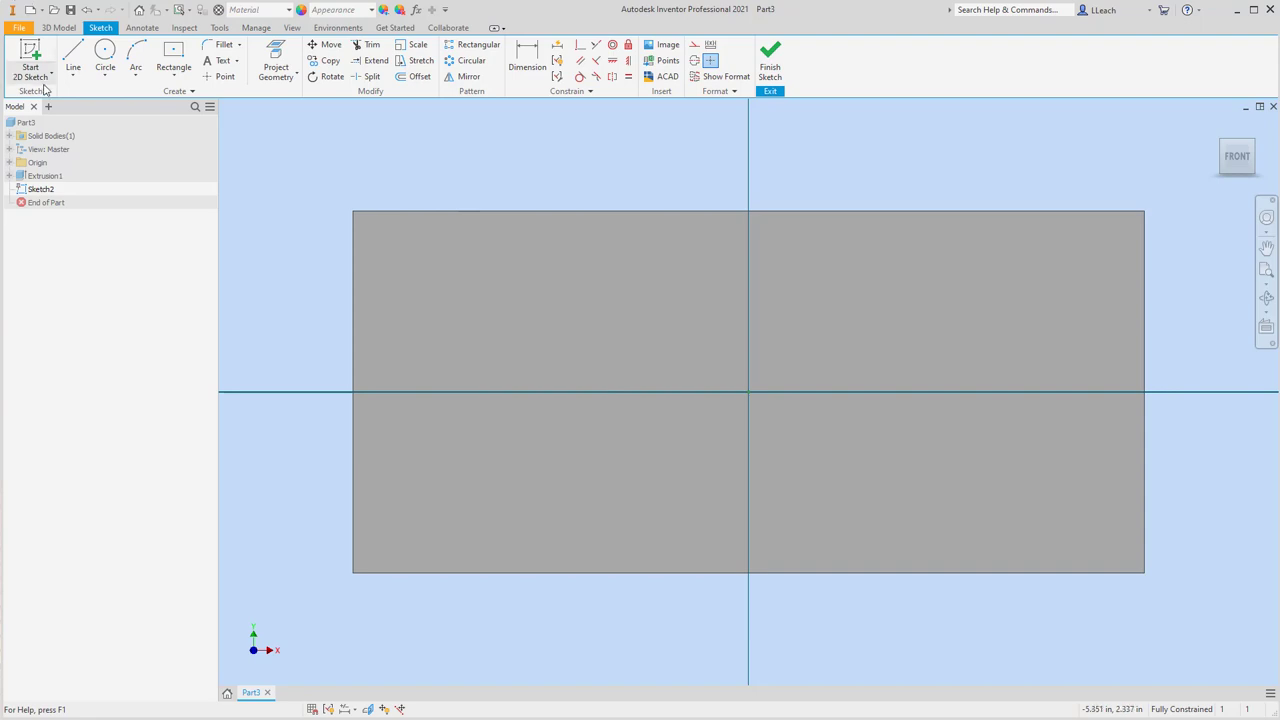
click(105, 55)
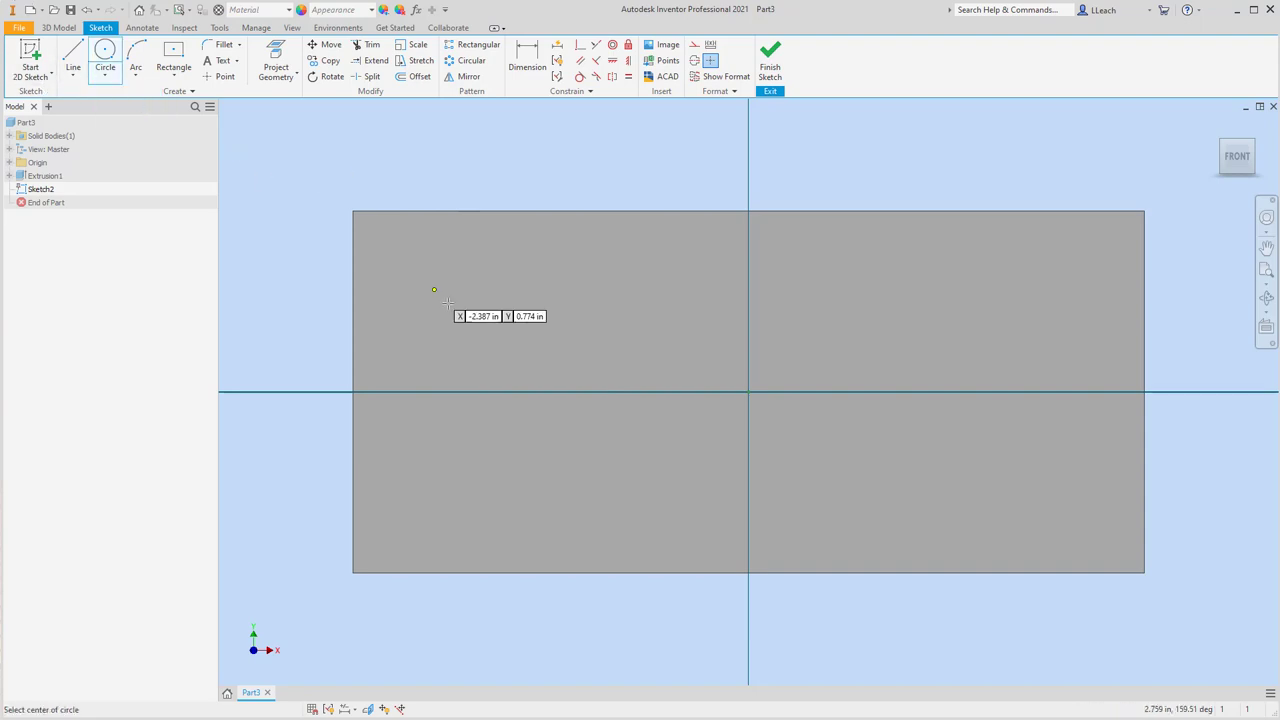
mouse_move(532, 333)
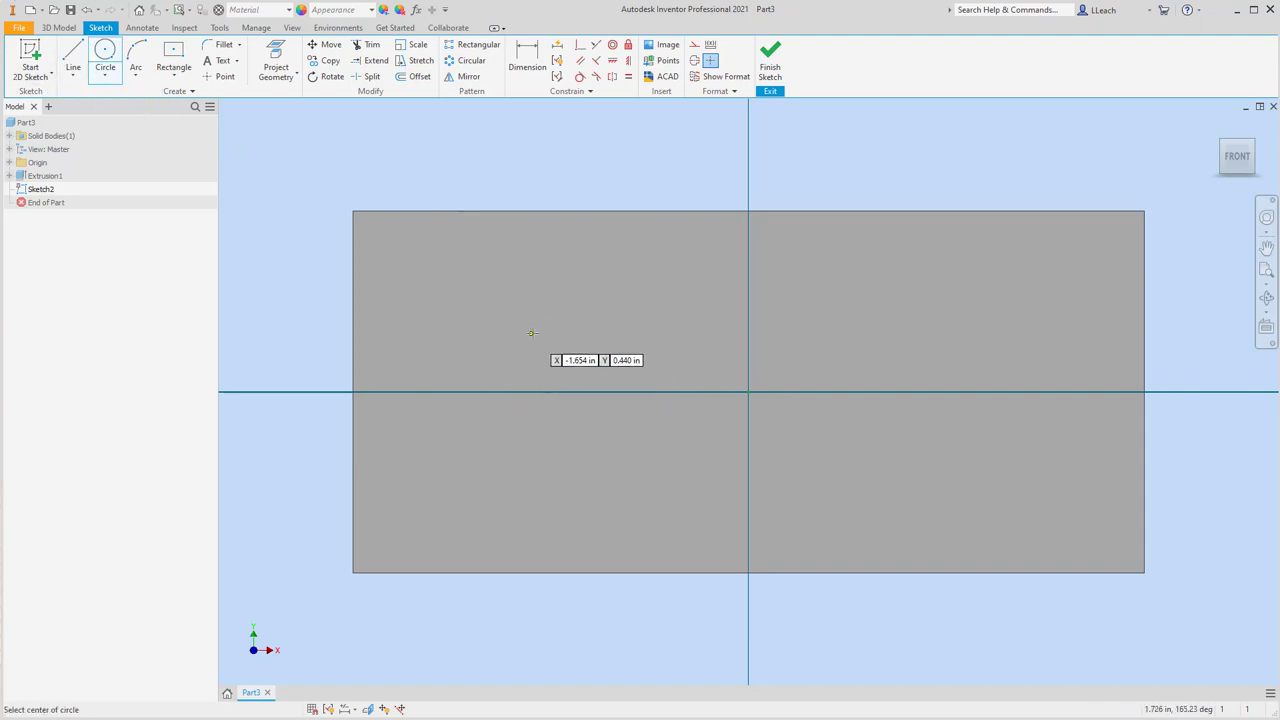
mouse_move(497, 357)
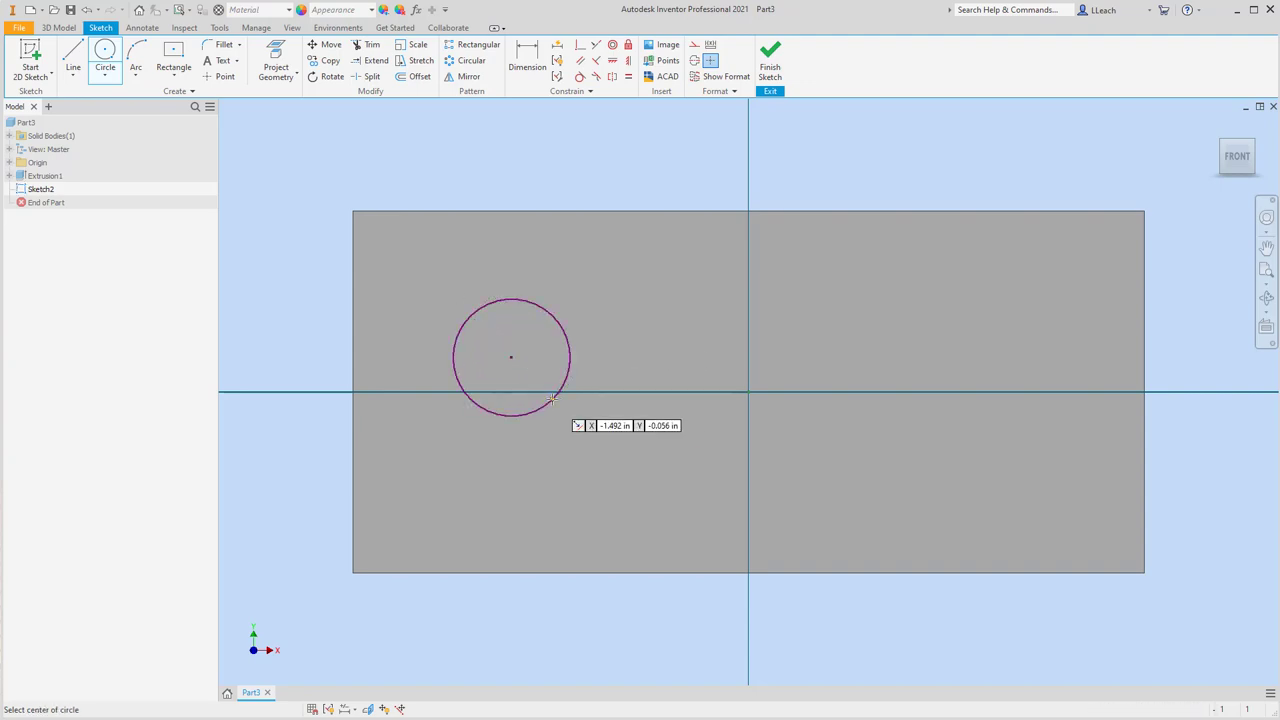
click(527, 58)
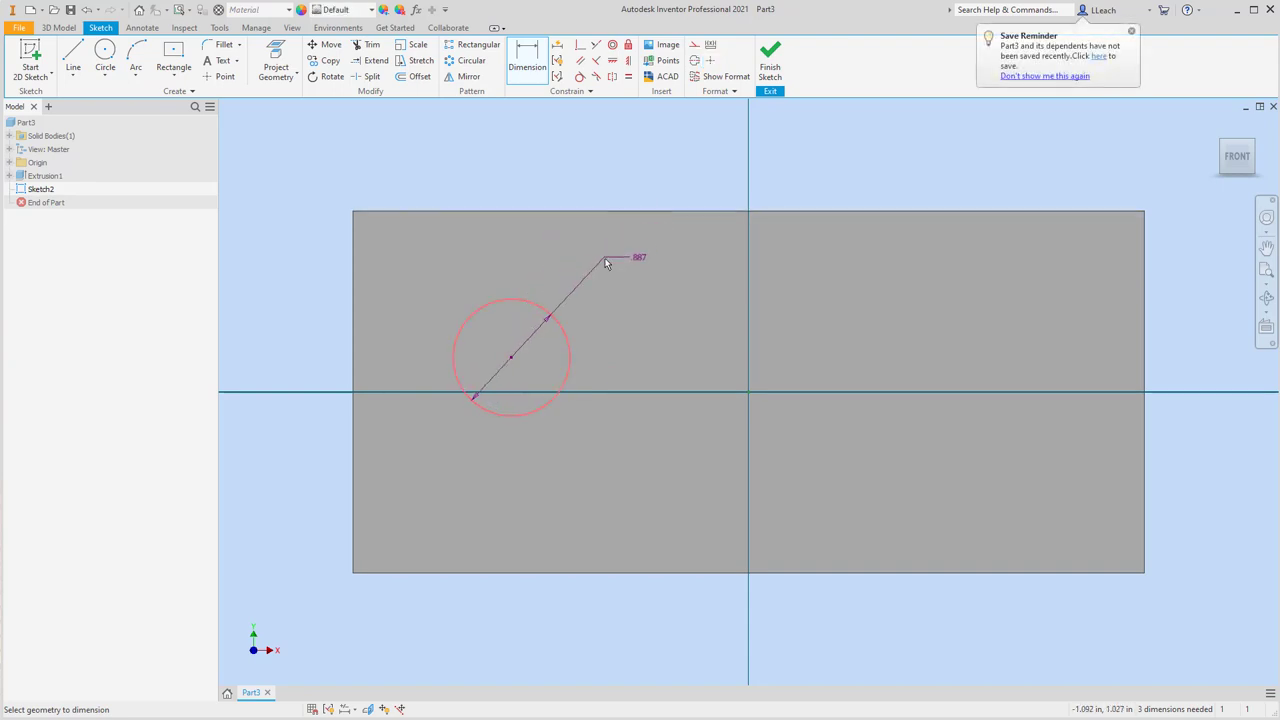
click(607, 263)
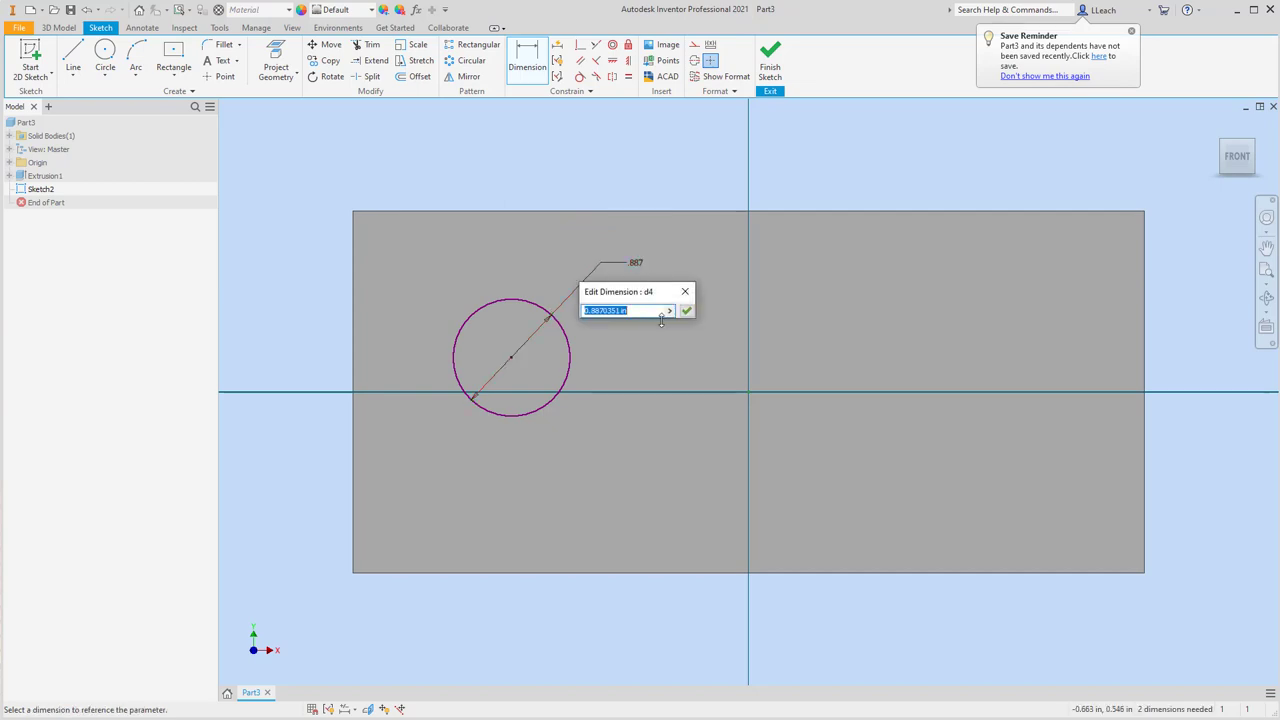
click(686, 311)
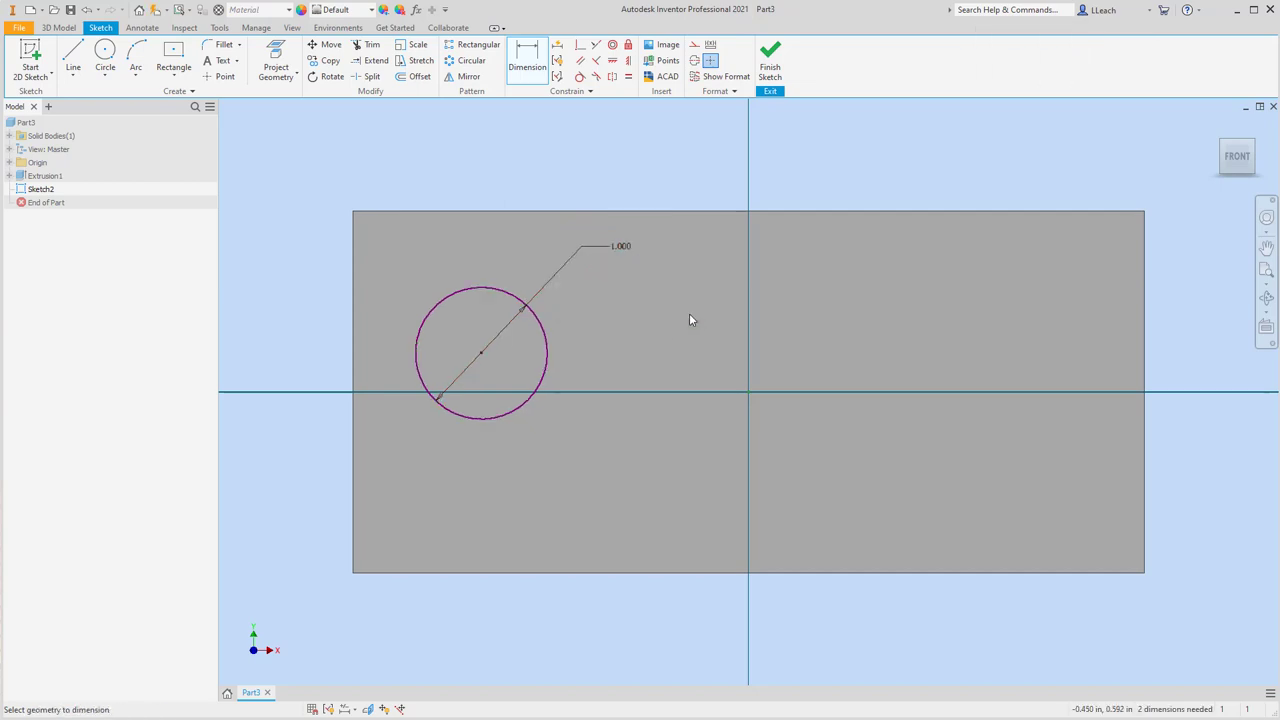
mouse_move(702, 302)
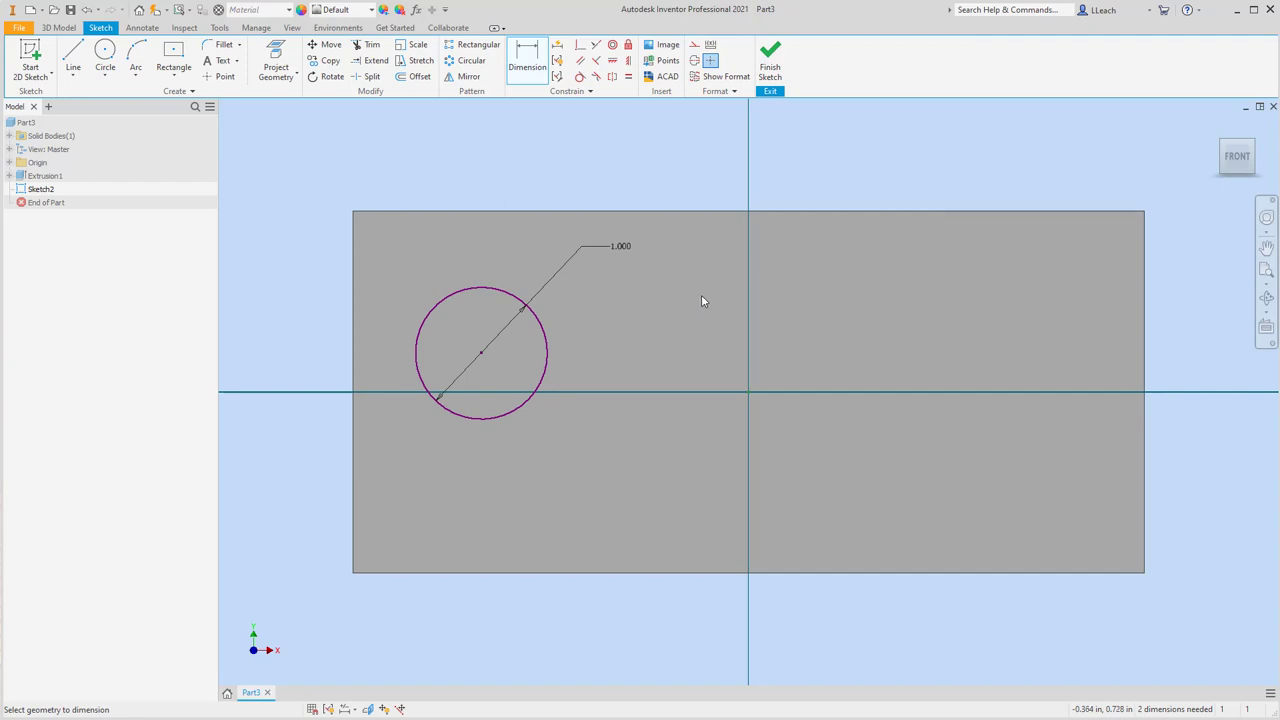
mouse_move(467, 106)
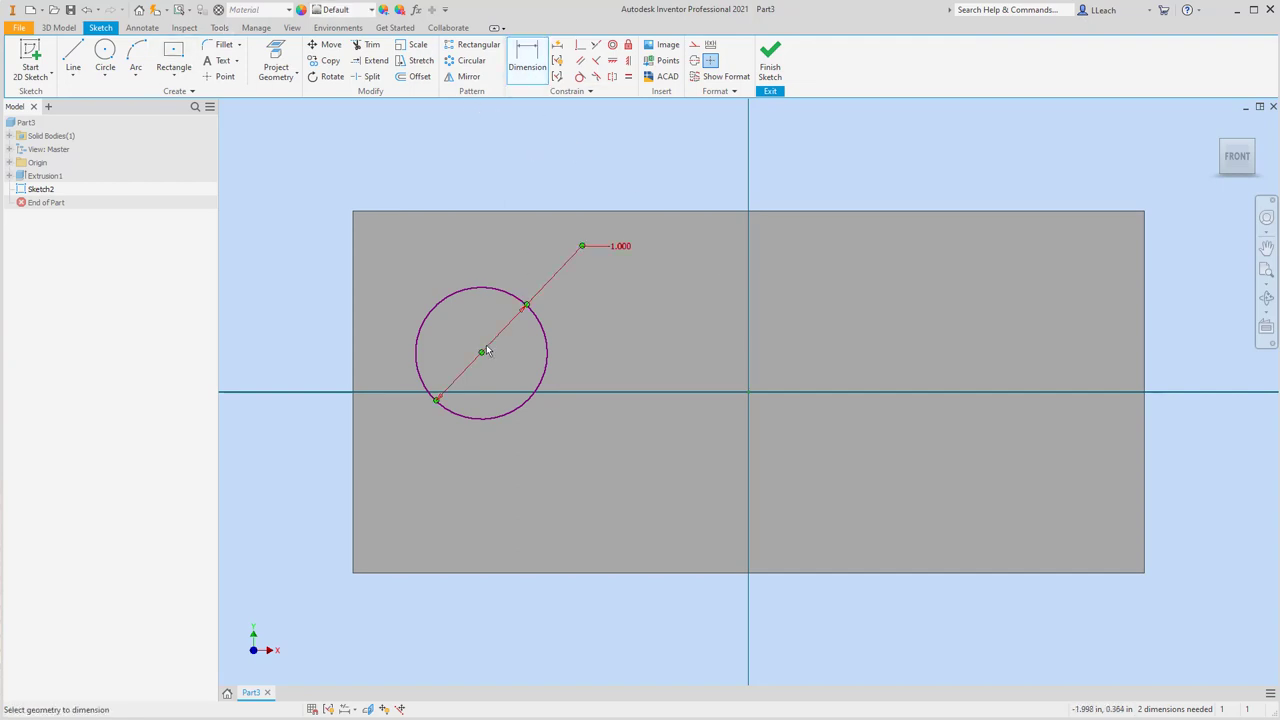
mouse_move(480, 570)
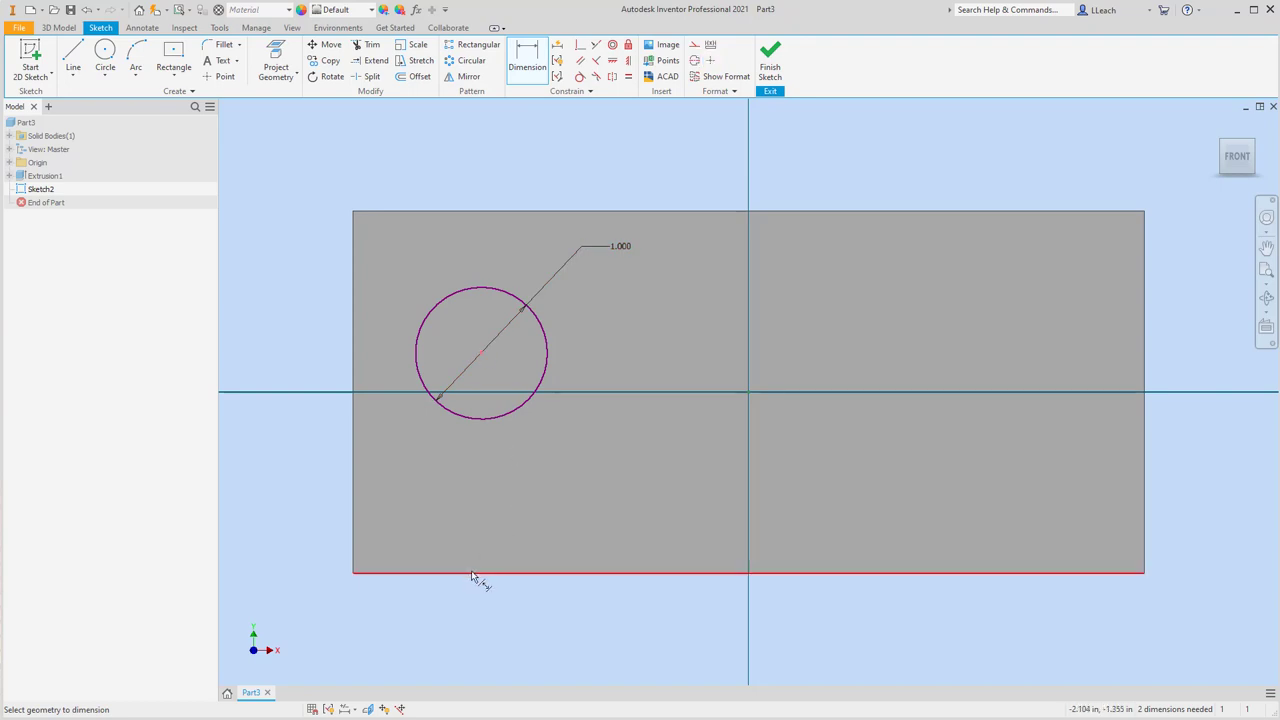
- Locate the circle center 1.25 up from the bottom and 1.5 from the side edge
click(314, 460)
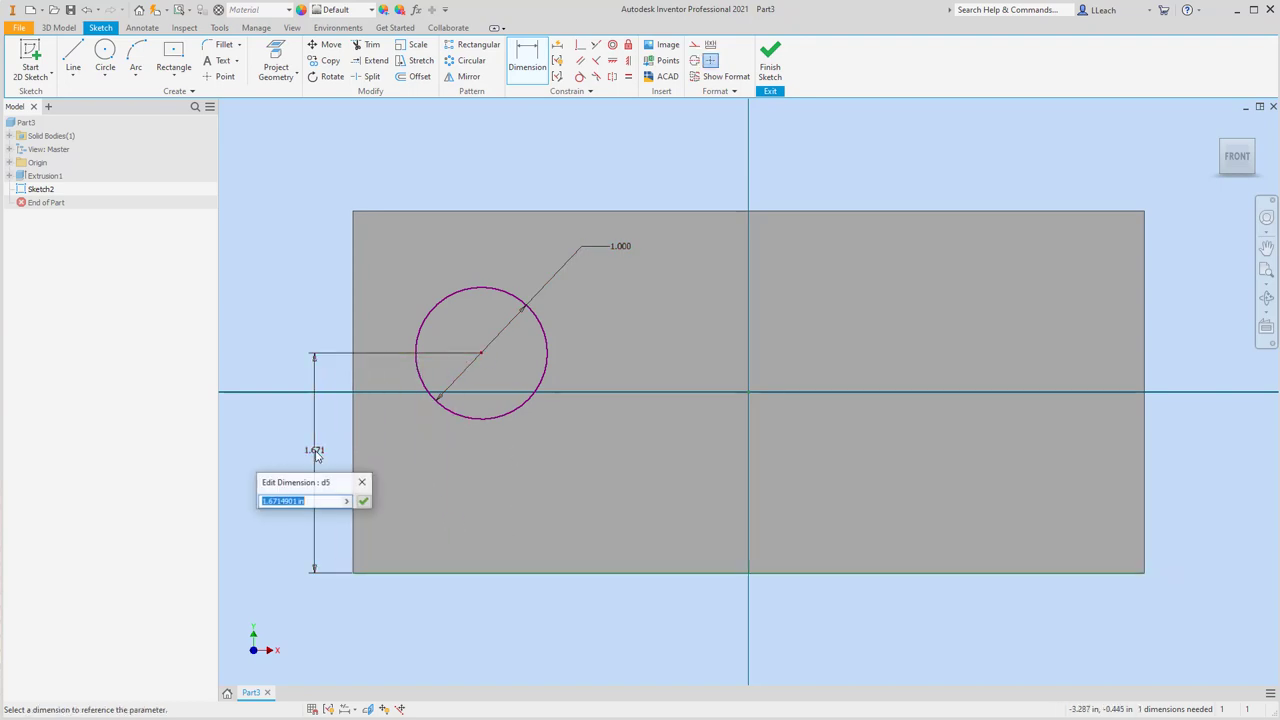
text(1.25)
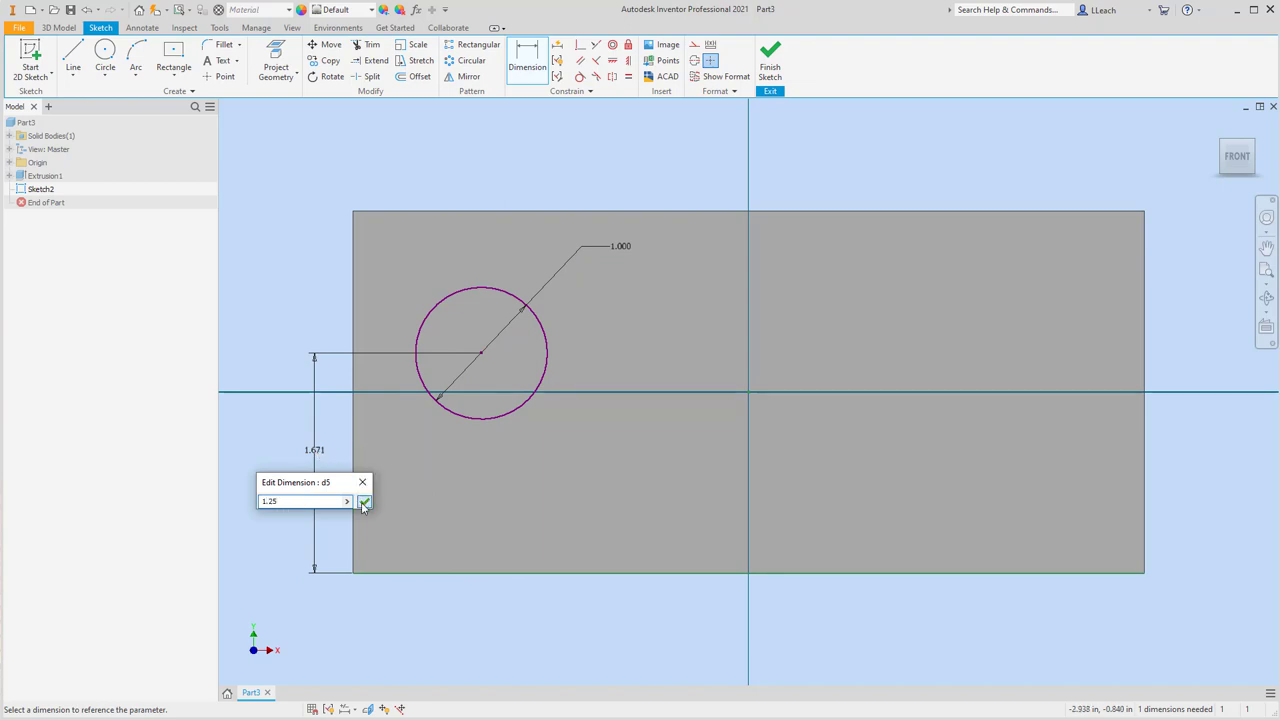
click(365, 501)
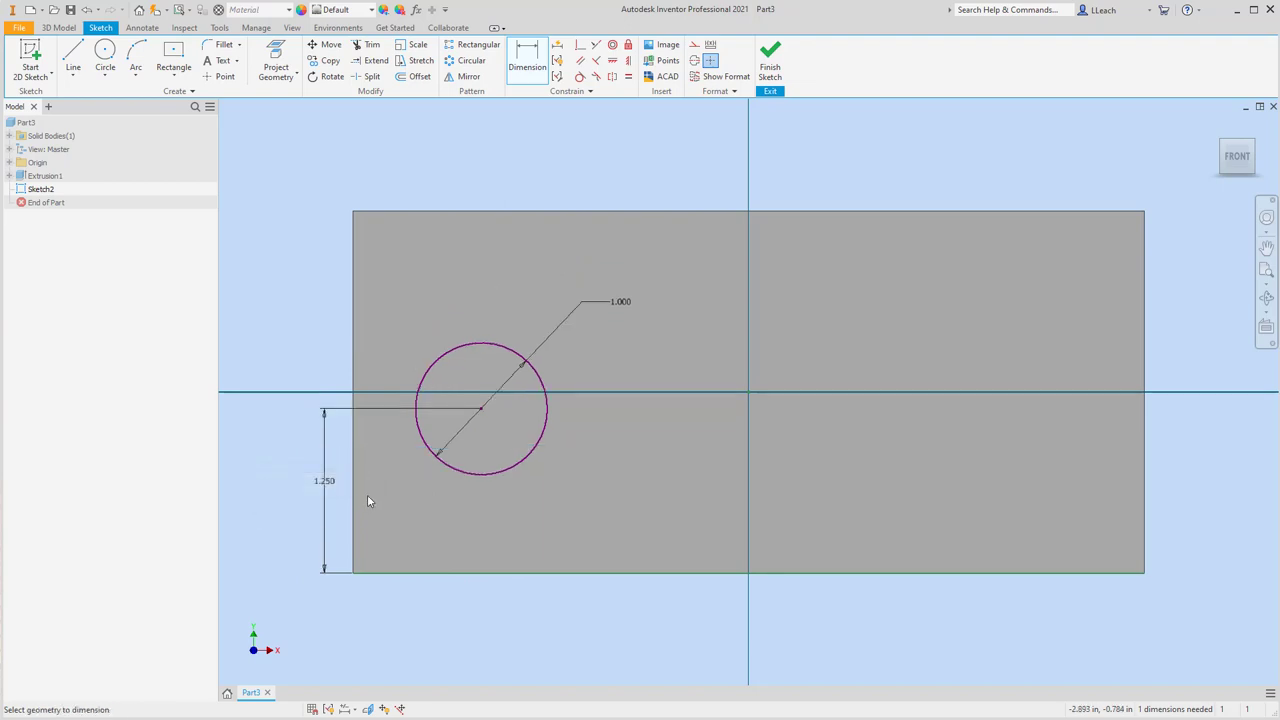
mouse_move(645, 128)
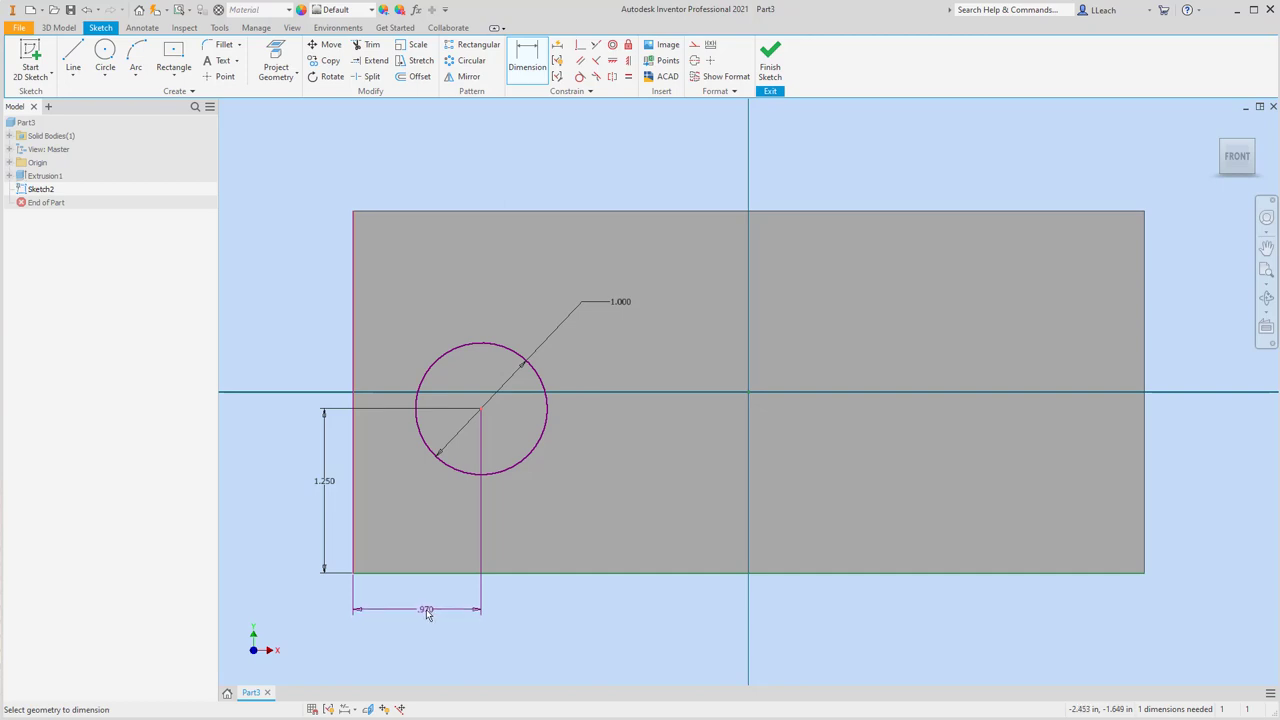
click(426, 610)
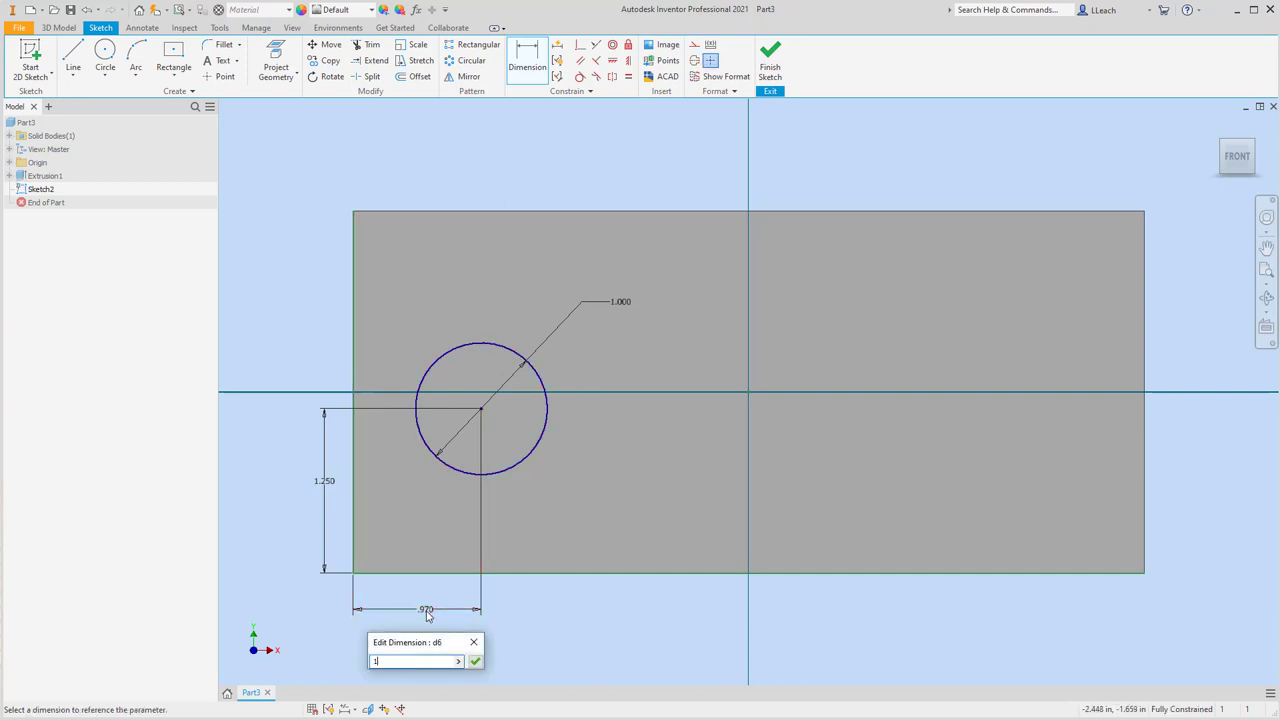
text(1.5)
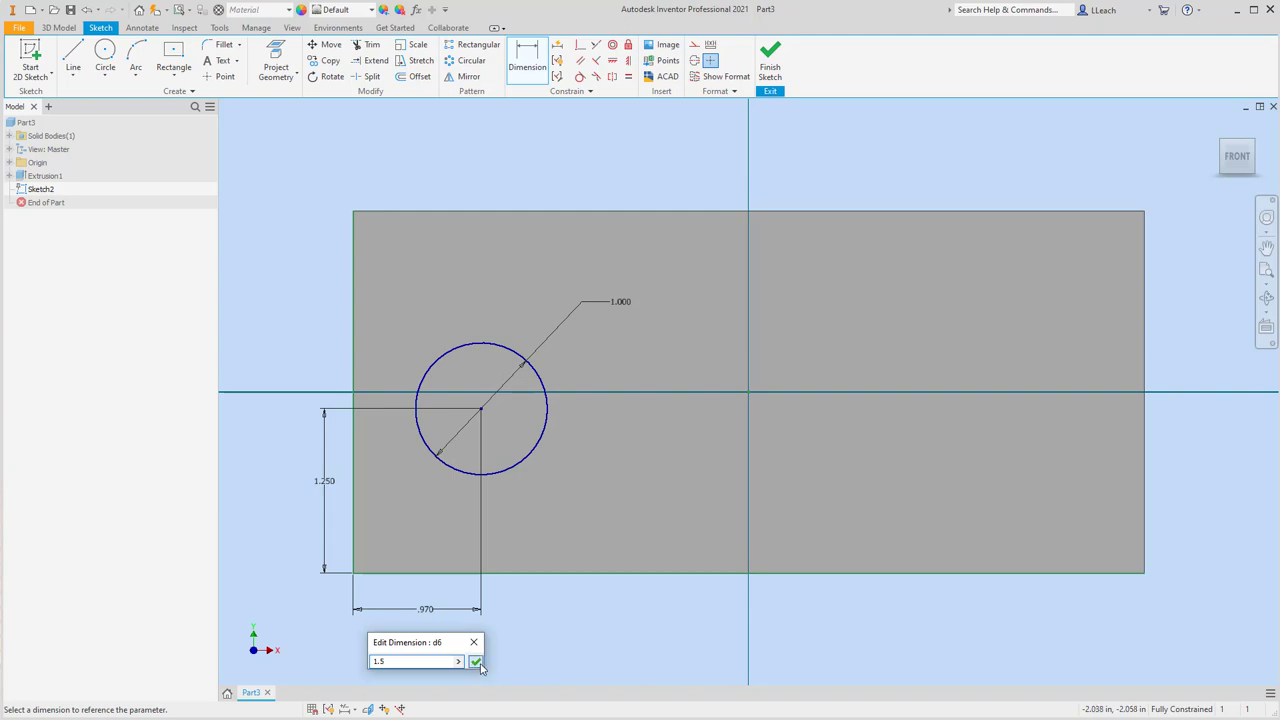
click(476, 662)
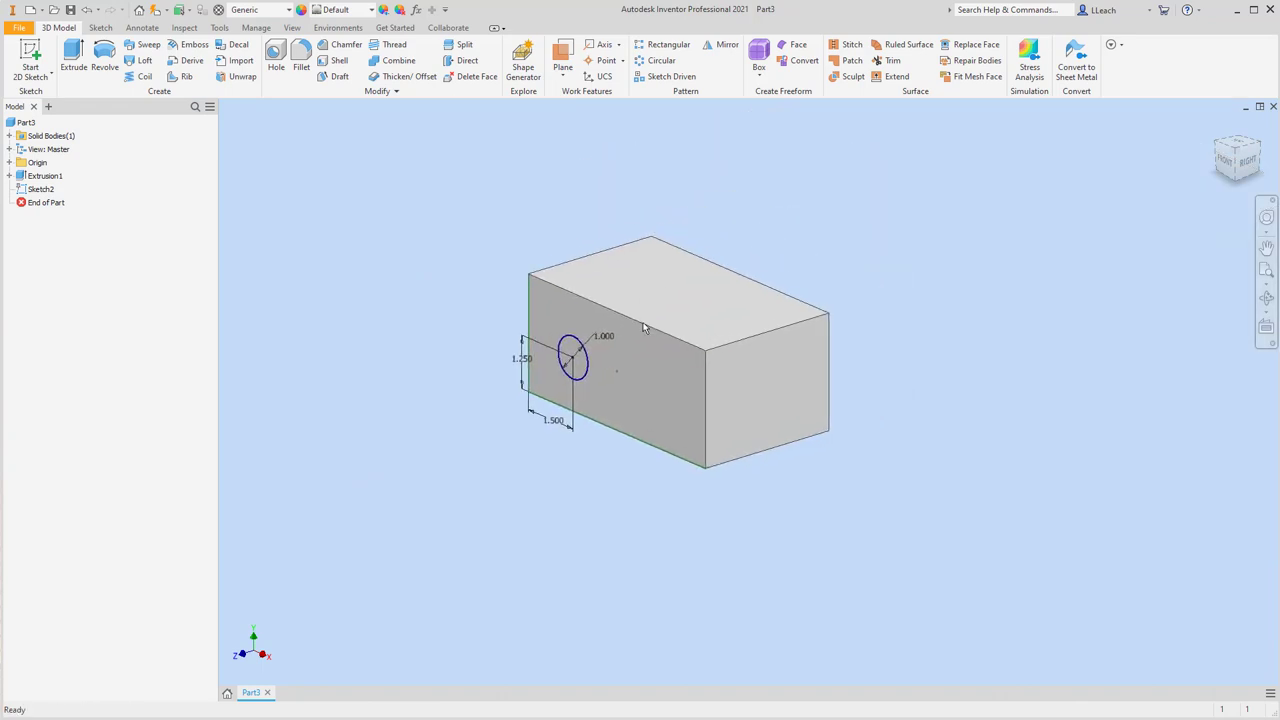
- Extrude the 1.000 circle as a Through All cut to make a hole
click(73, 60)
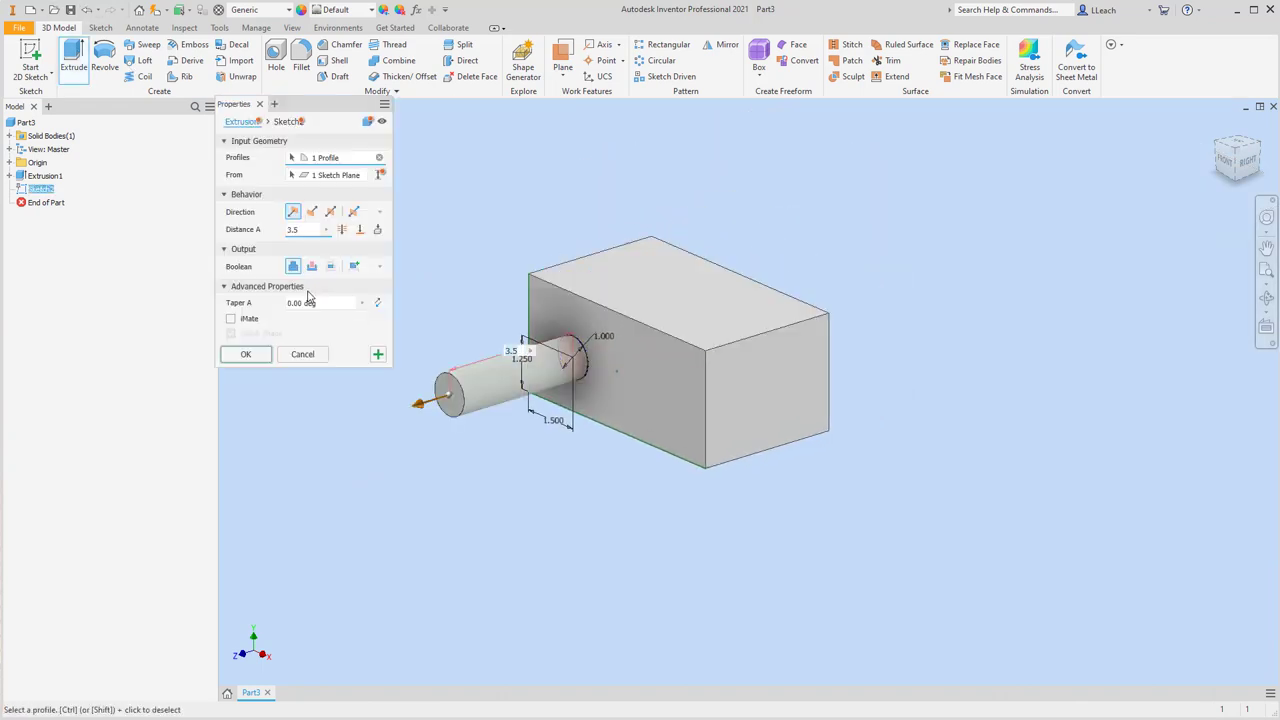
click(312, 211)
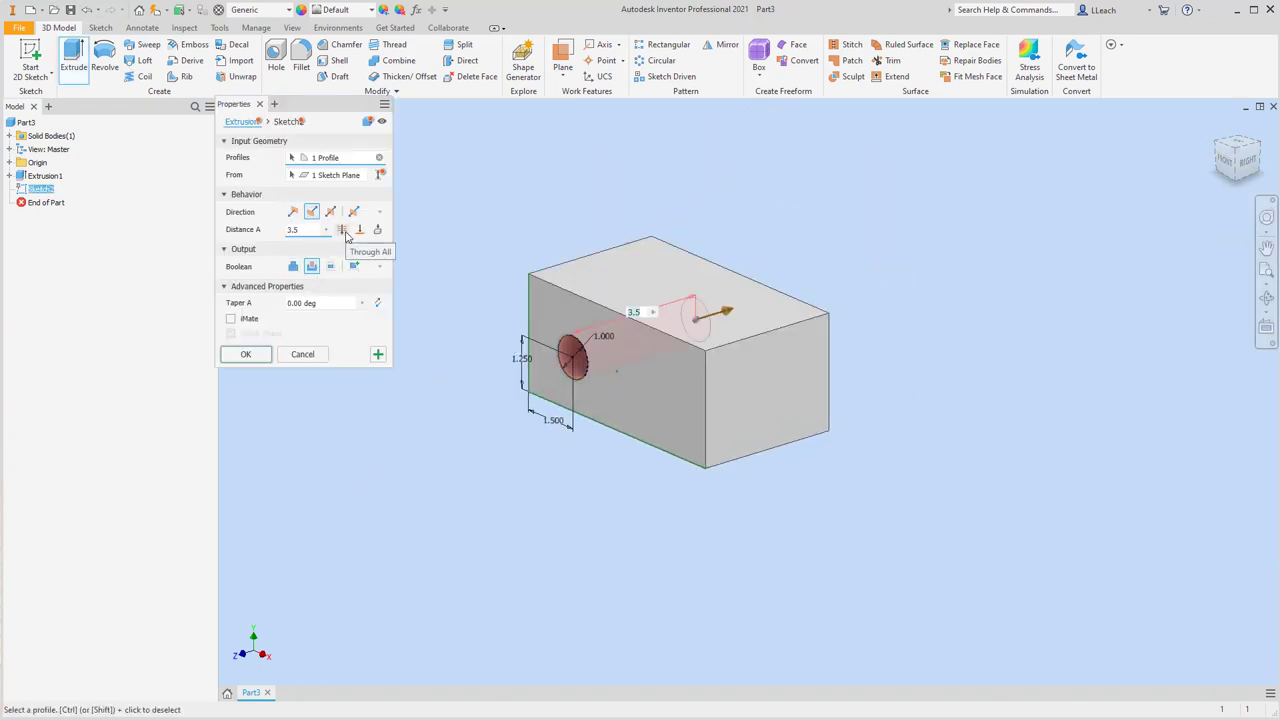
click(245, 354)
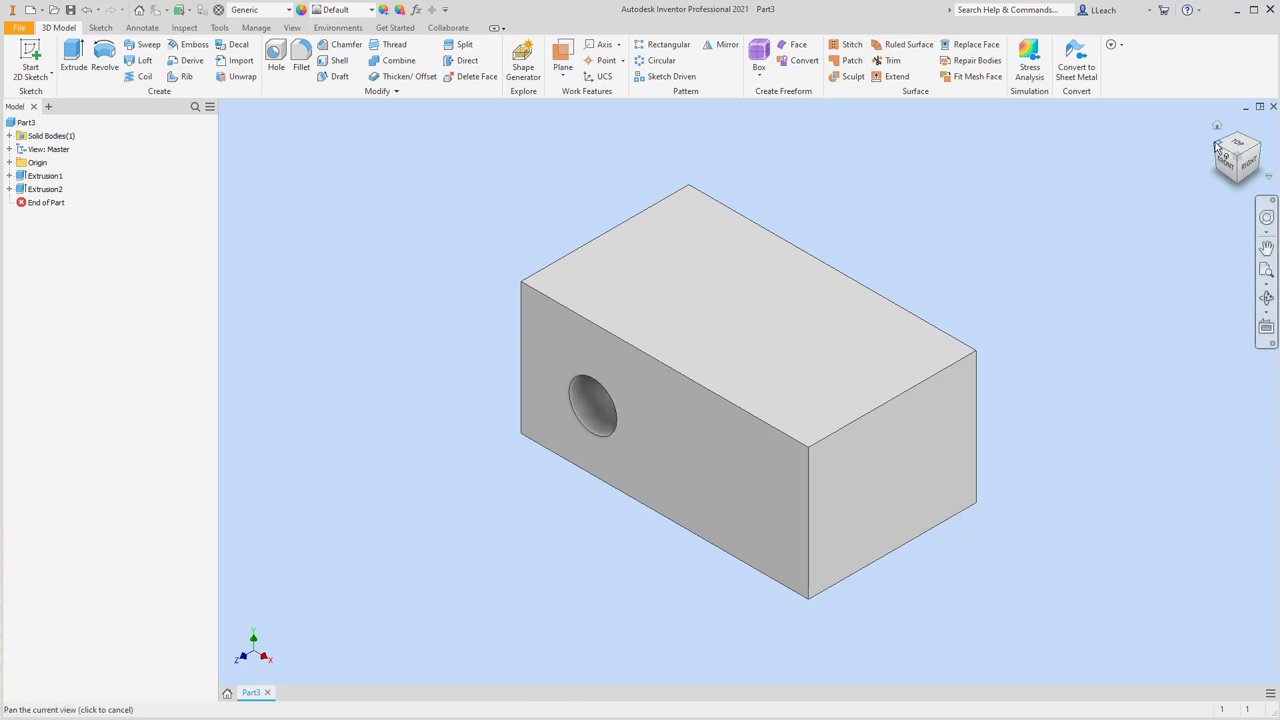
mouse_move(1237, 150)
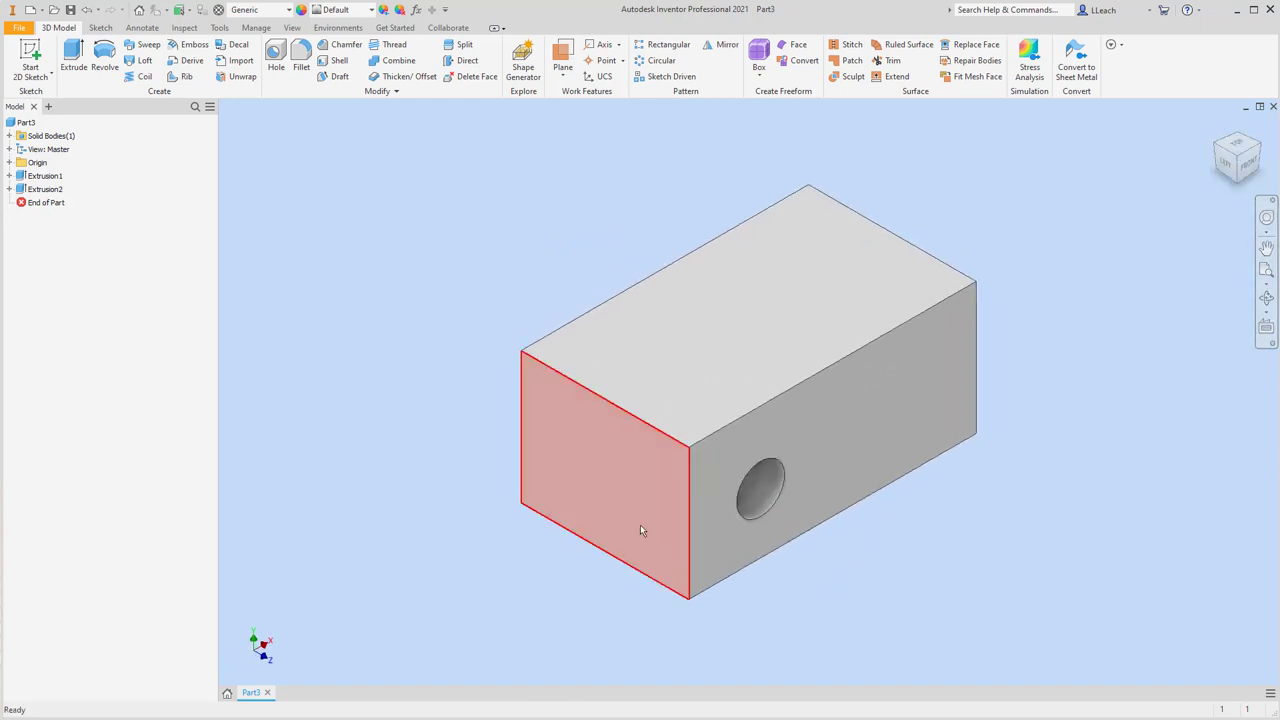
mouse_move(625, 460)
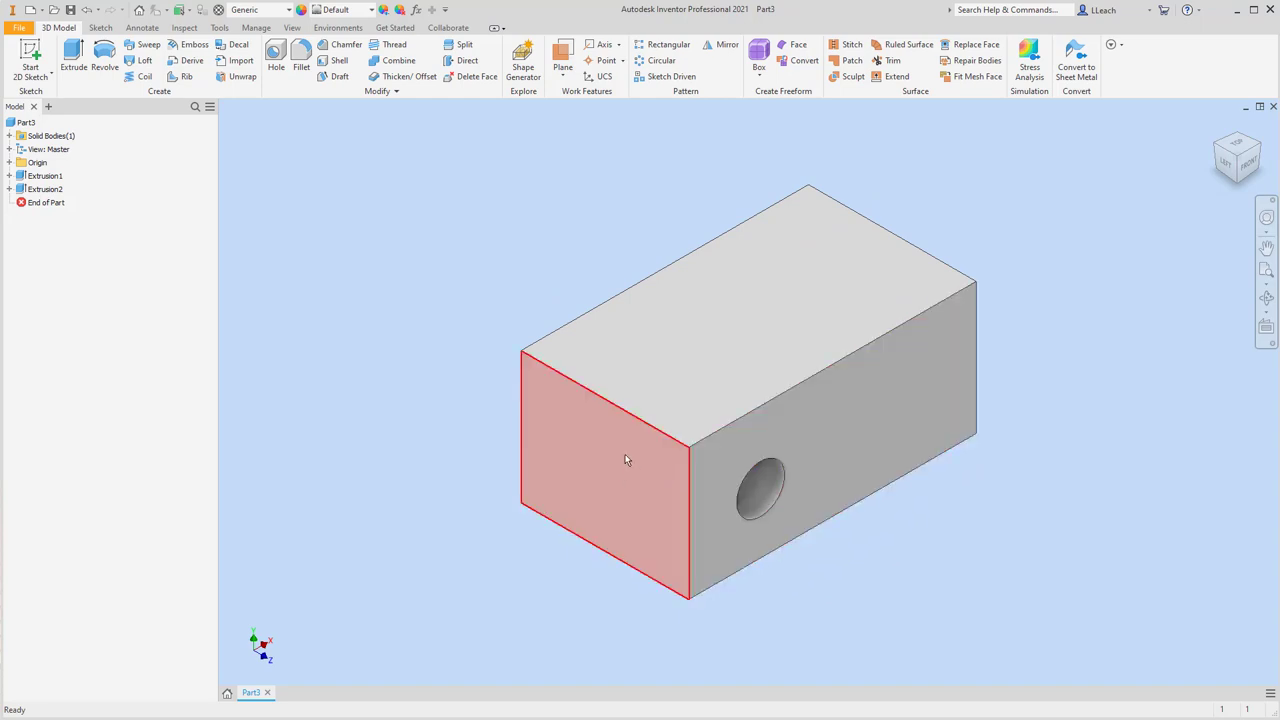
- Sketch a two-point rectangle on the end face, 1.000 from the block edge
click(31, 55)
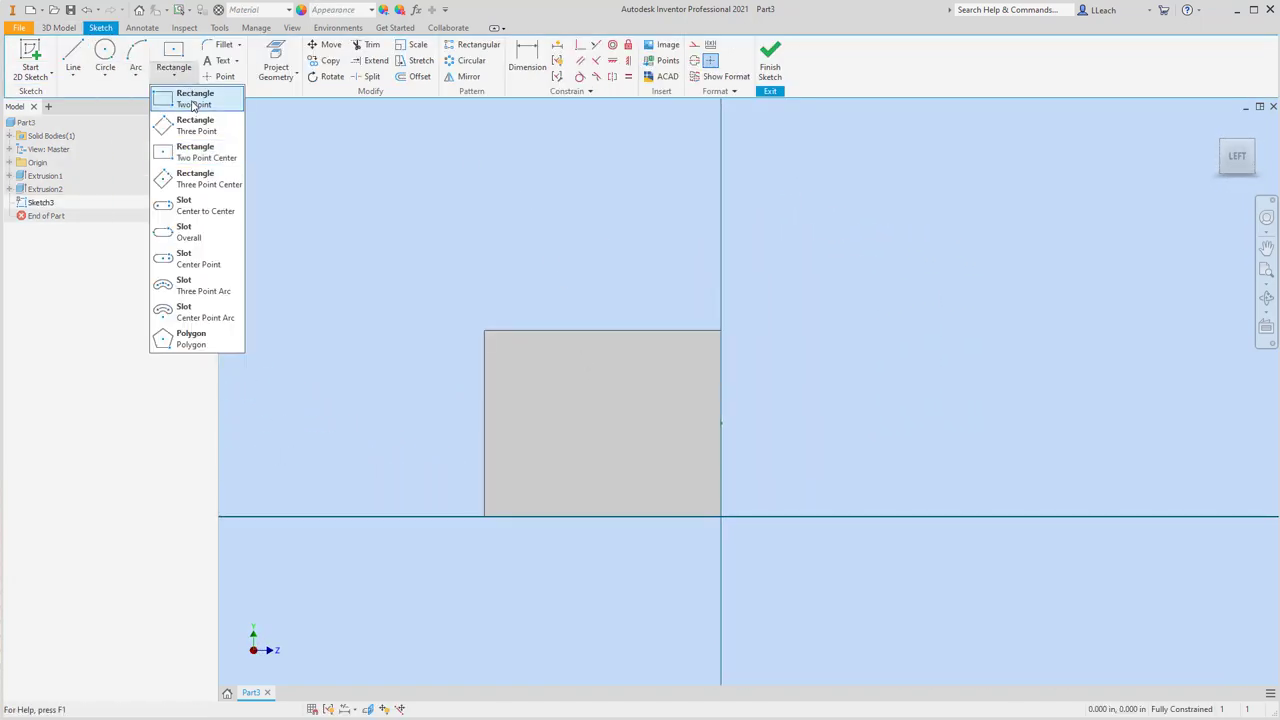
click(195, 98)
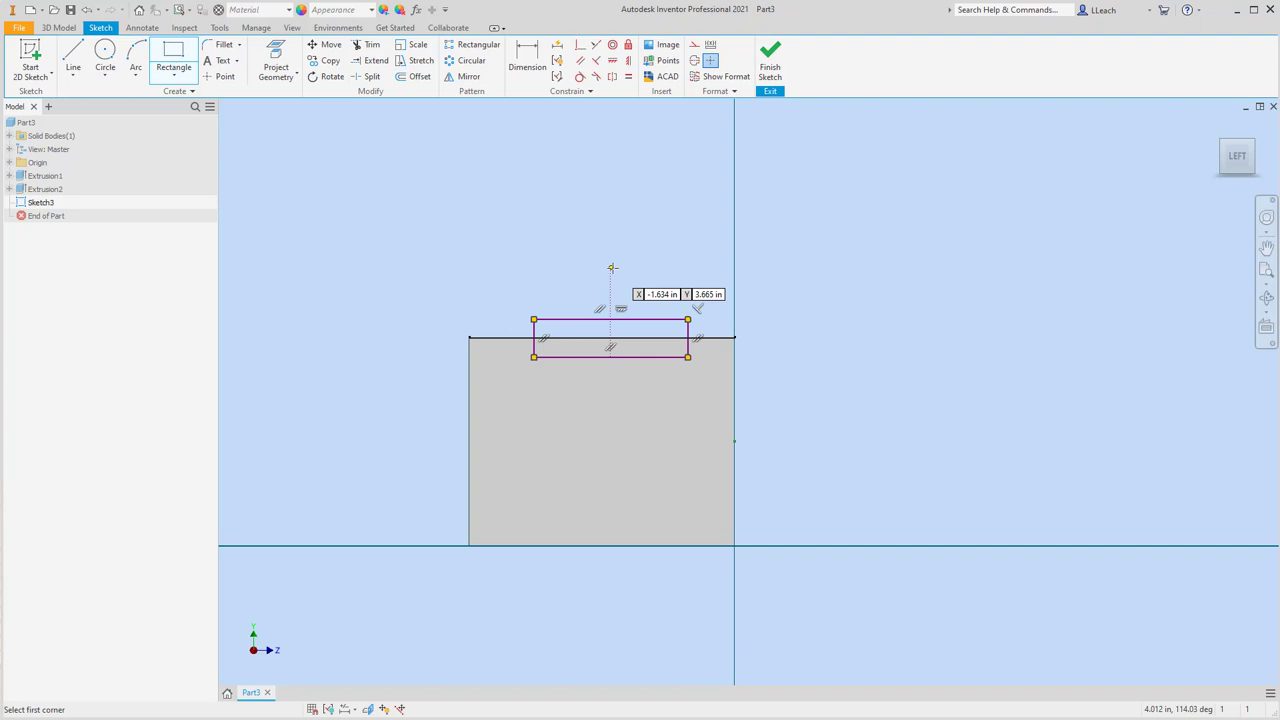
mouse_move(362, 113)
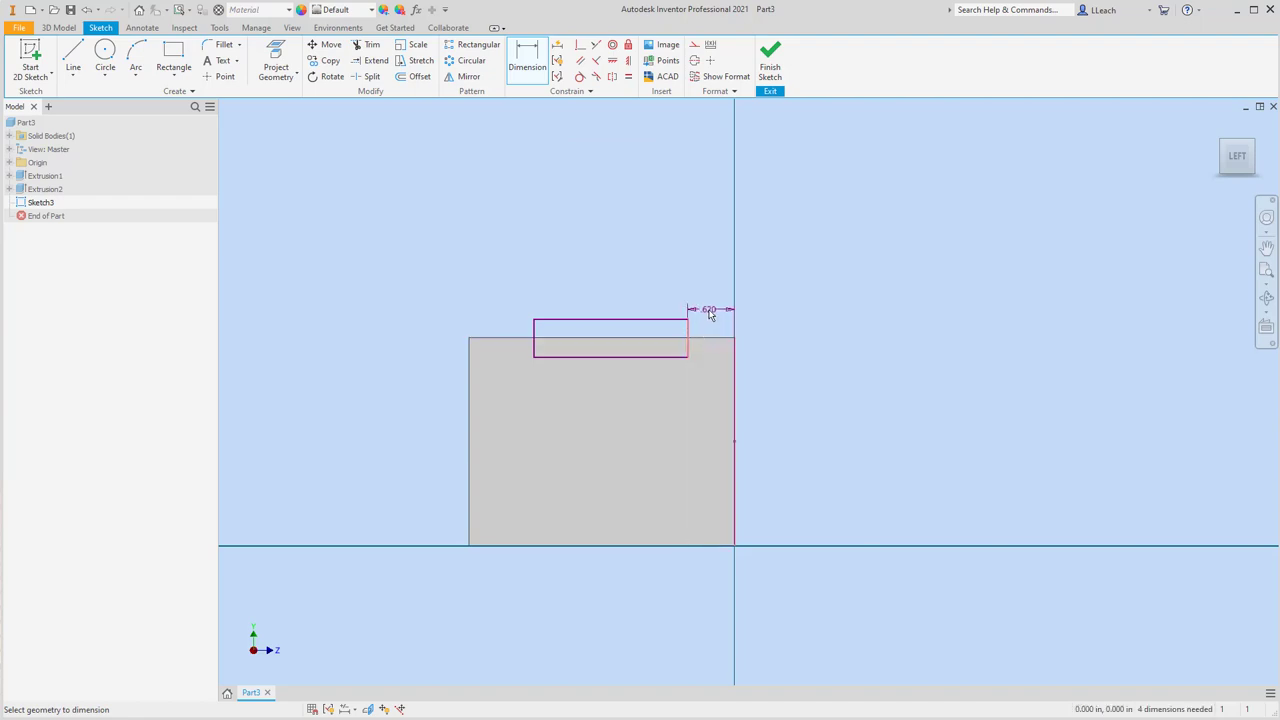
click(709, 309)
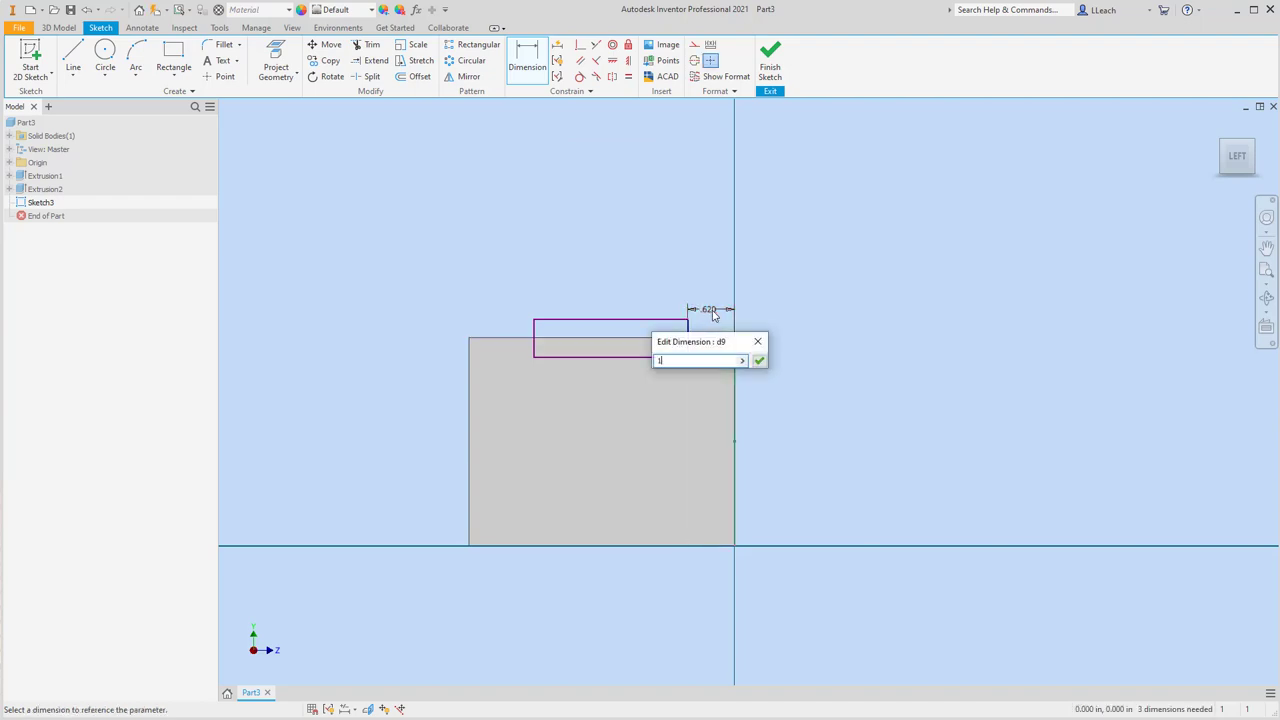
click(759, 360)
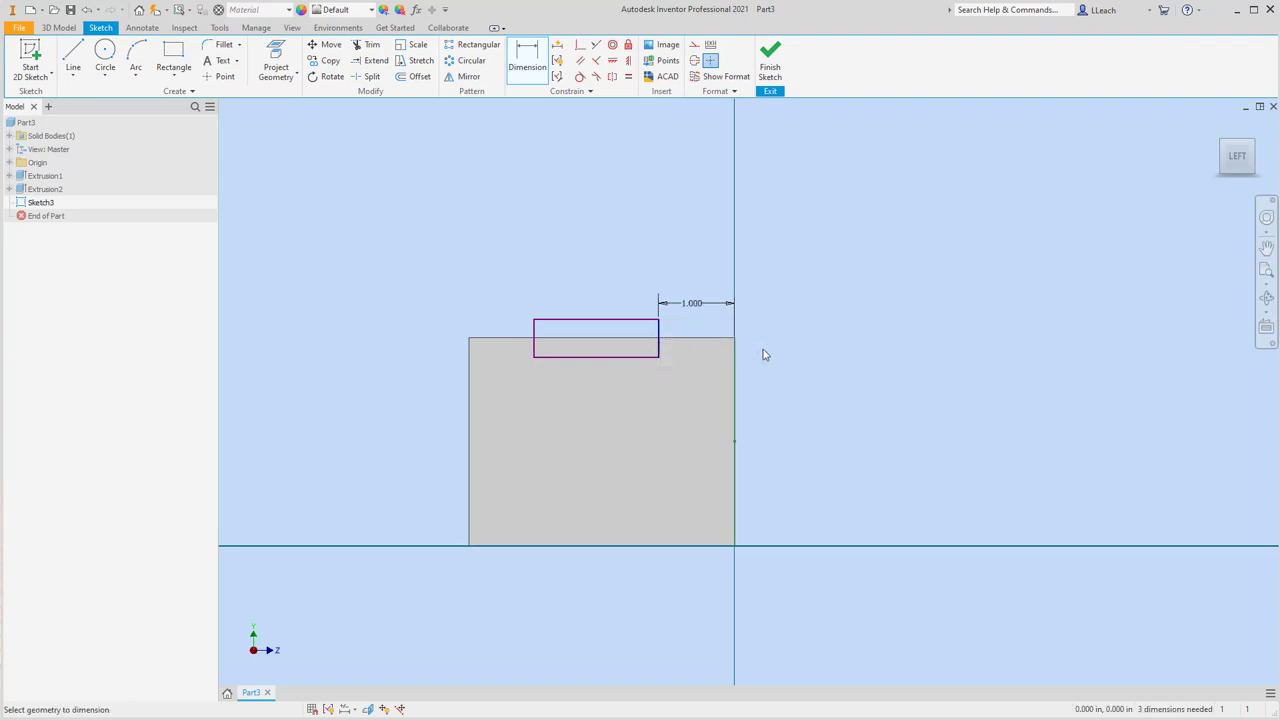
mouse_move(753, 337)
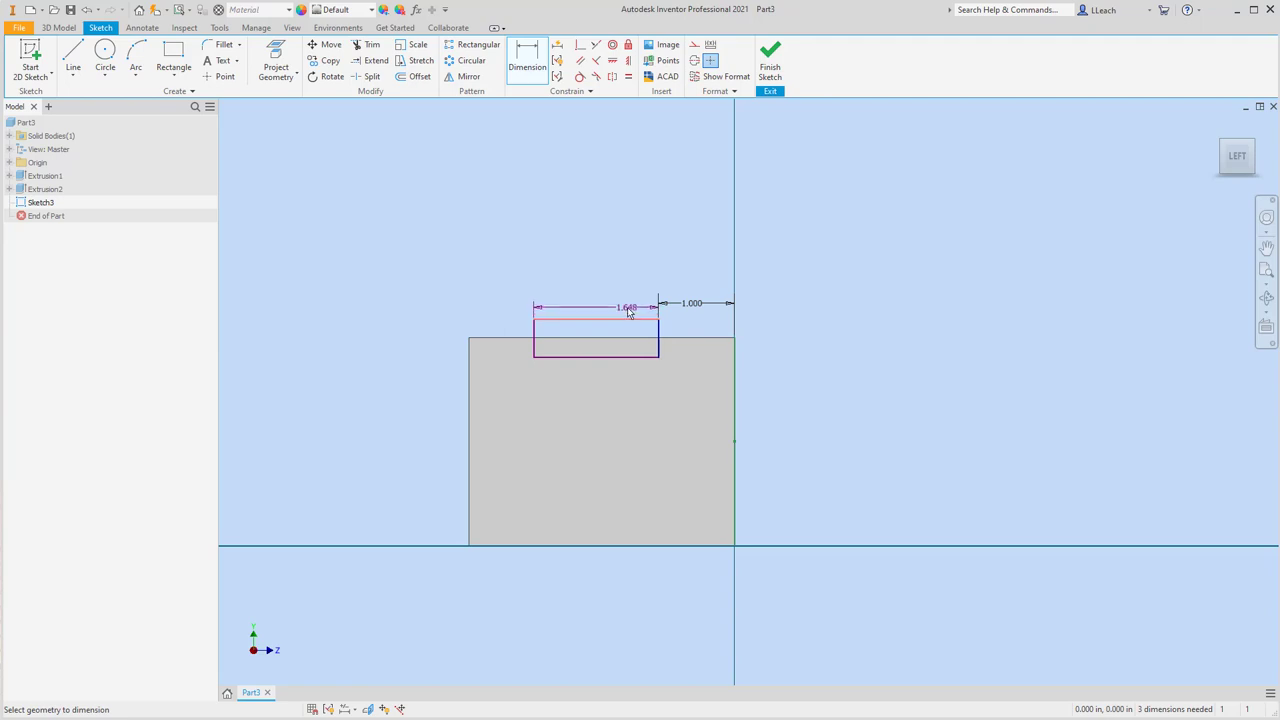
- Dimension the rectangle 1.500 wide and 0.500 deep
click(625, 307)
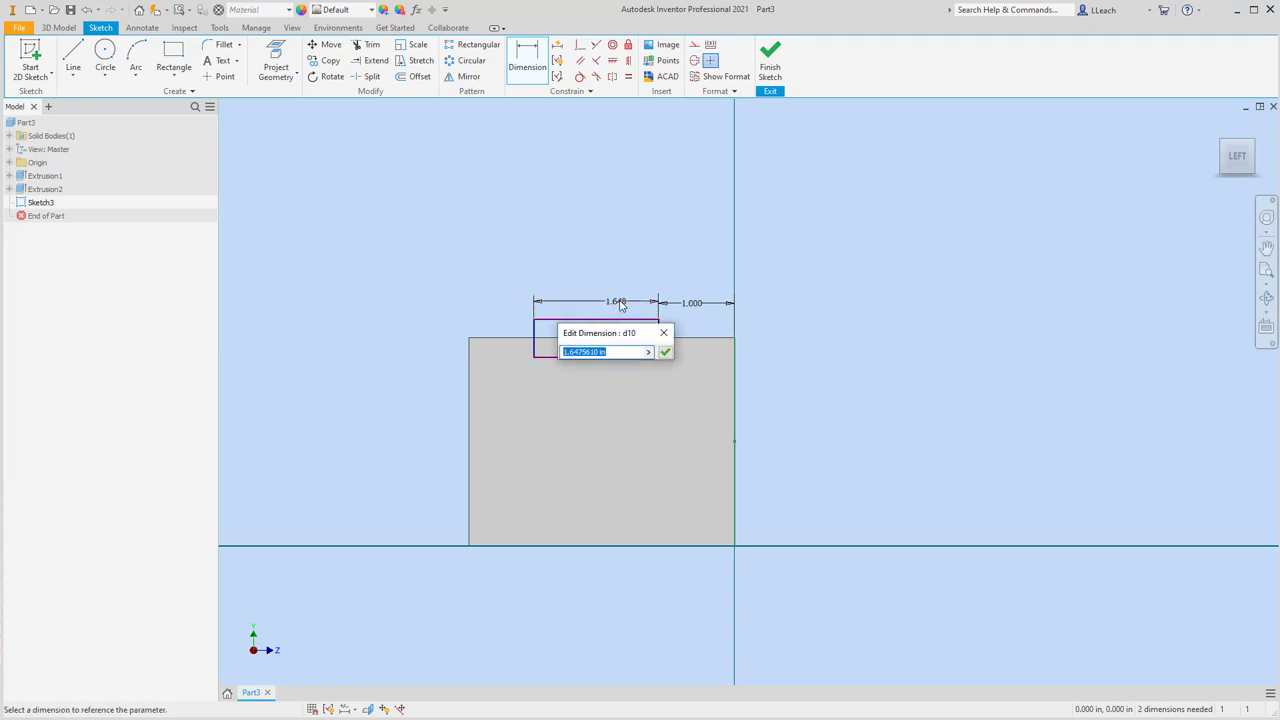
text(1.5)
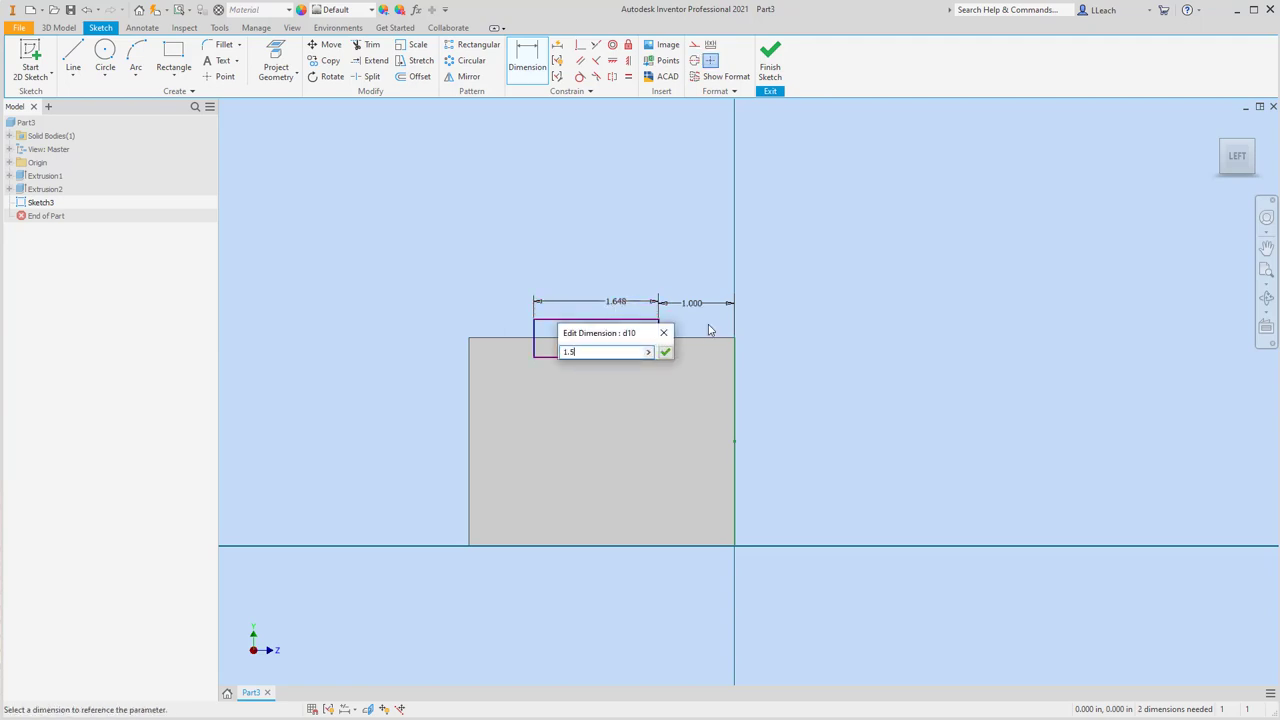
click(665, 351)
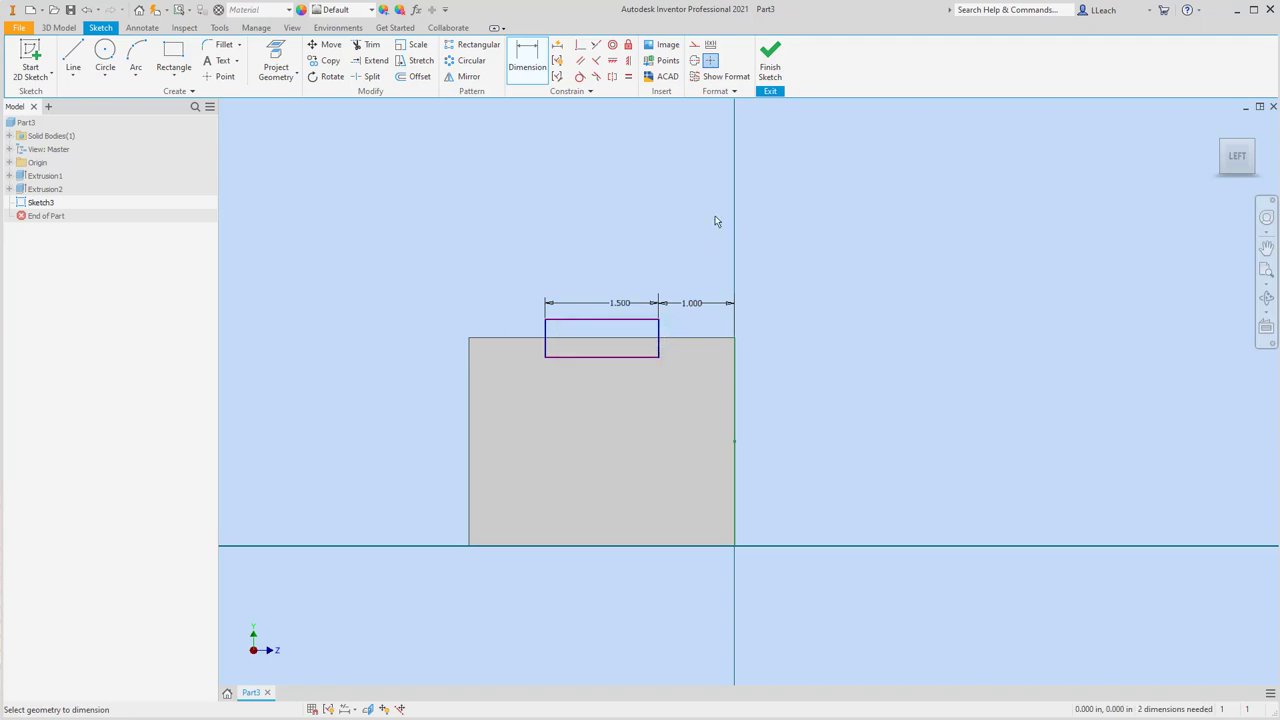
mouse_move(684, 519)
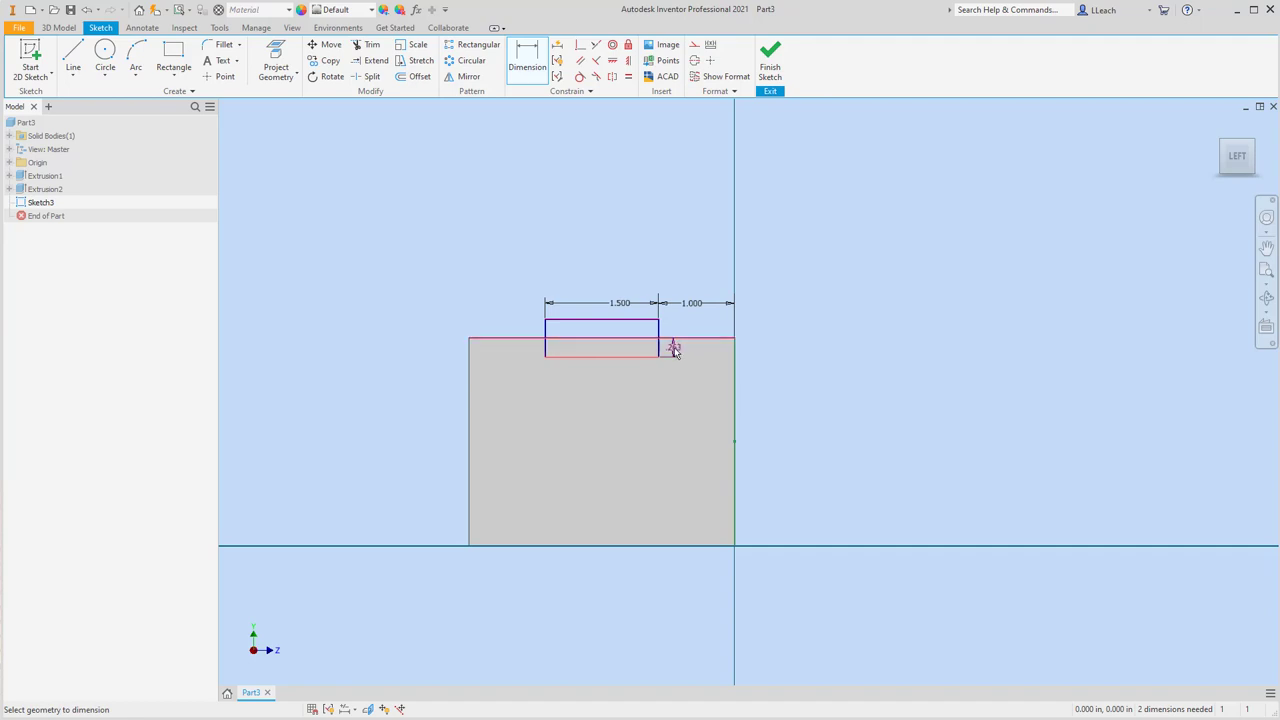
click(673, 348)
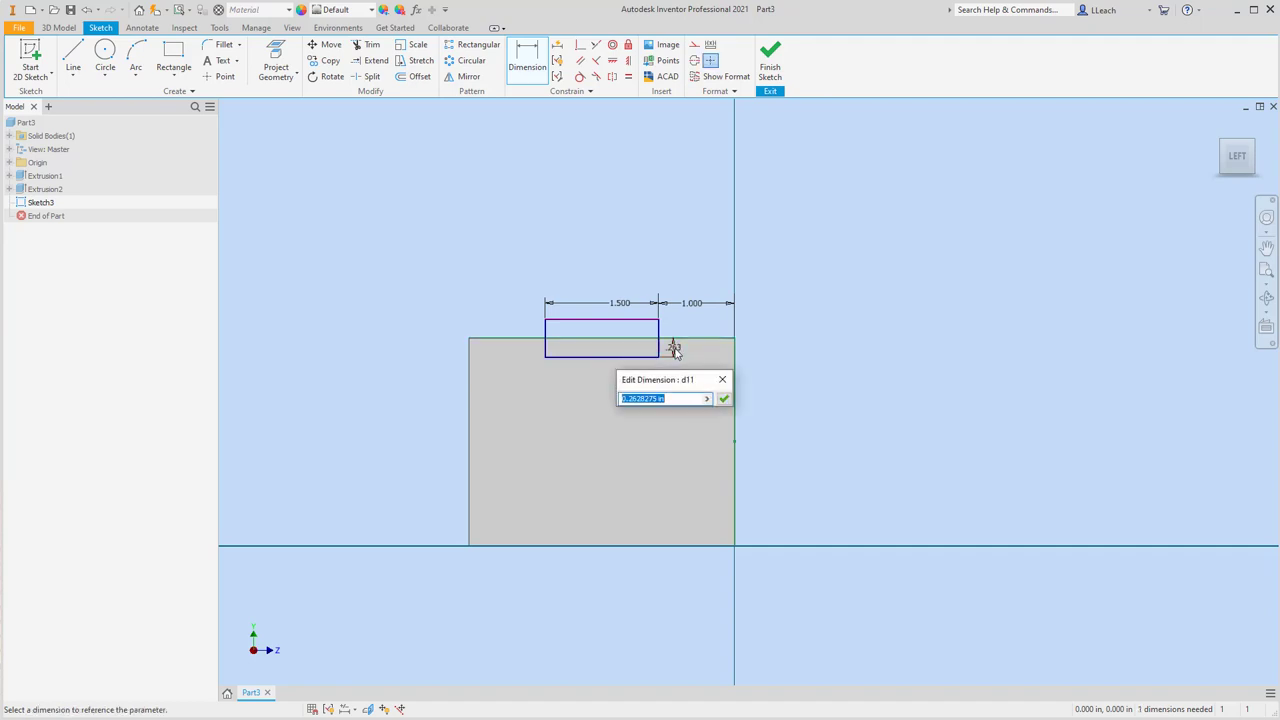
click(723, 398)
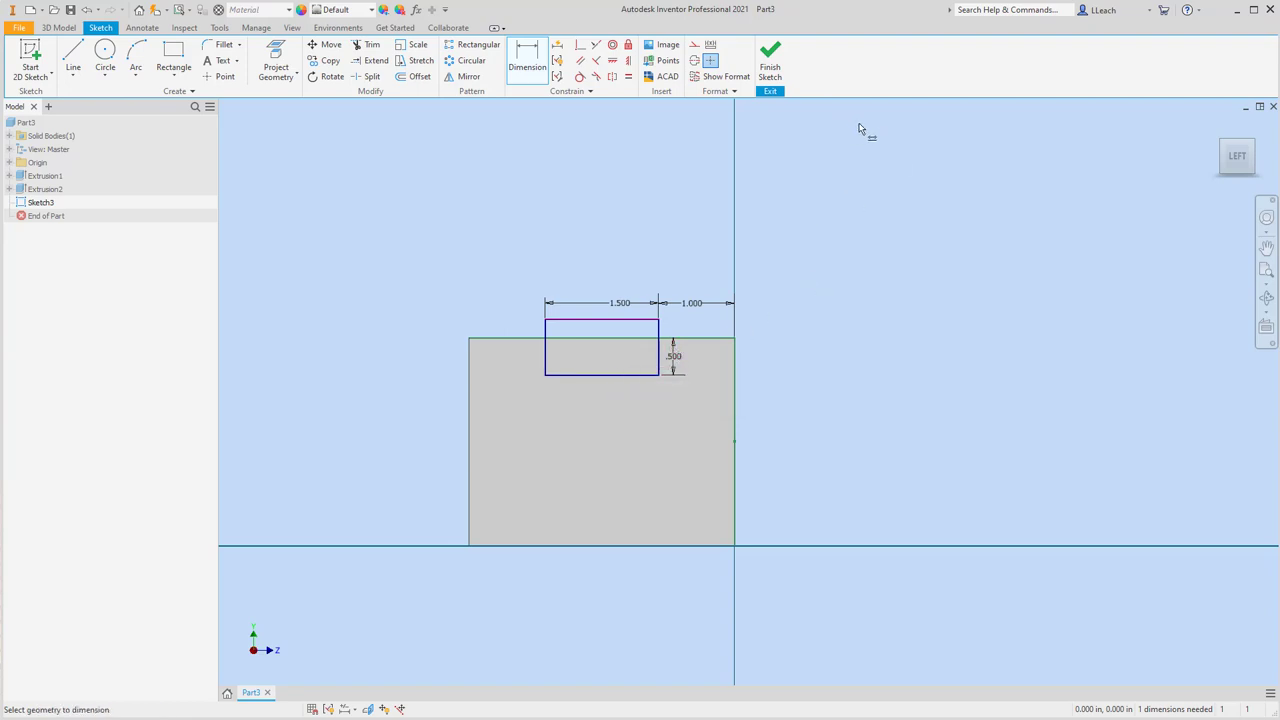
mouse_move(763, 315)
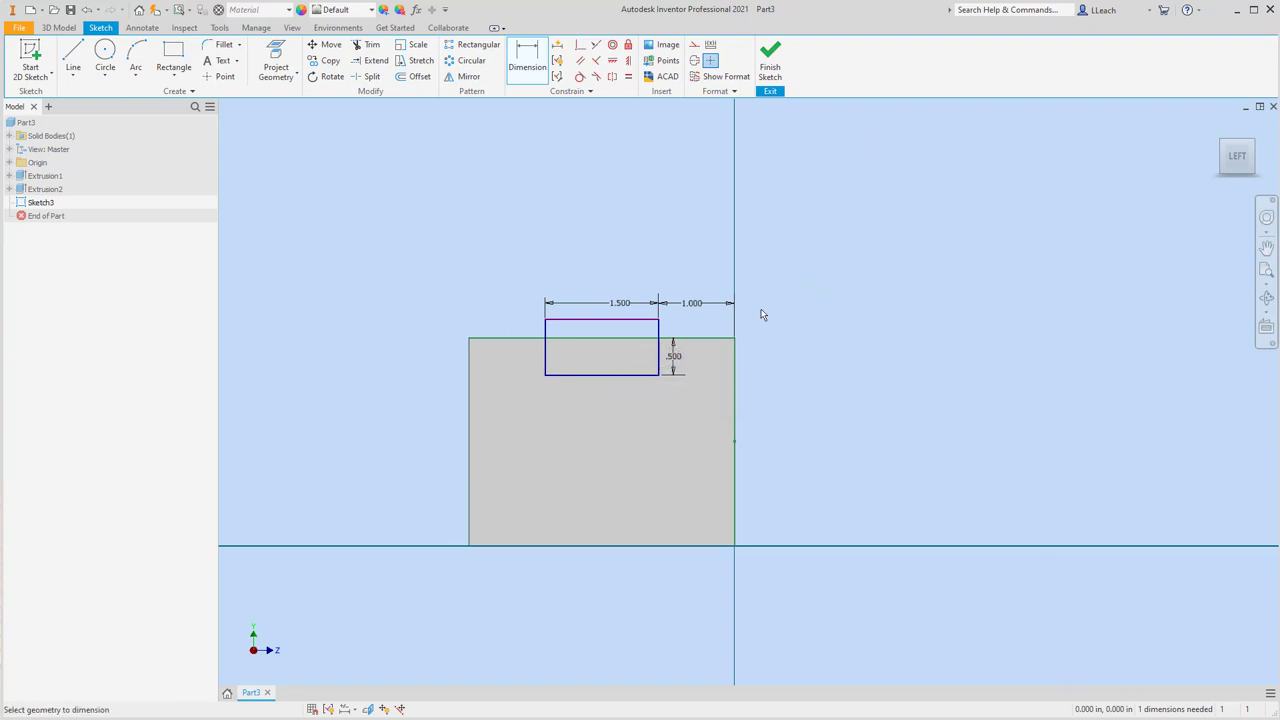
mouse_move(1025, 438)
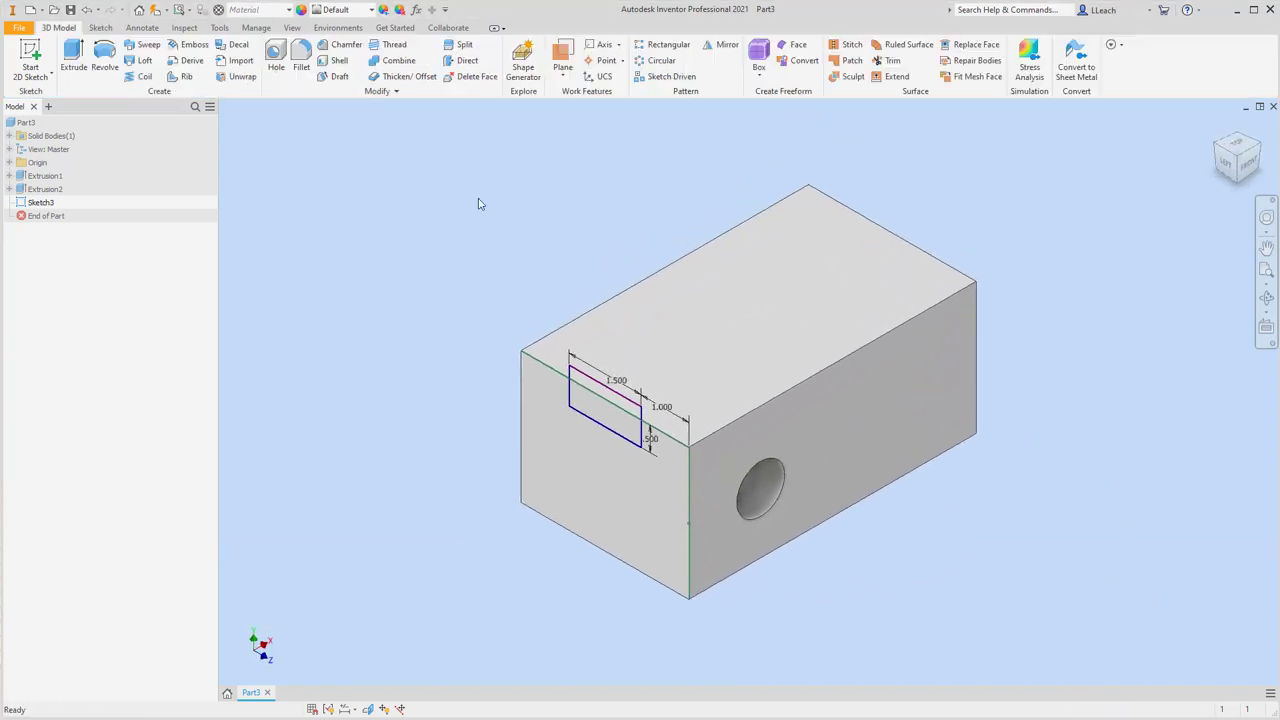
- Cut the rectangle profile Through All to form the slot along the top
click(73, 58)
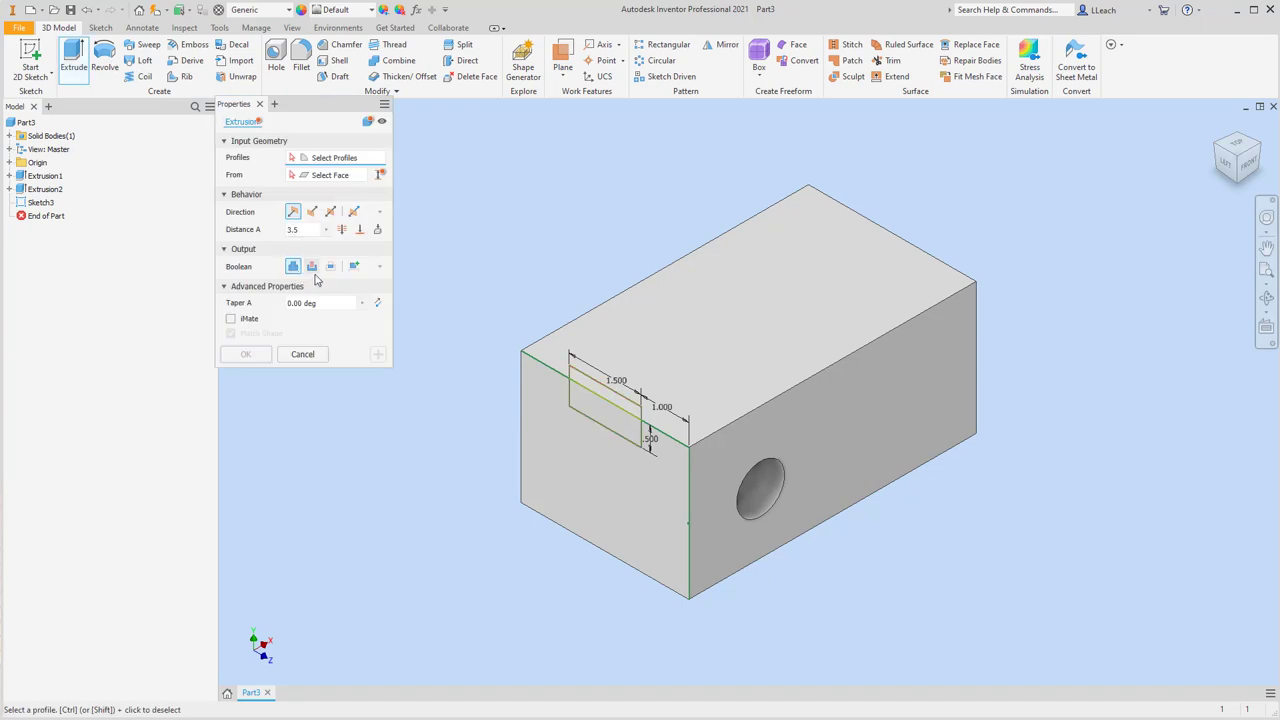
click(605, 410)
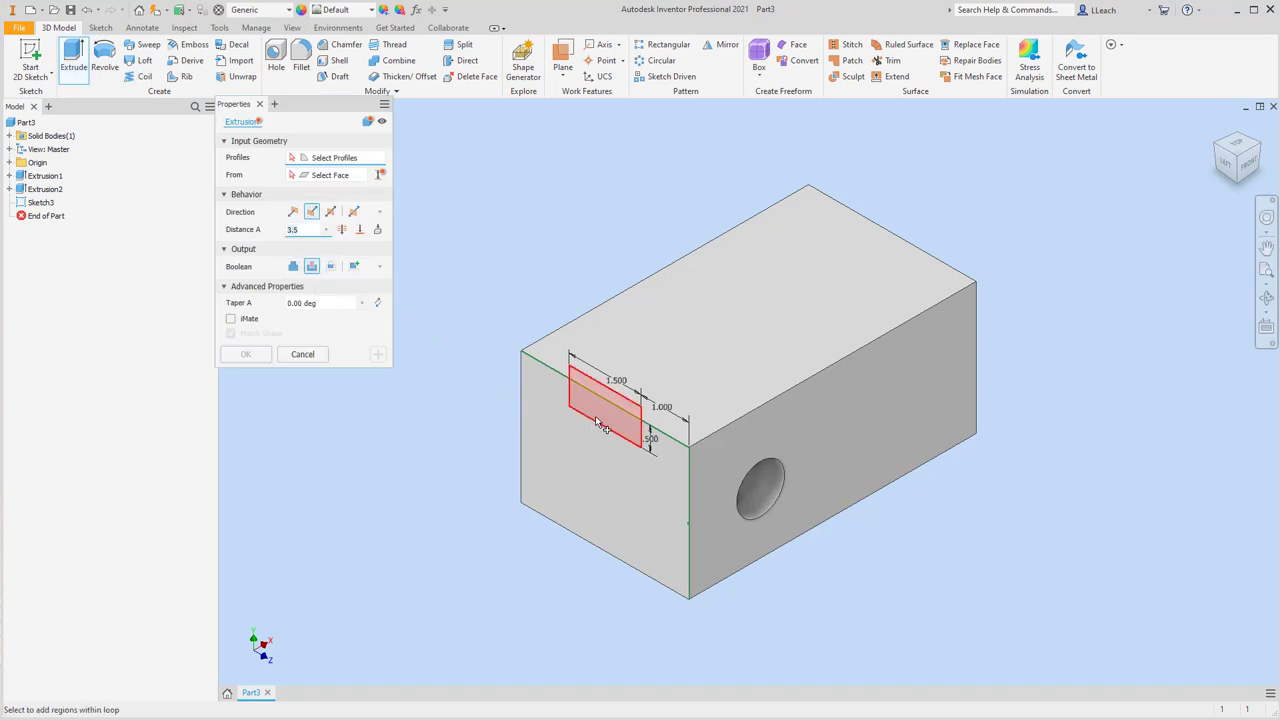
click(620, 400)
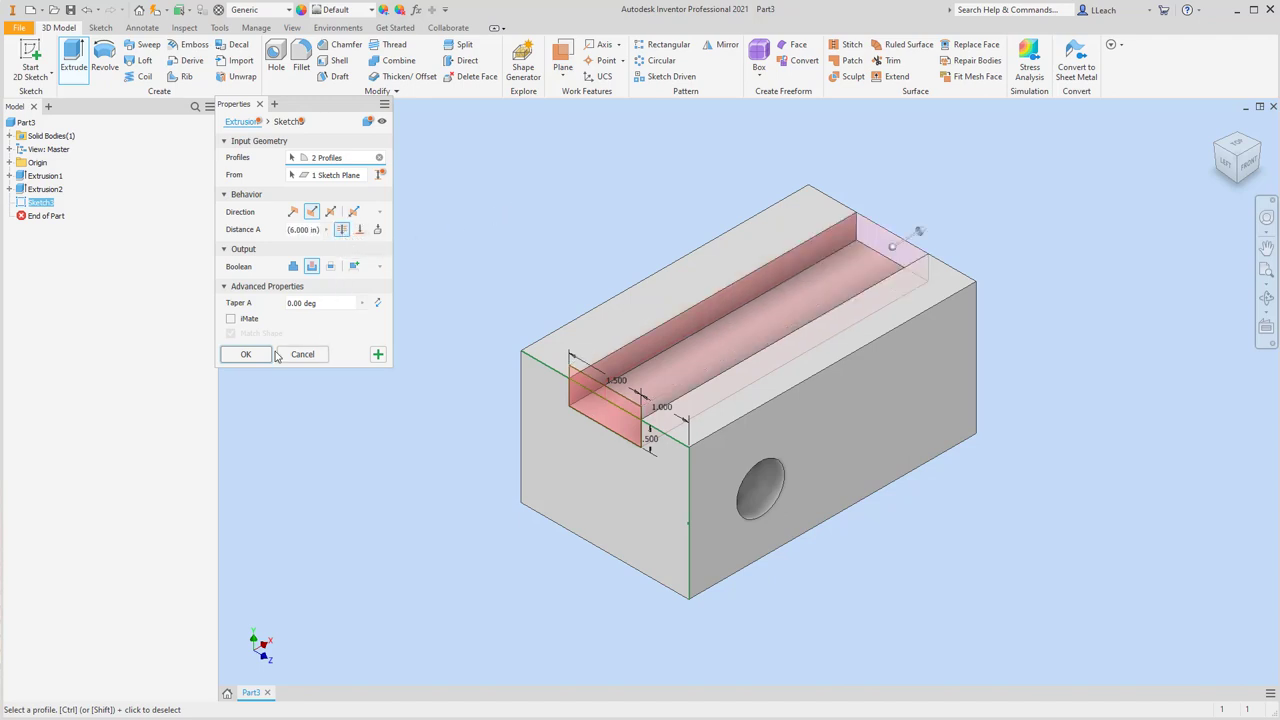
click(246, 354)
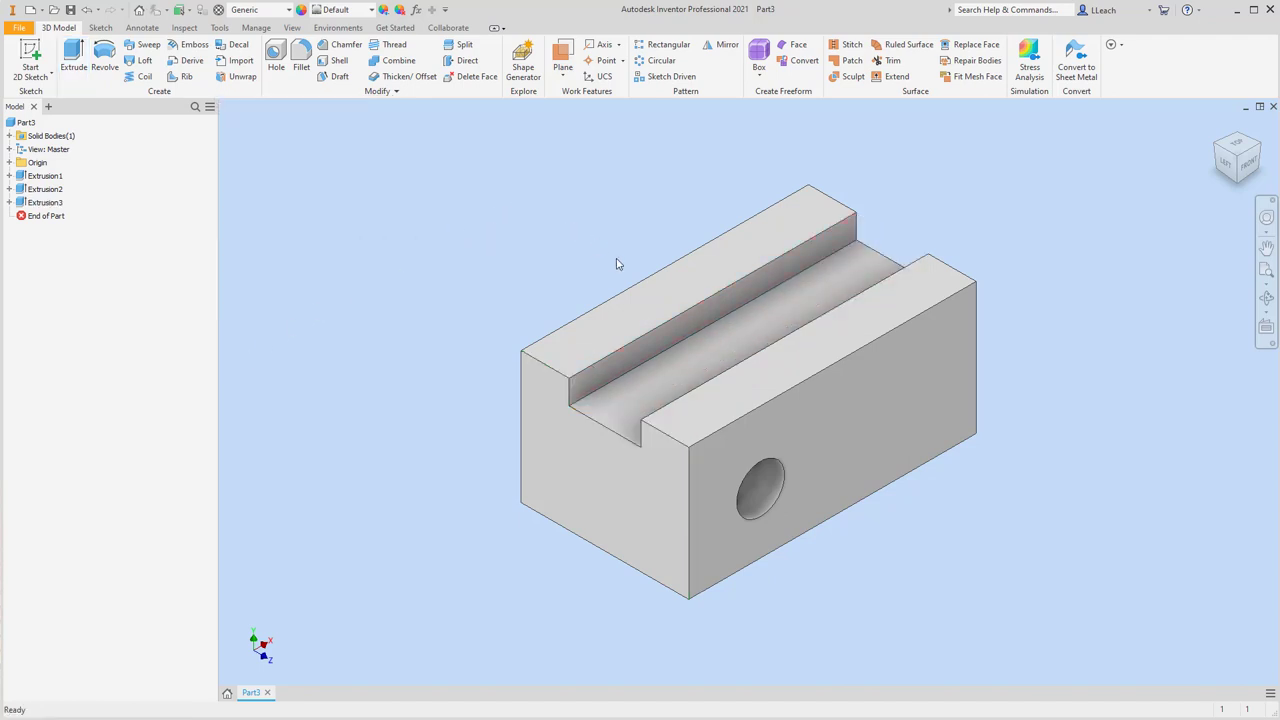
mouse_move(555, 289)
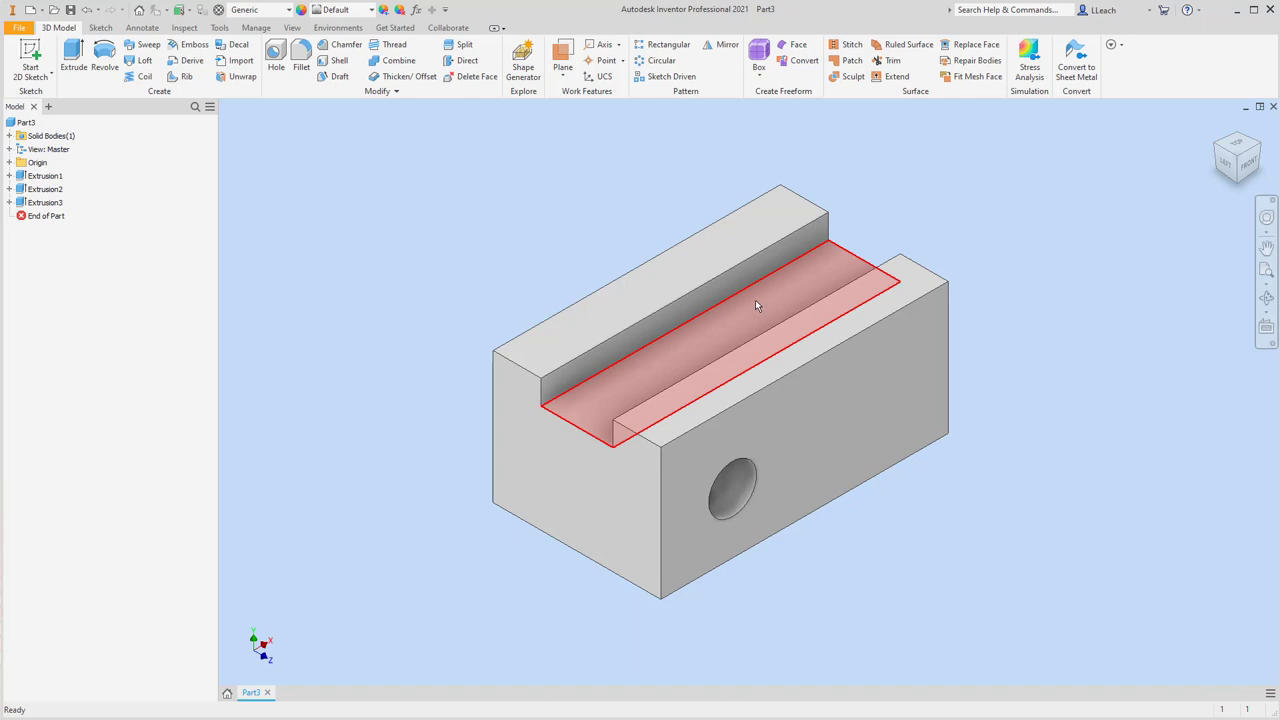
click(757, 305)
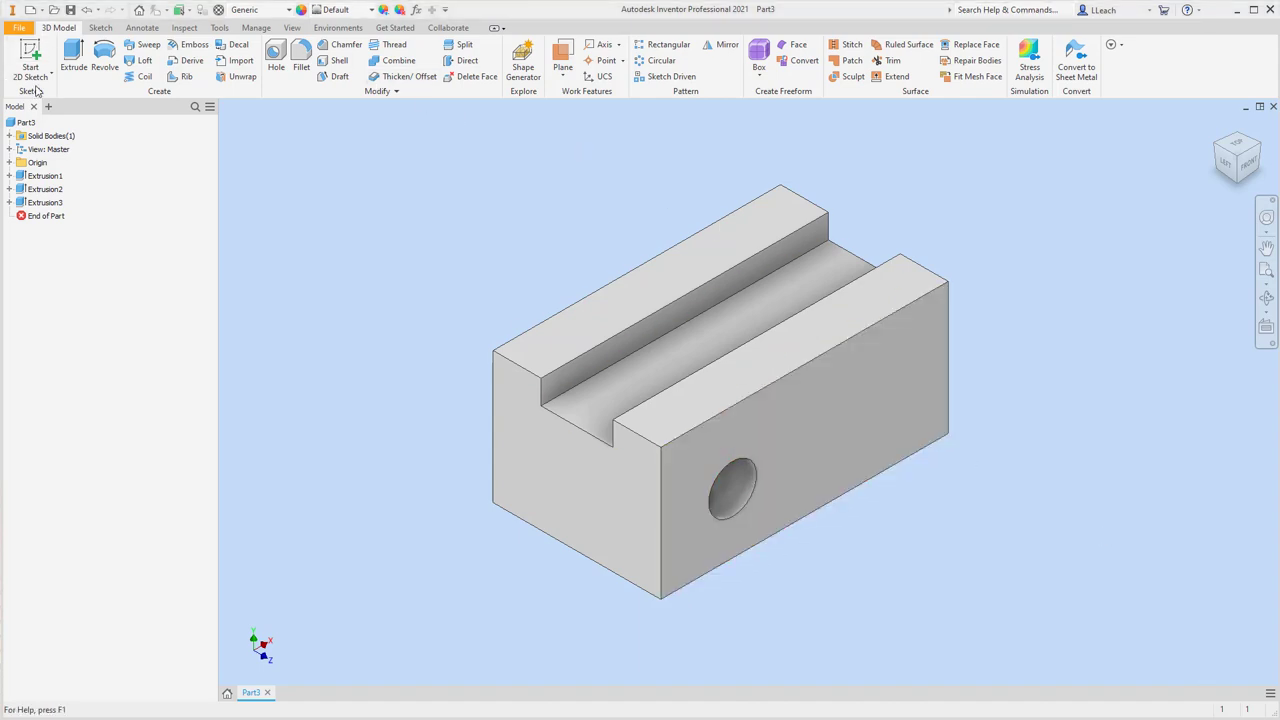
- Start a front-face sketch, project the edges, and draw a top-to-right-edge line
click(30, 60)
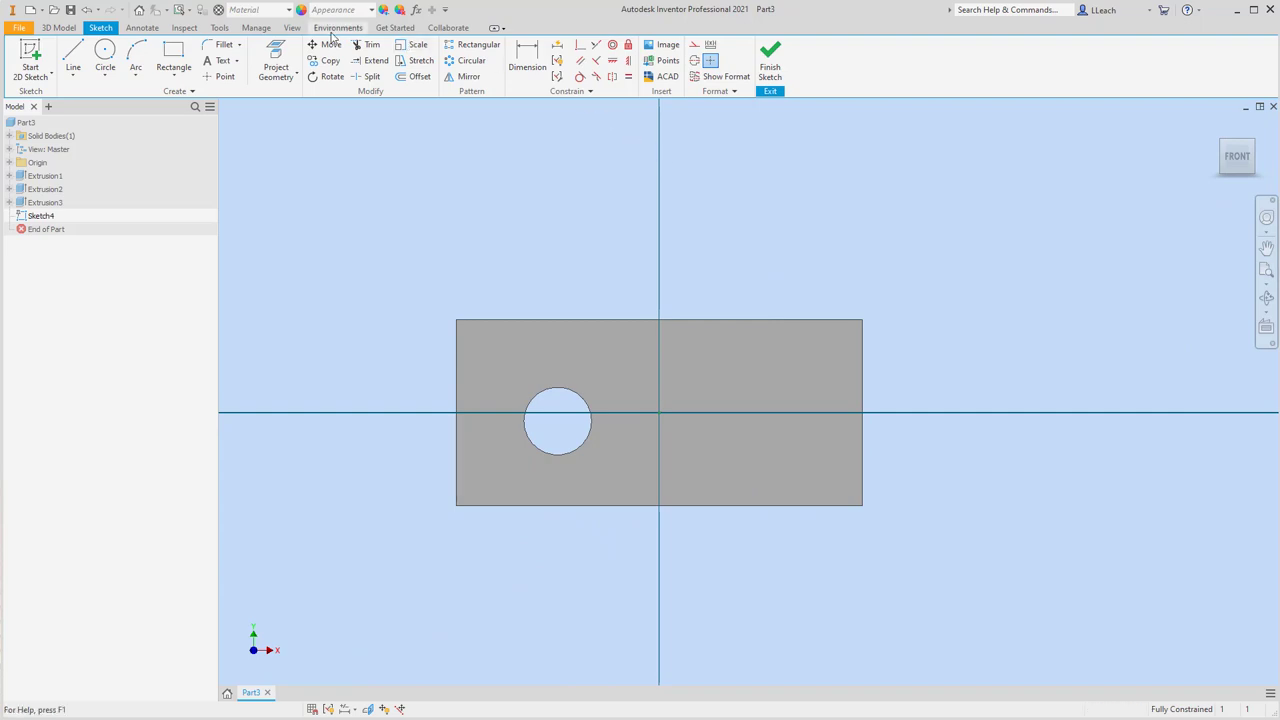
click(275, 62)
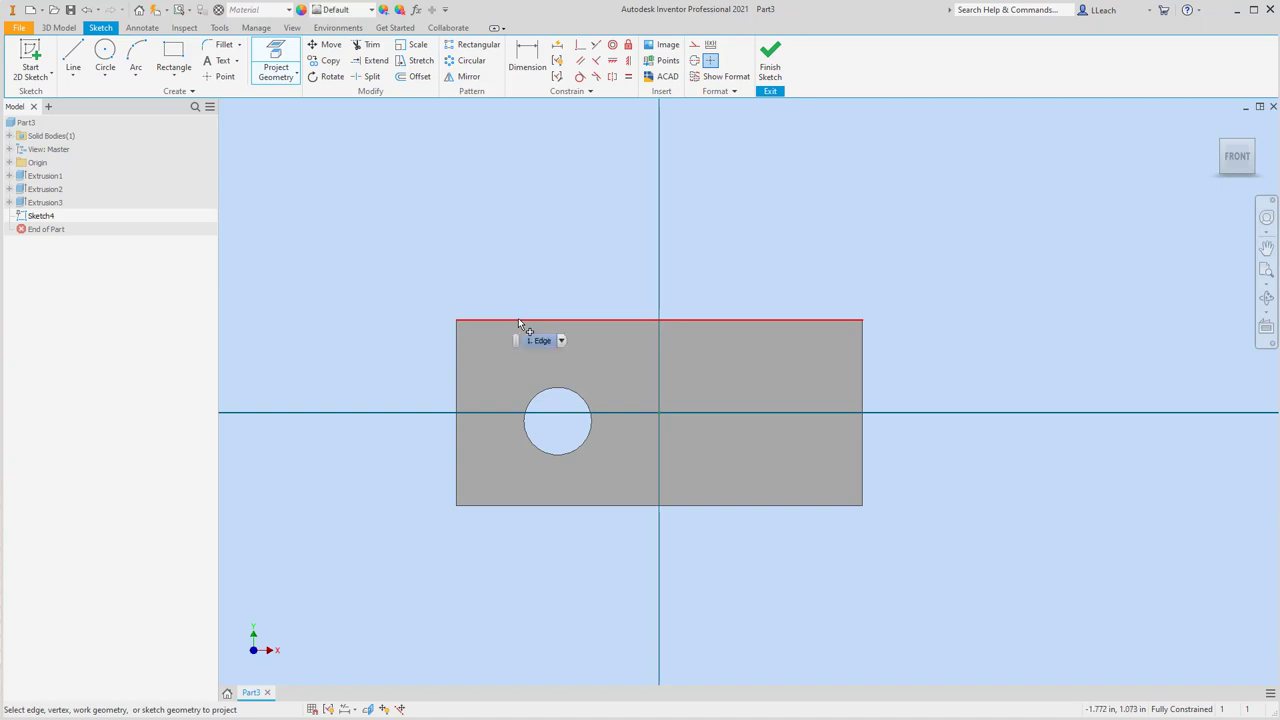
mouse_move(863, 475)
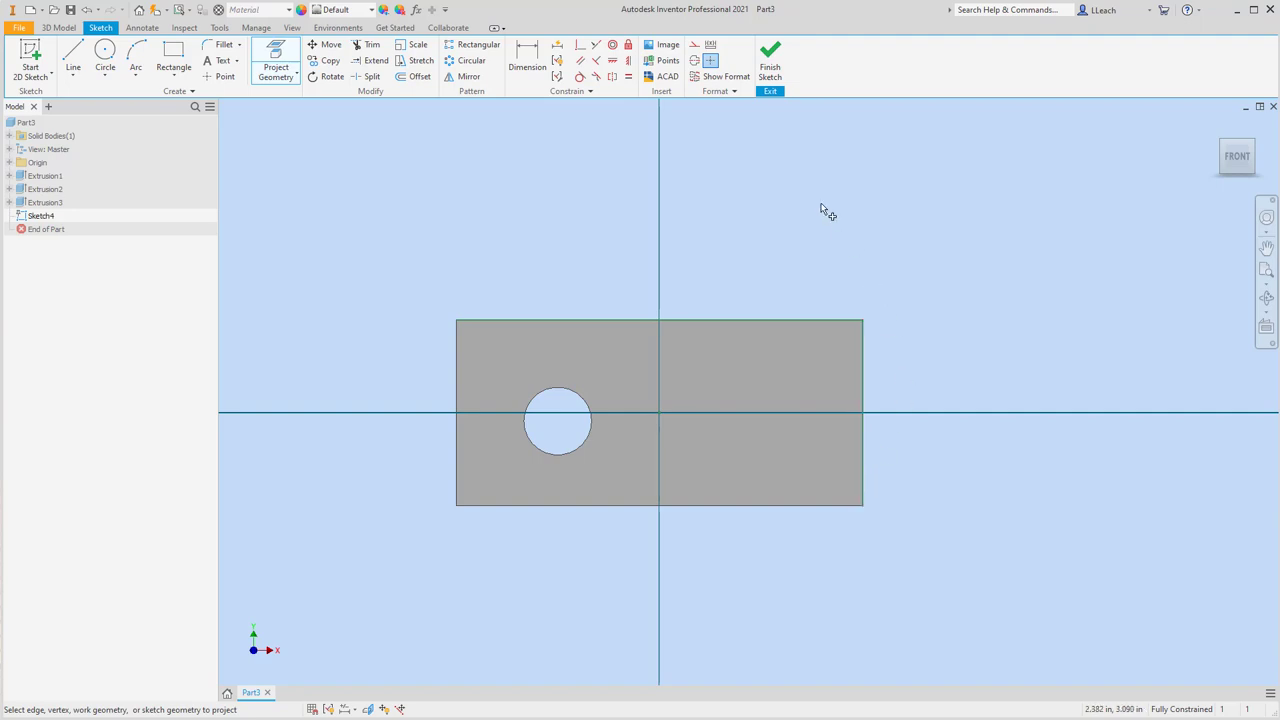
click(73, 60)
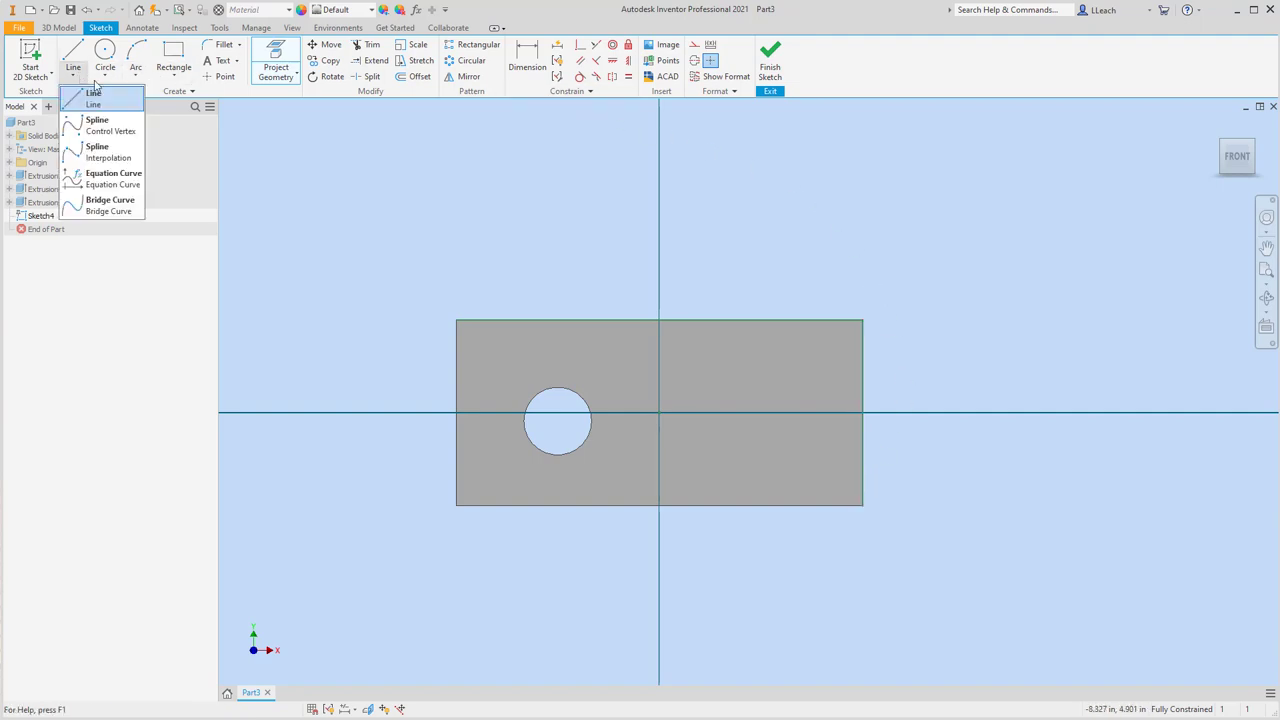
click(93, 104)
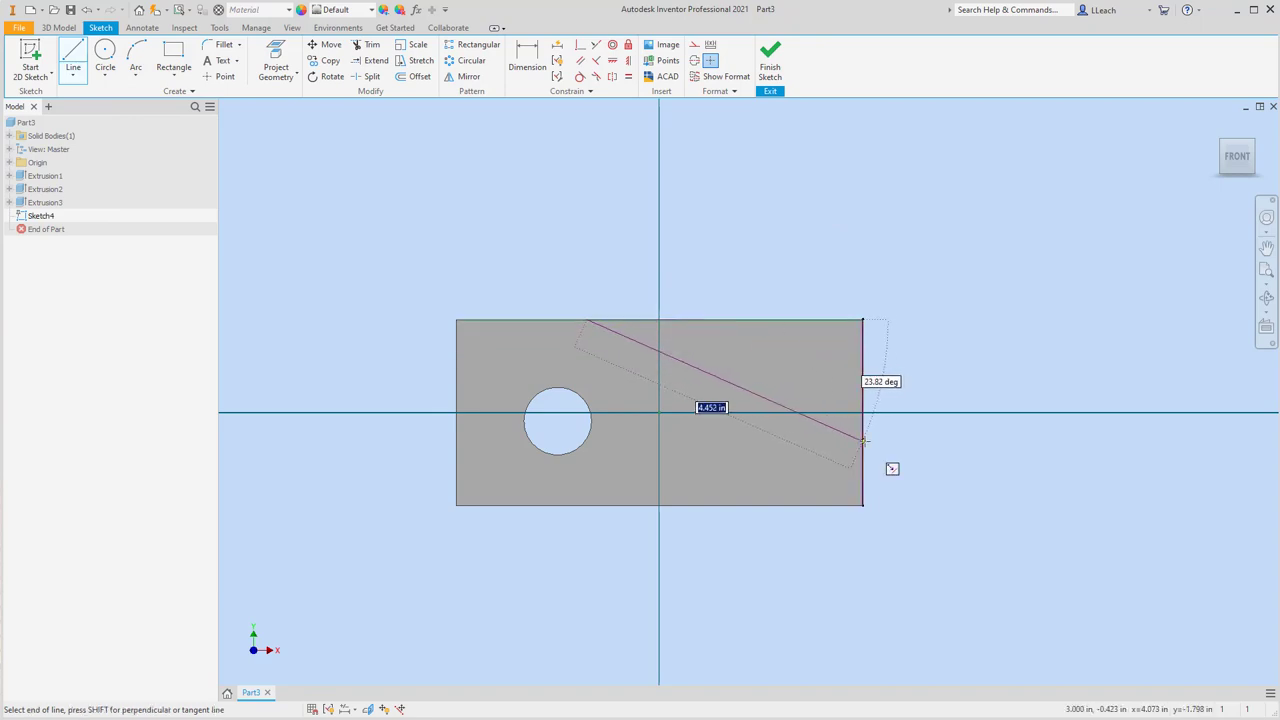
click(862, 441)
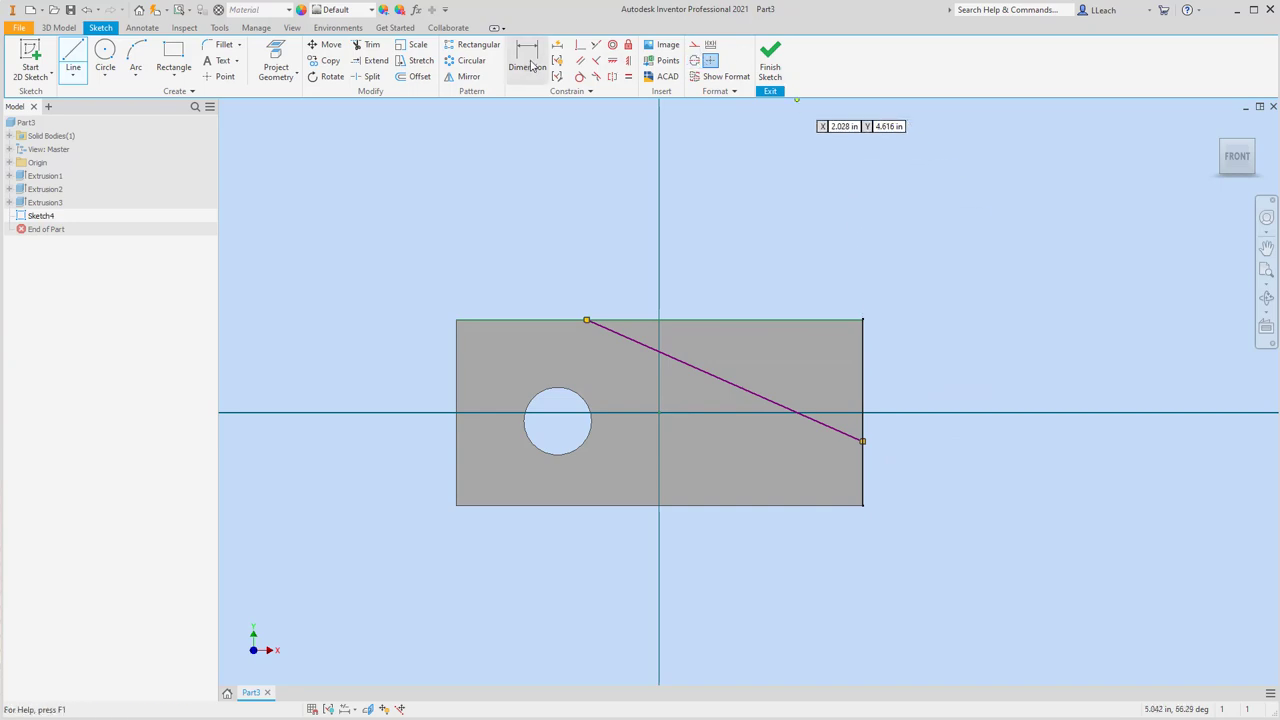
- Dimension the diagonal line 1 in up the right edge and 2.5 in along the top
click(527, 60)
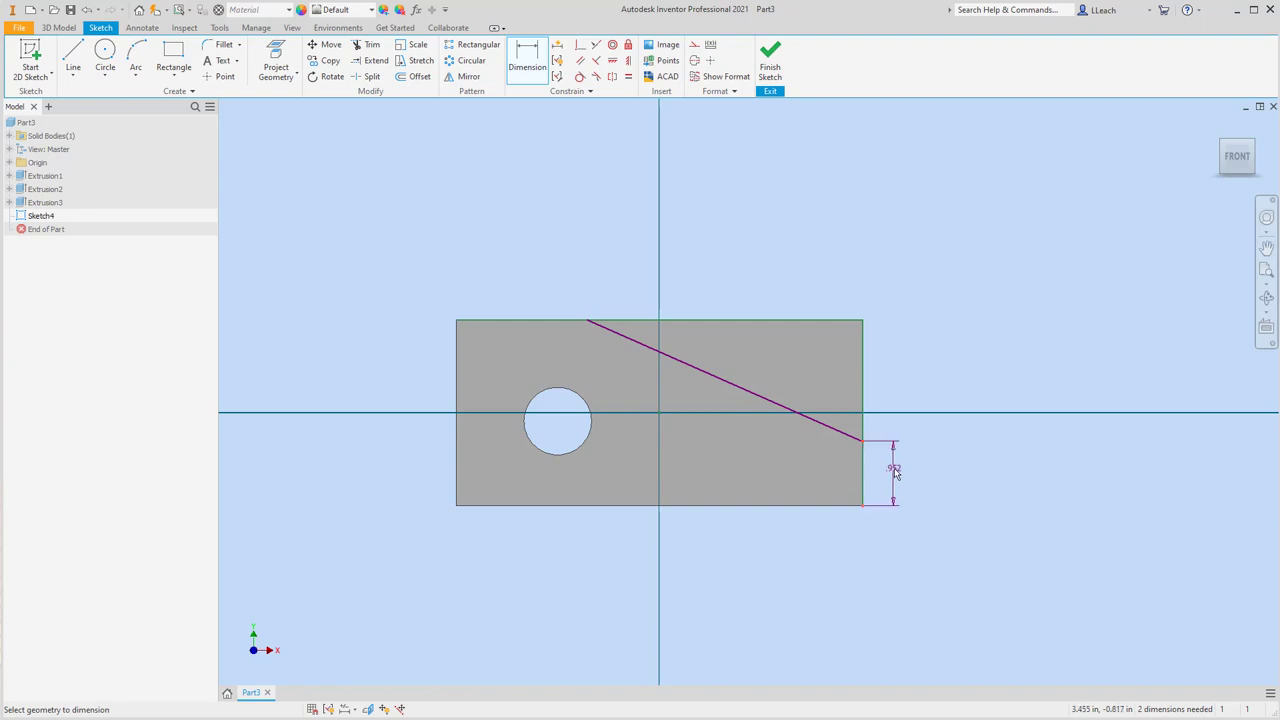
click(893, 467)
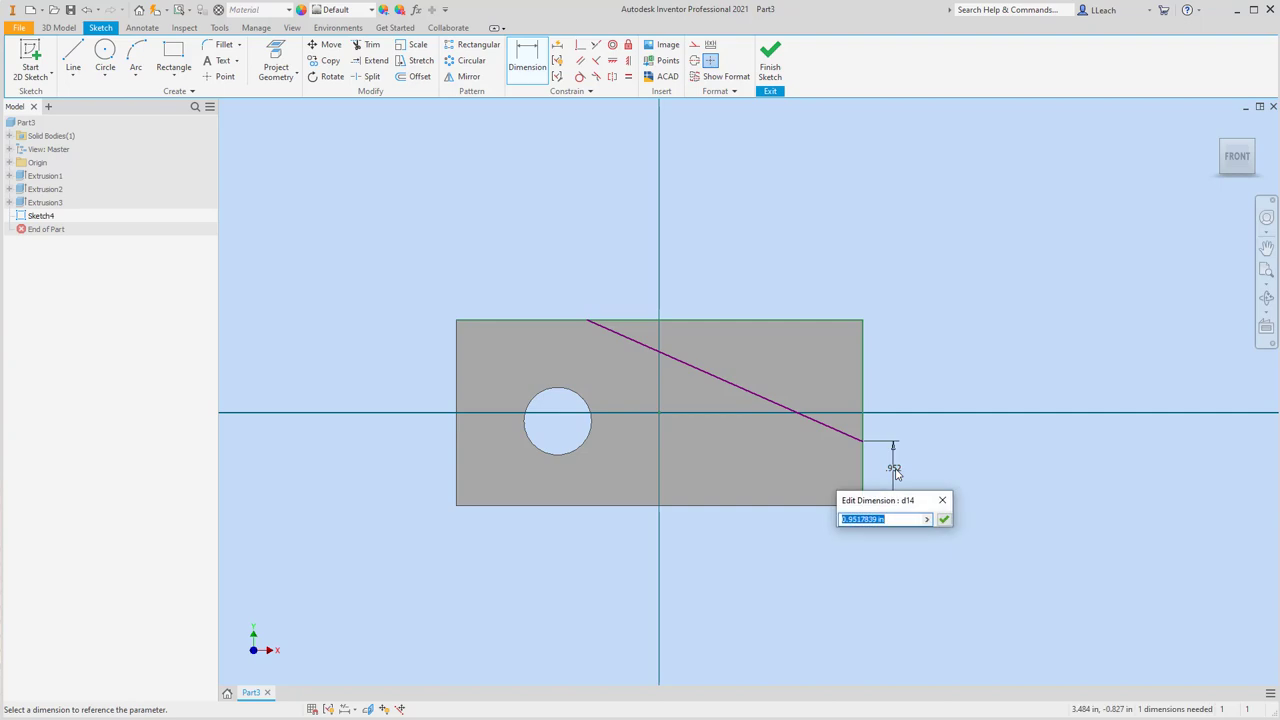
click(942, 519)
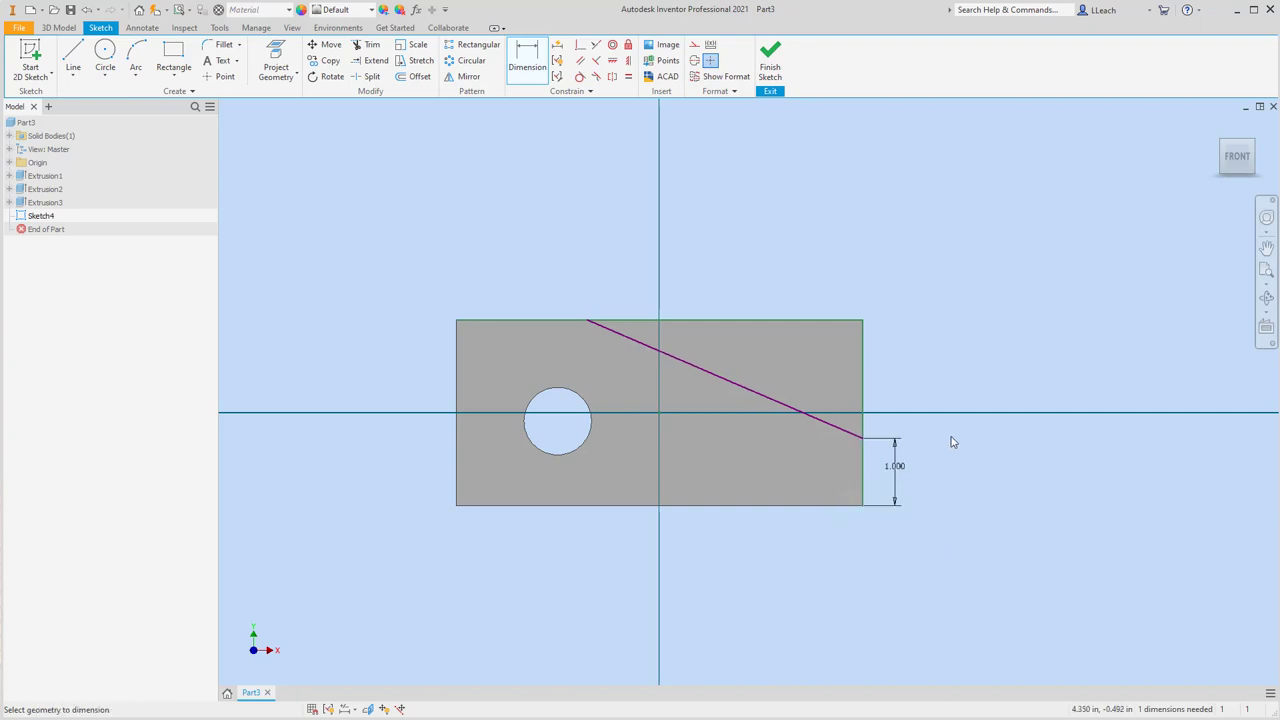
mouse_move(595, 320)
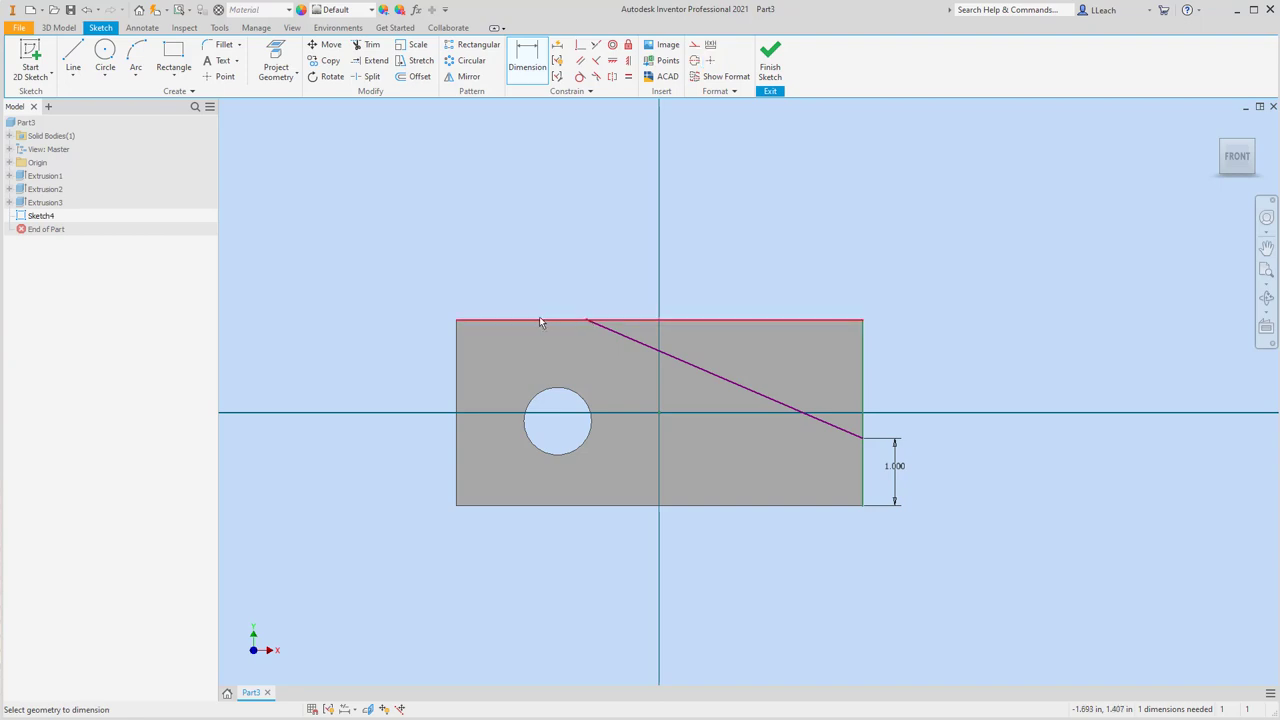
click(520, 322)
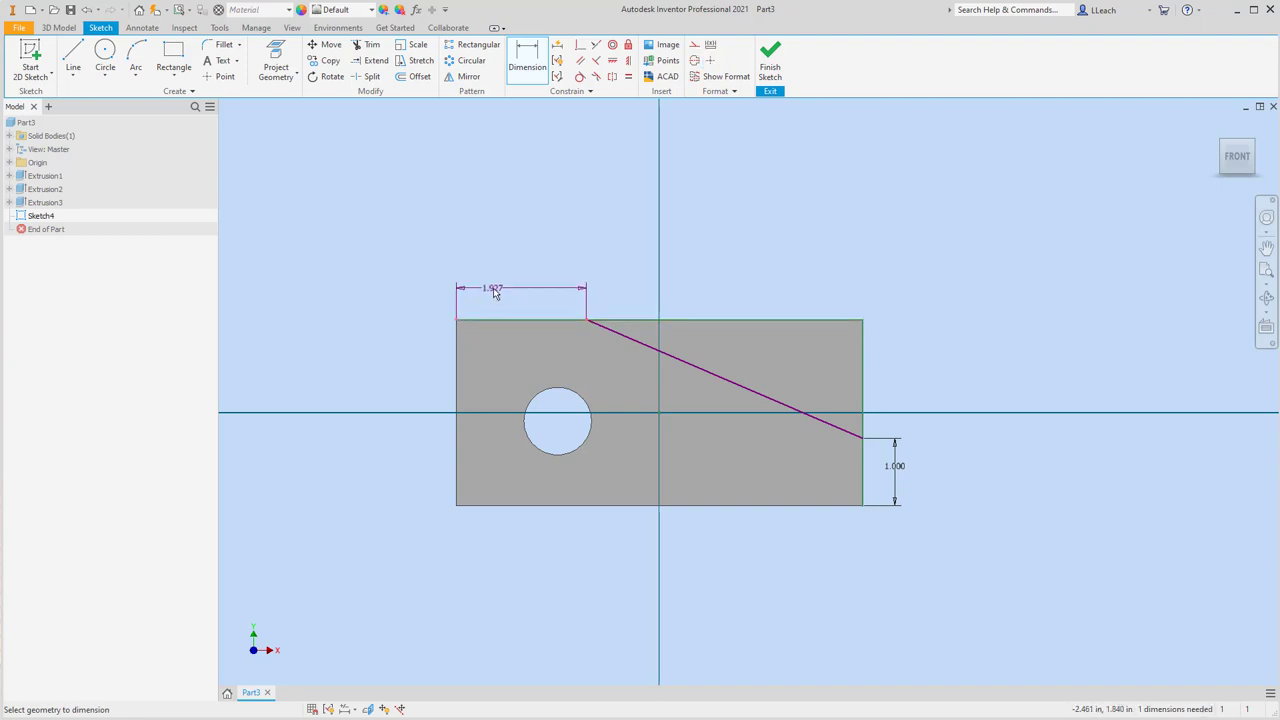
click(493, 288)
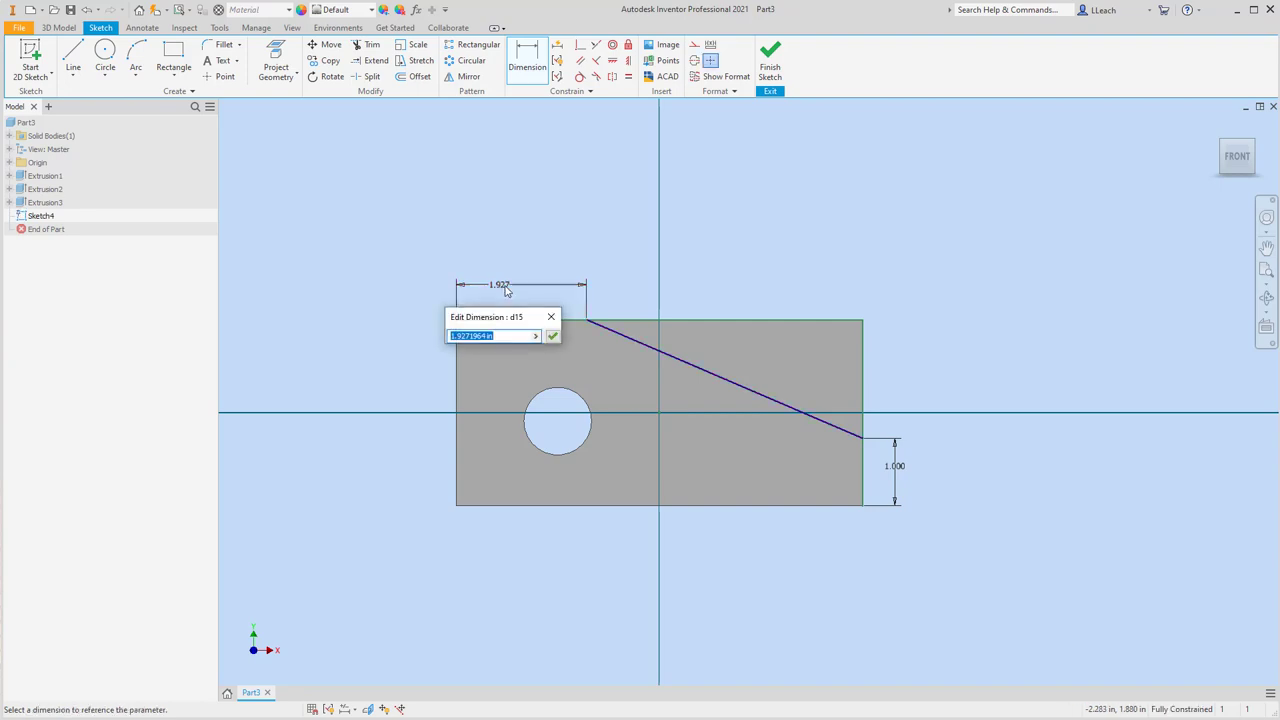
text(2.5)
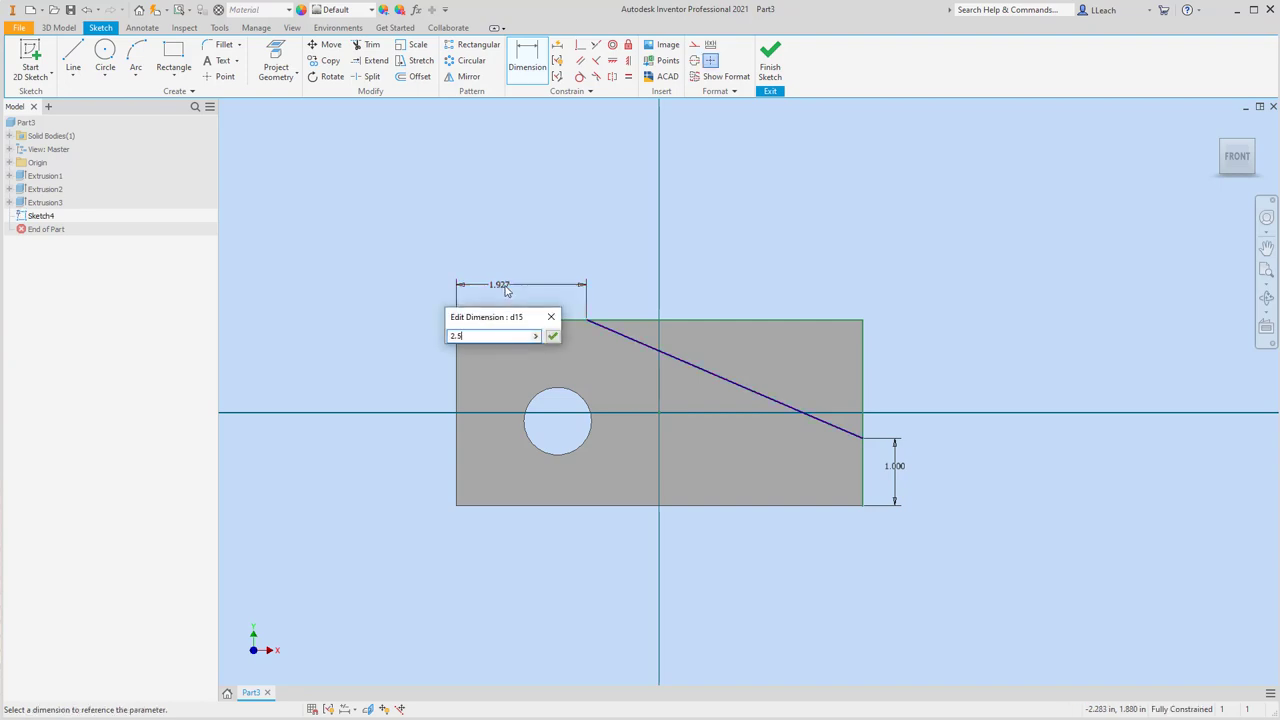
click(553, 335)
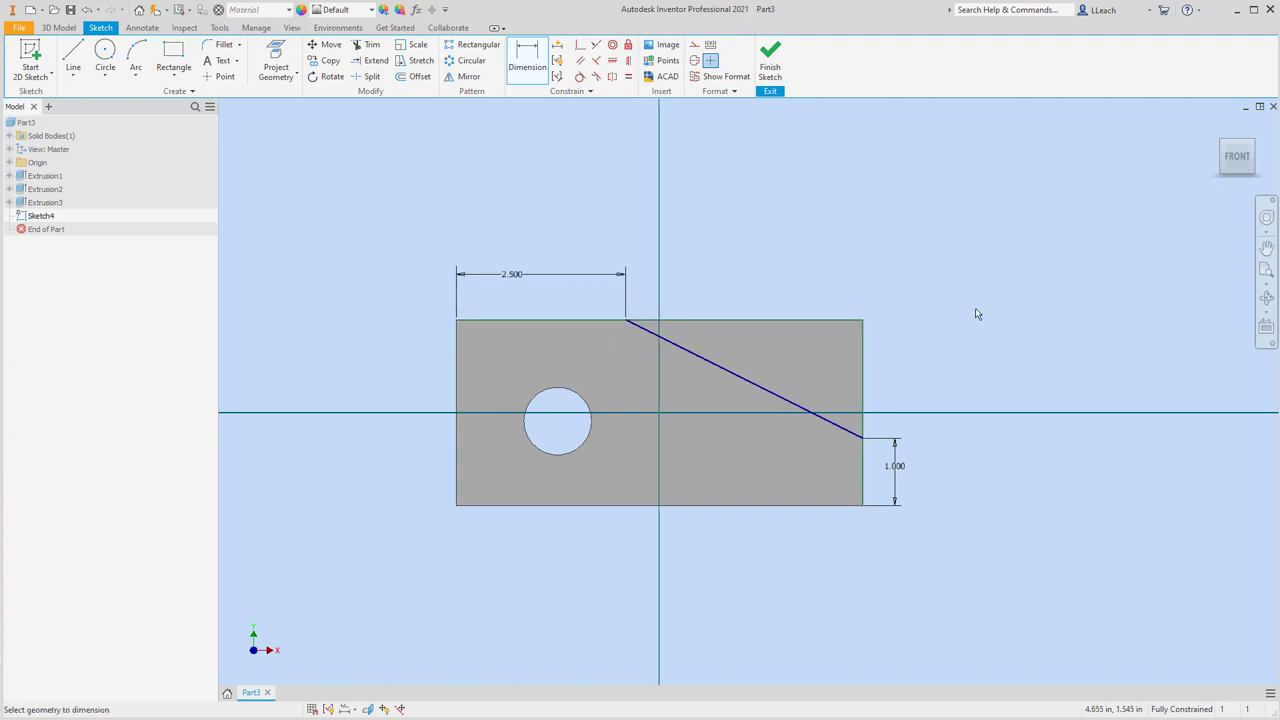
mouse_move(1011, 305)
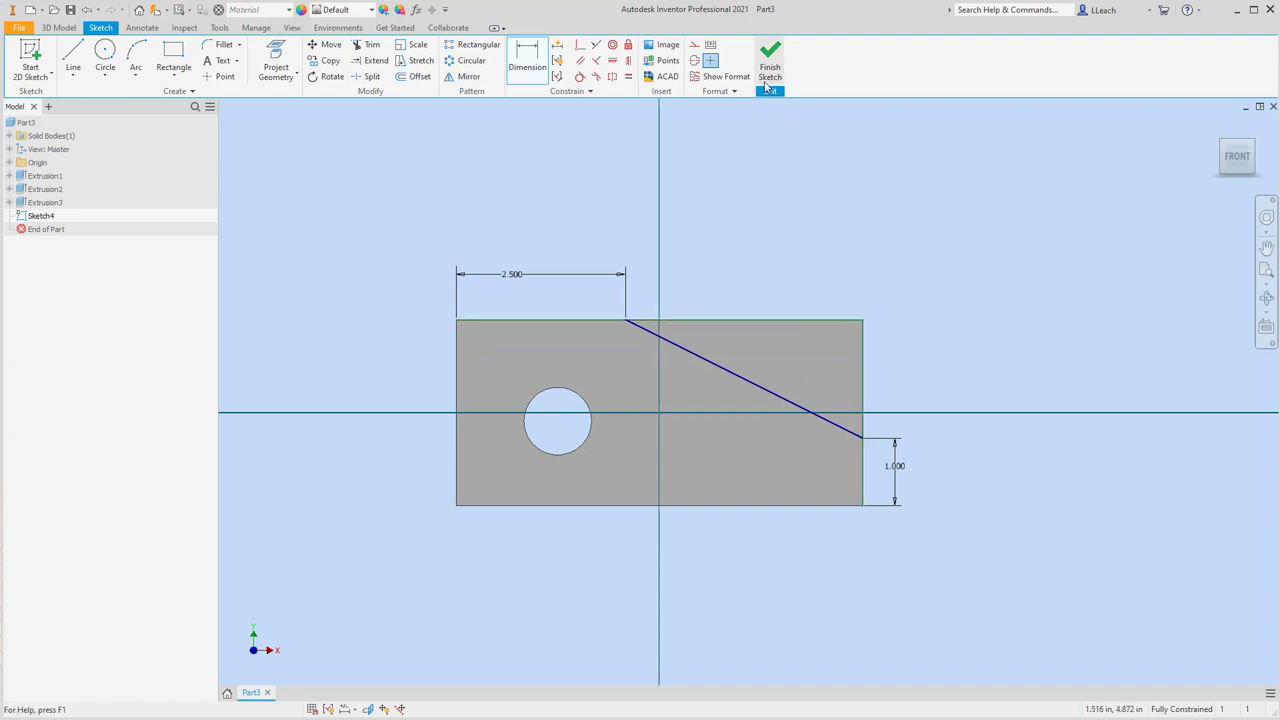
mouse_move(770, 60)
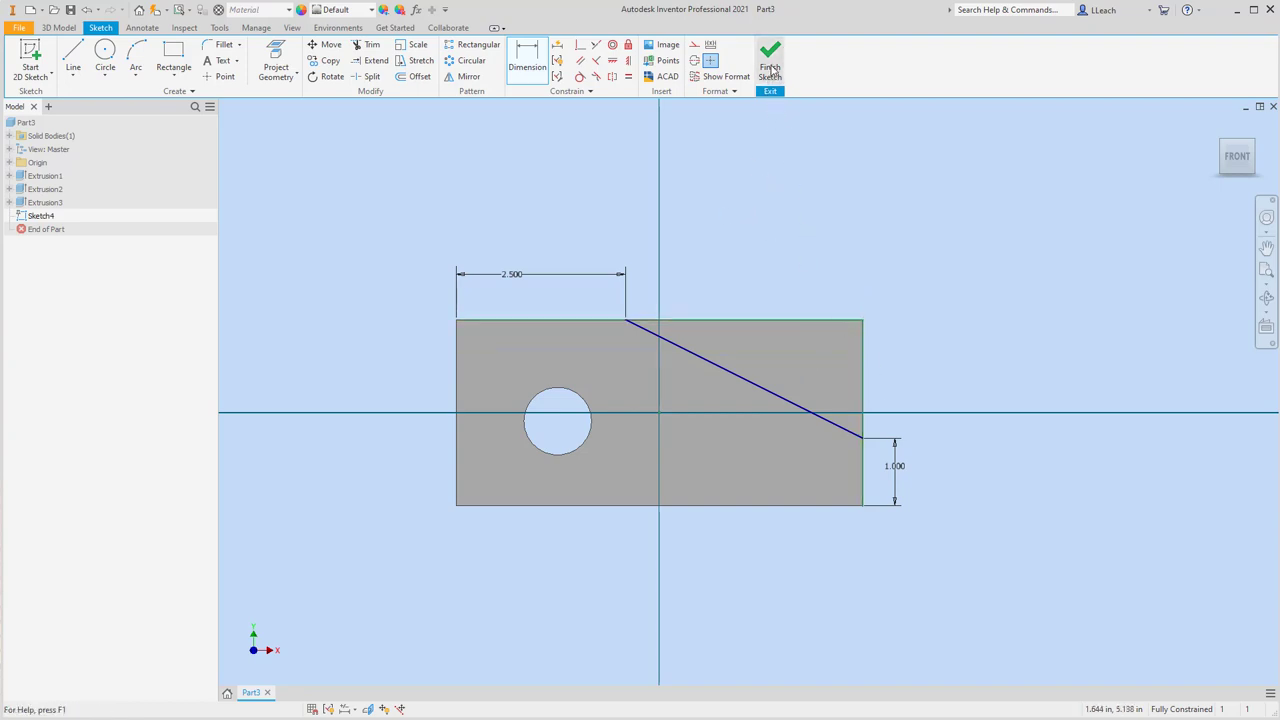
- Finish Sketch4 and extrude the triangular corner profile as a cut through the part
click(769, 60)
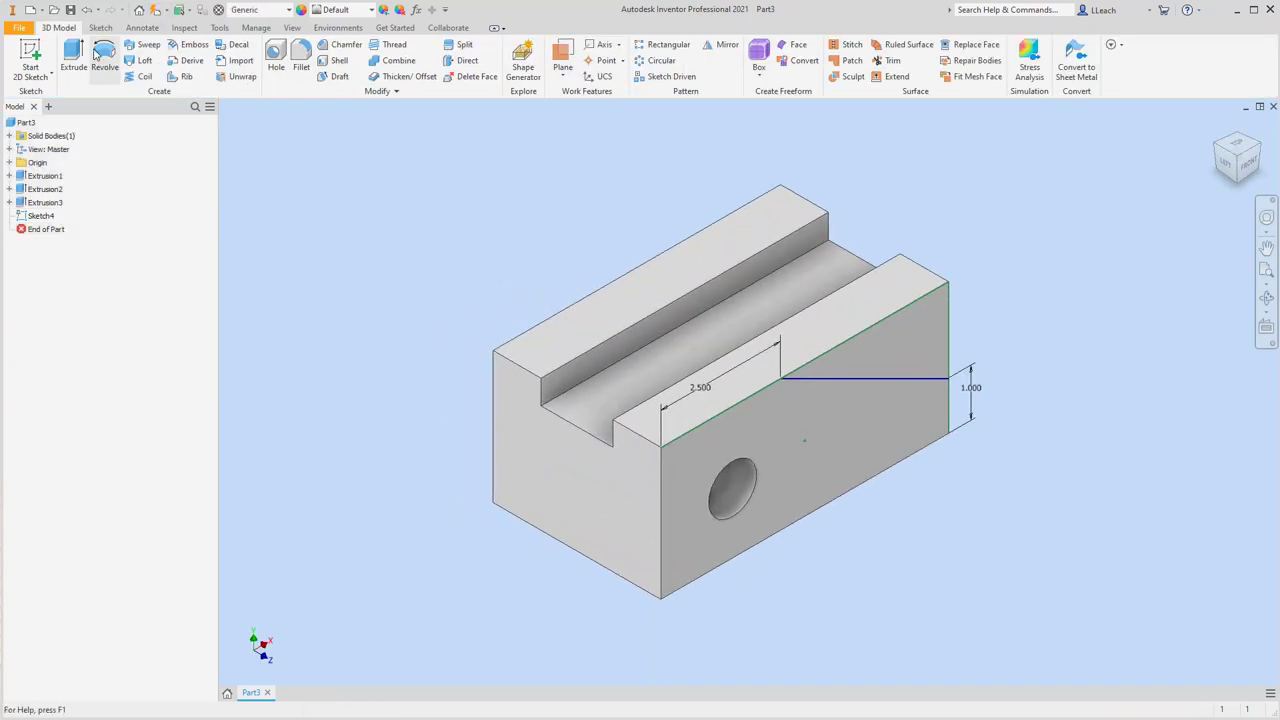
click(73, 60)
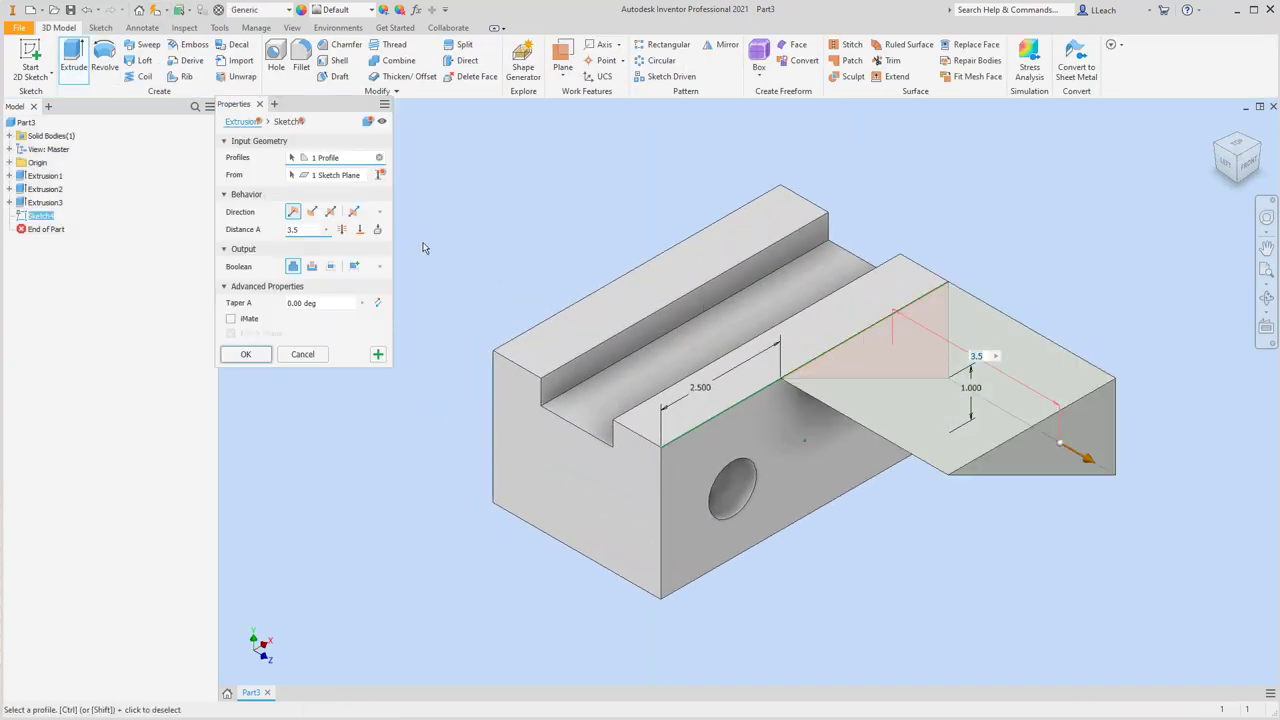
click(312, 211)
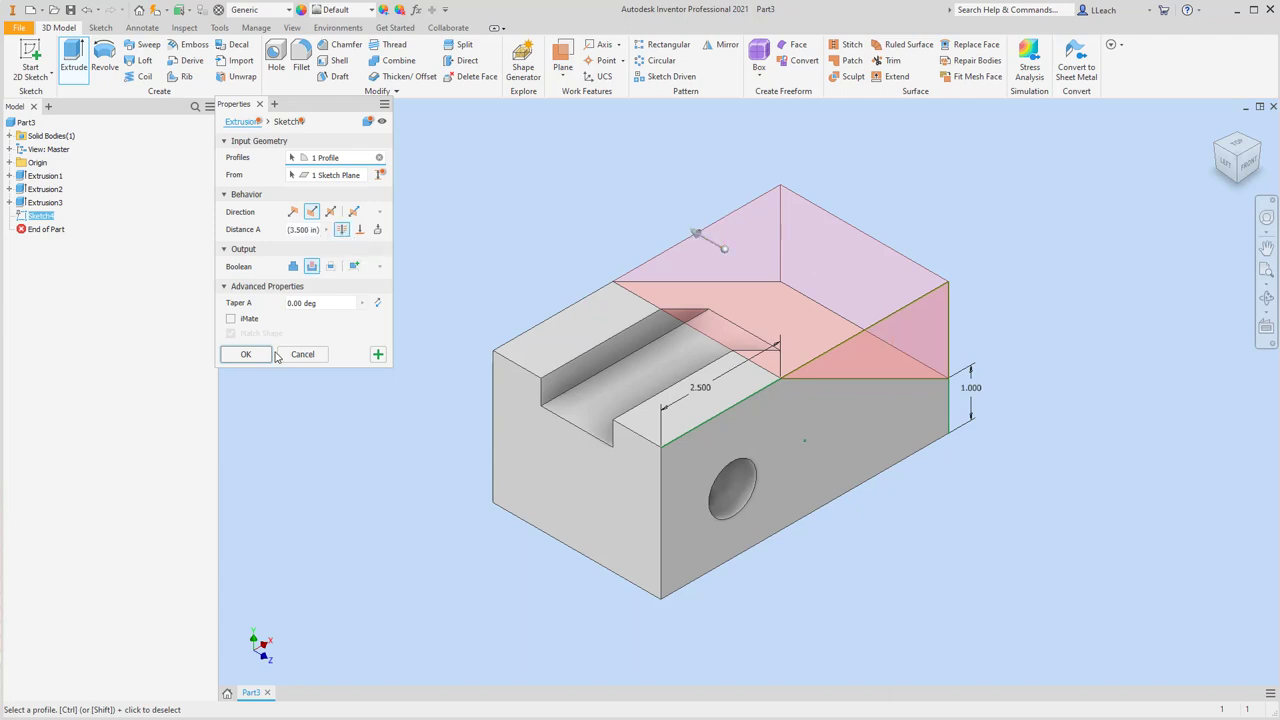
click(245, 354)
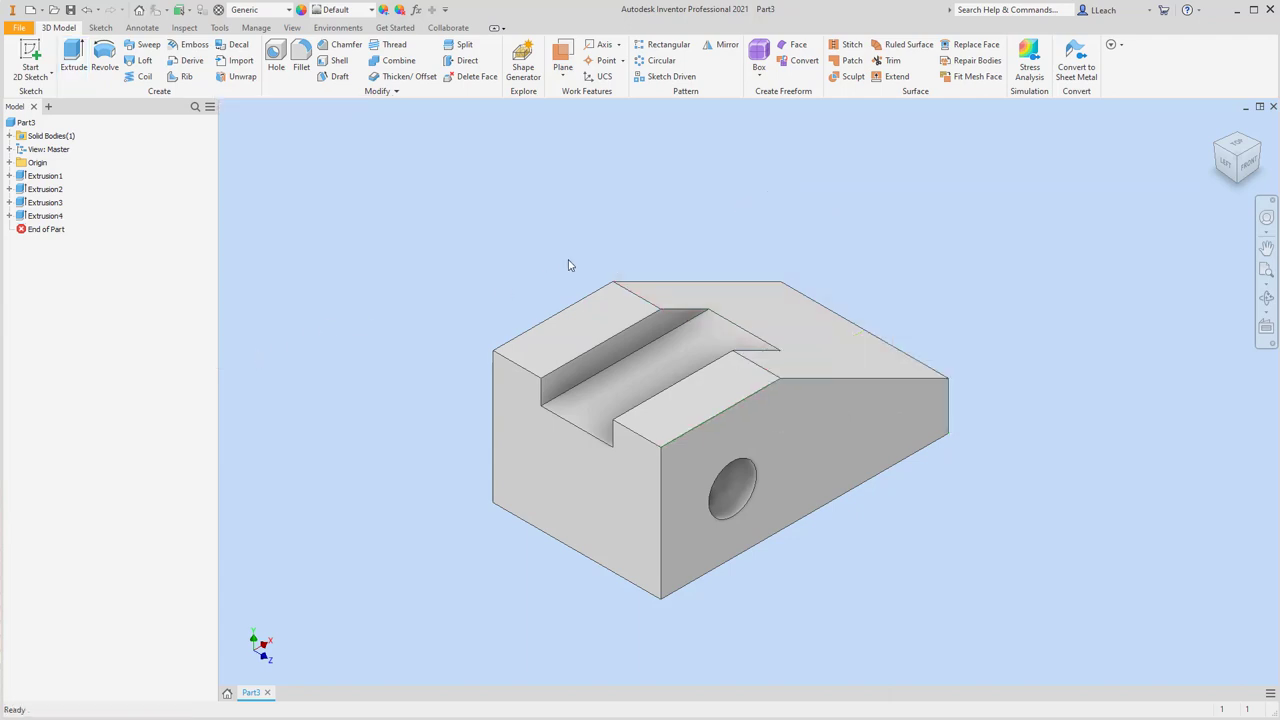
mouse_move(810, 258)
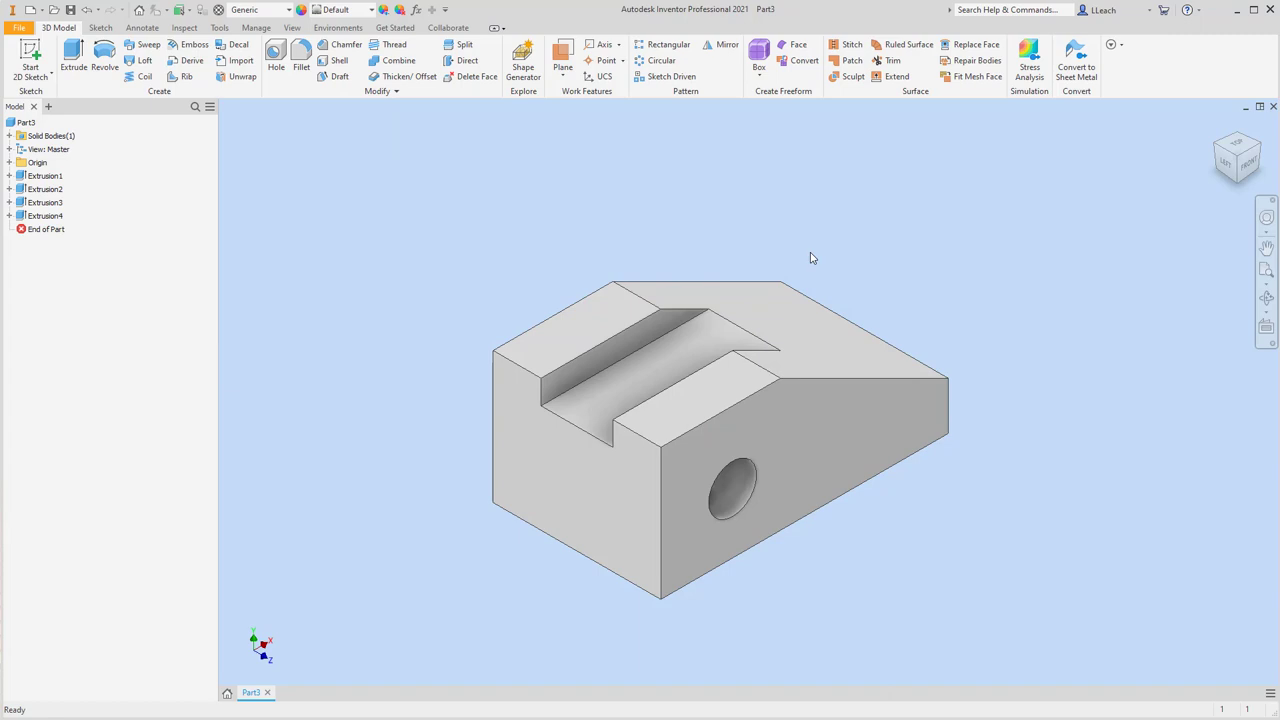
mouse_move(857, 291)
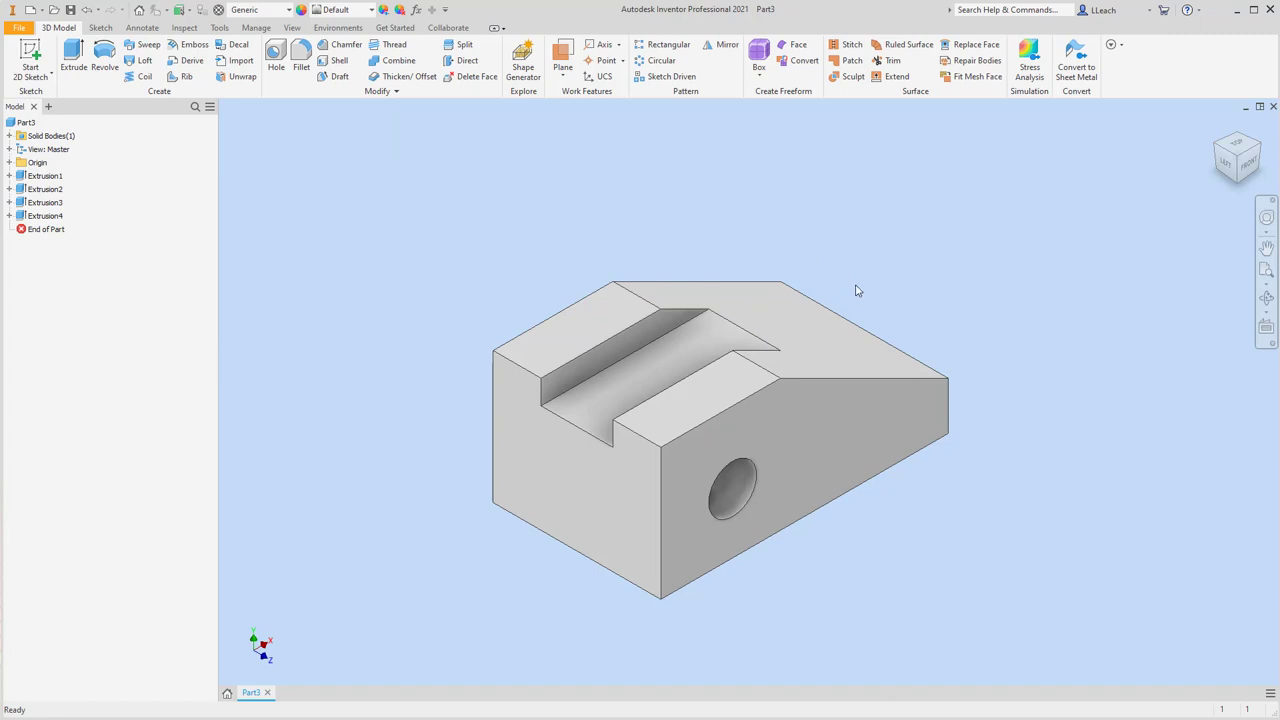
mouse_move(810, 291)
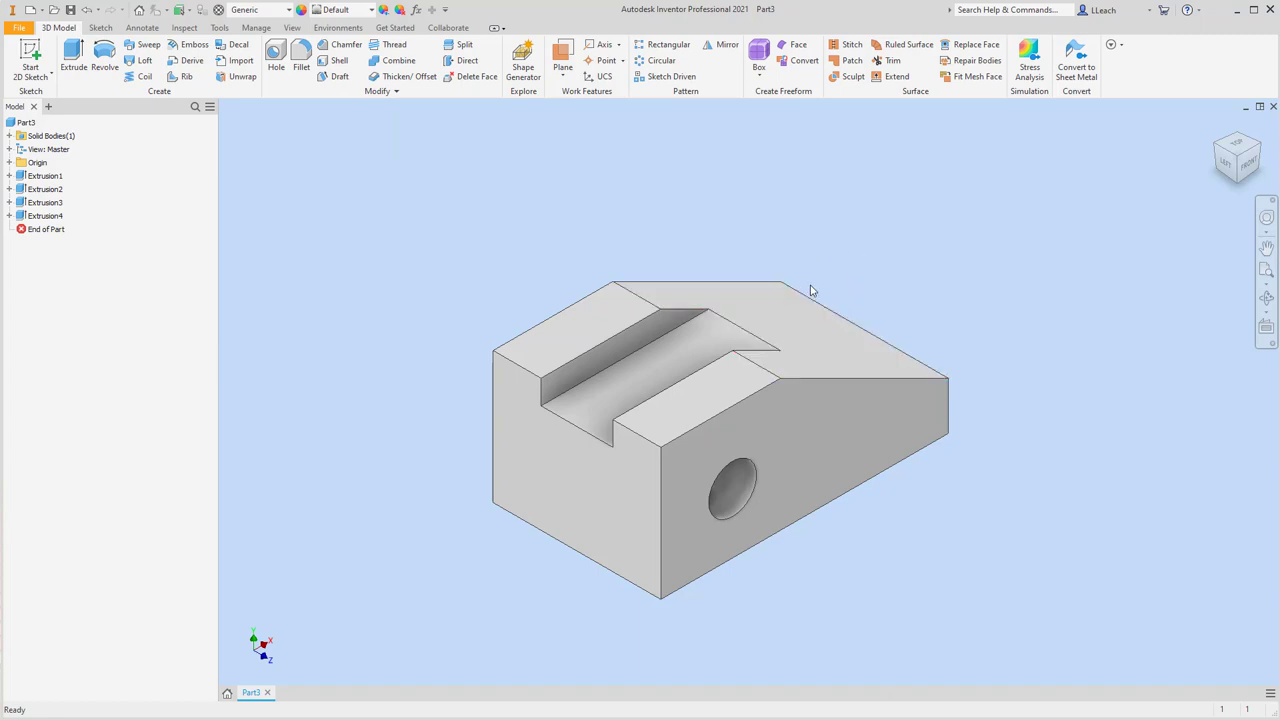
mouse_move(960, 272)
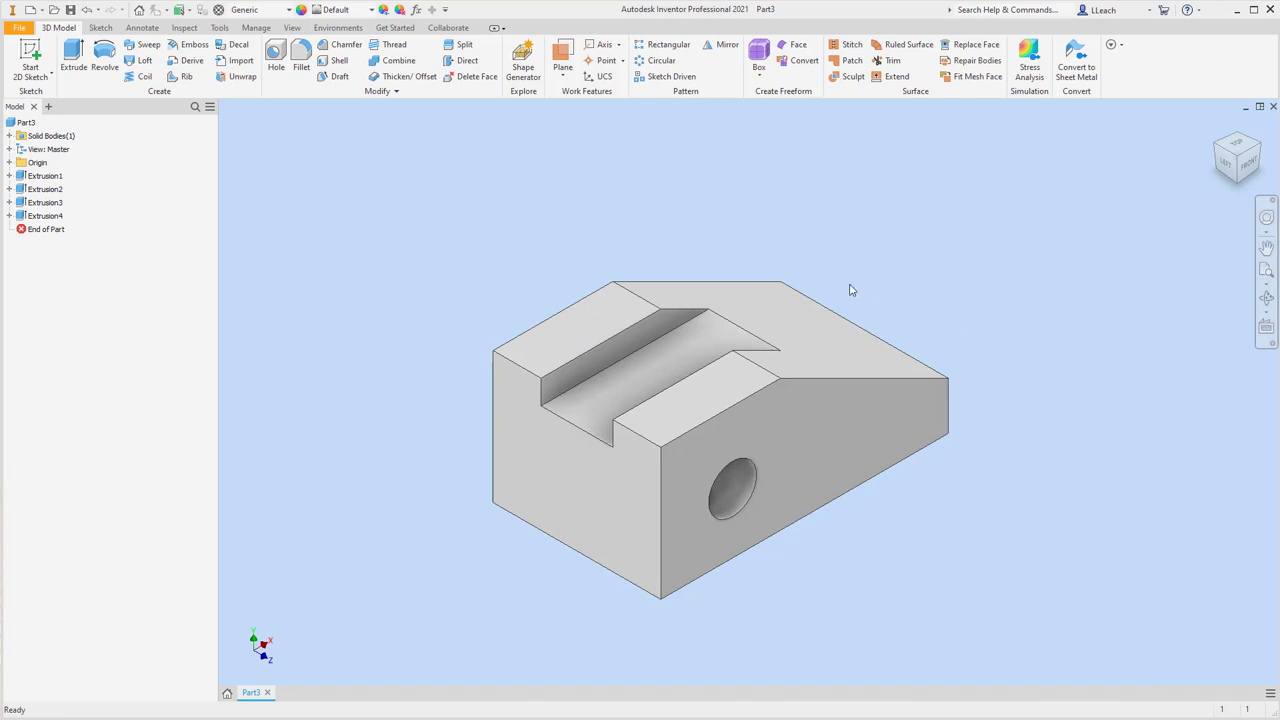
mouse_move(857, 259)
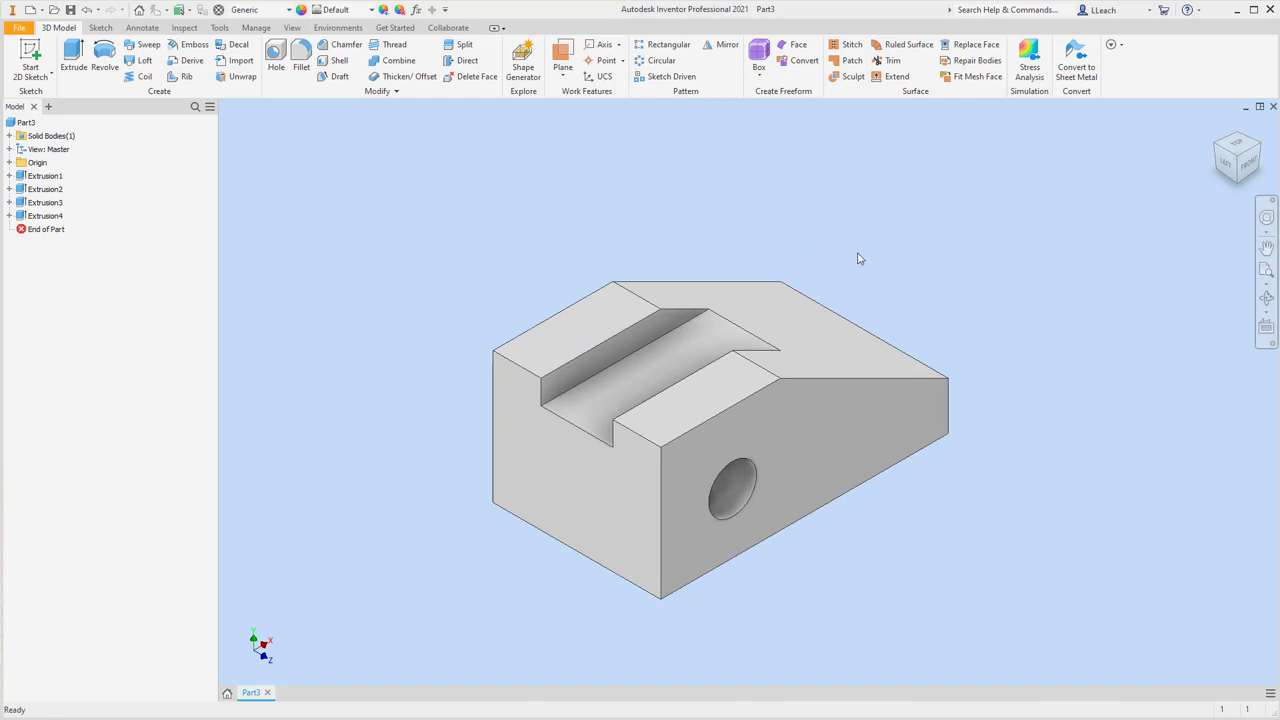
mouse_move(30, 55)
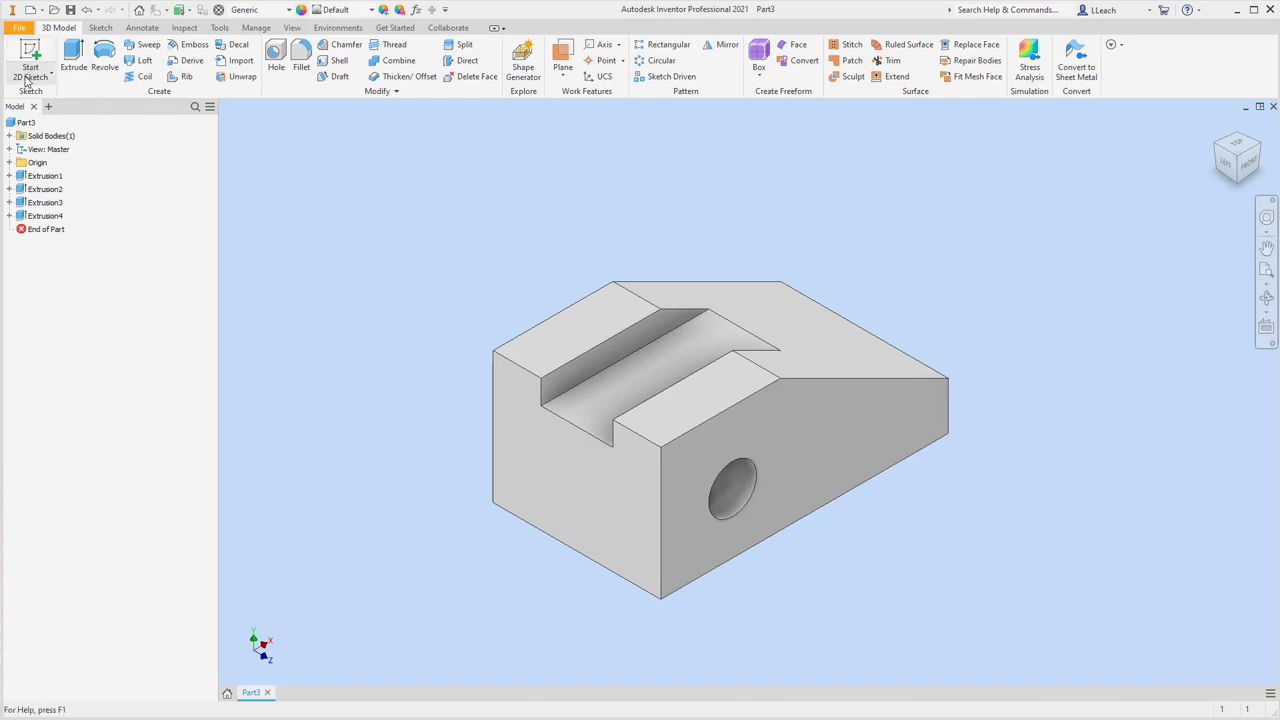
mouse_move(58, 106)
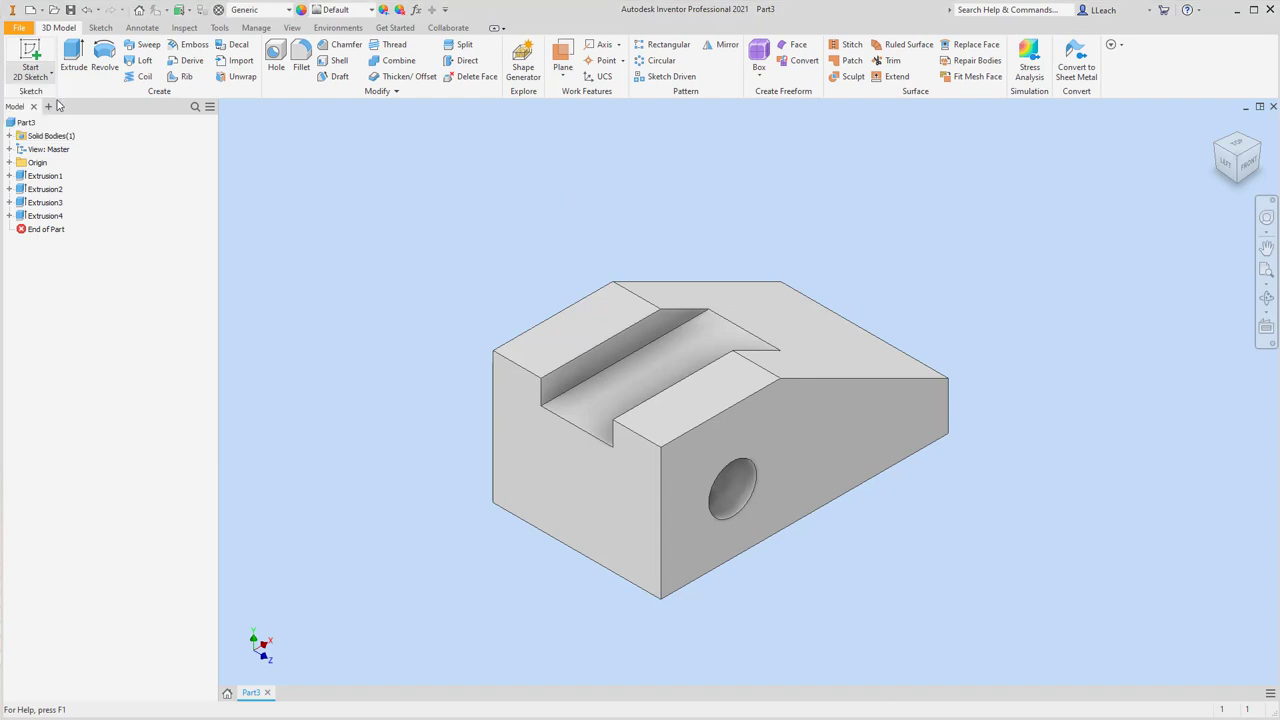
- Start Sketch5 on the block's face, project the right edge, and draw a slanted line
click(30, 66)
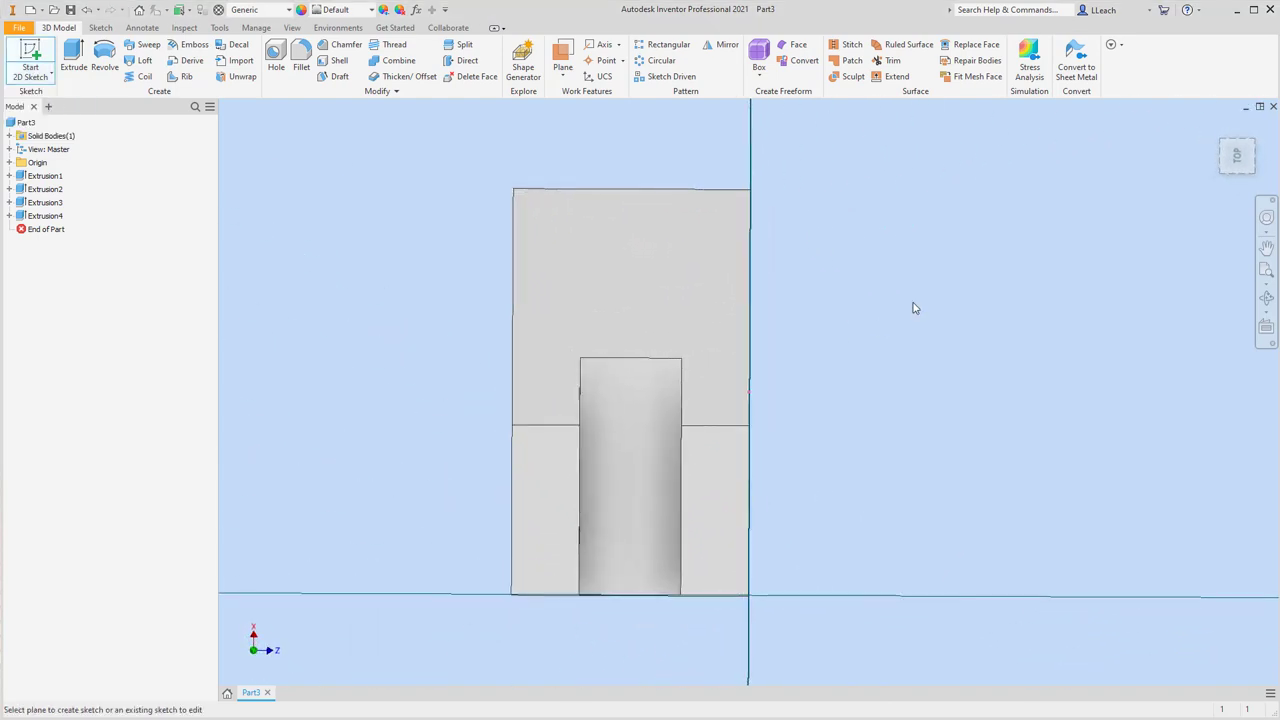
click(30, 60)
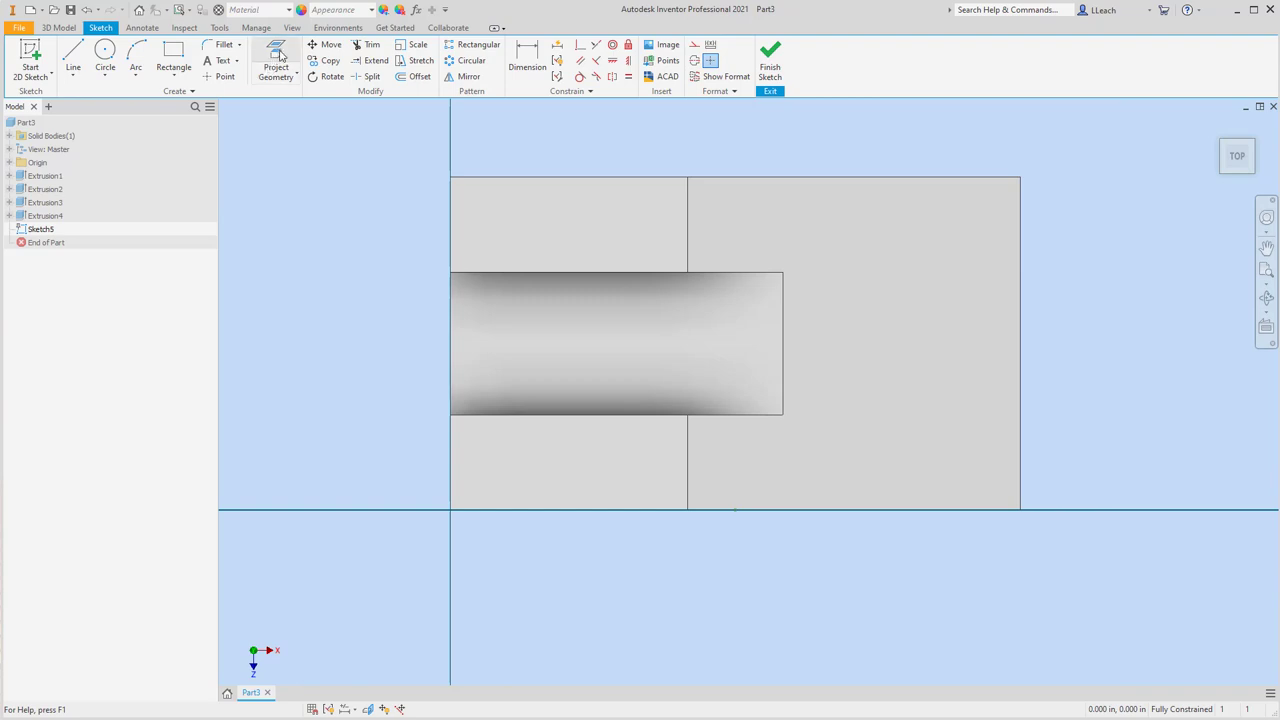
click(275, 62)
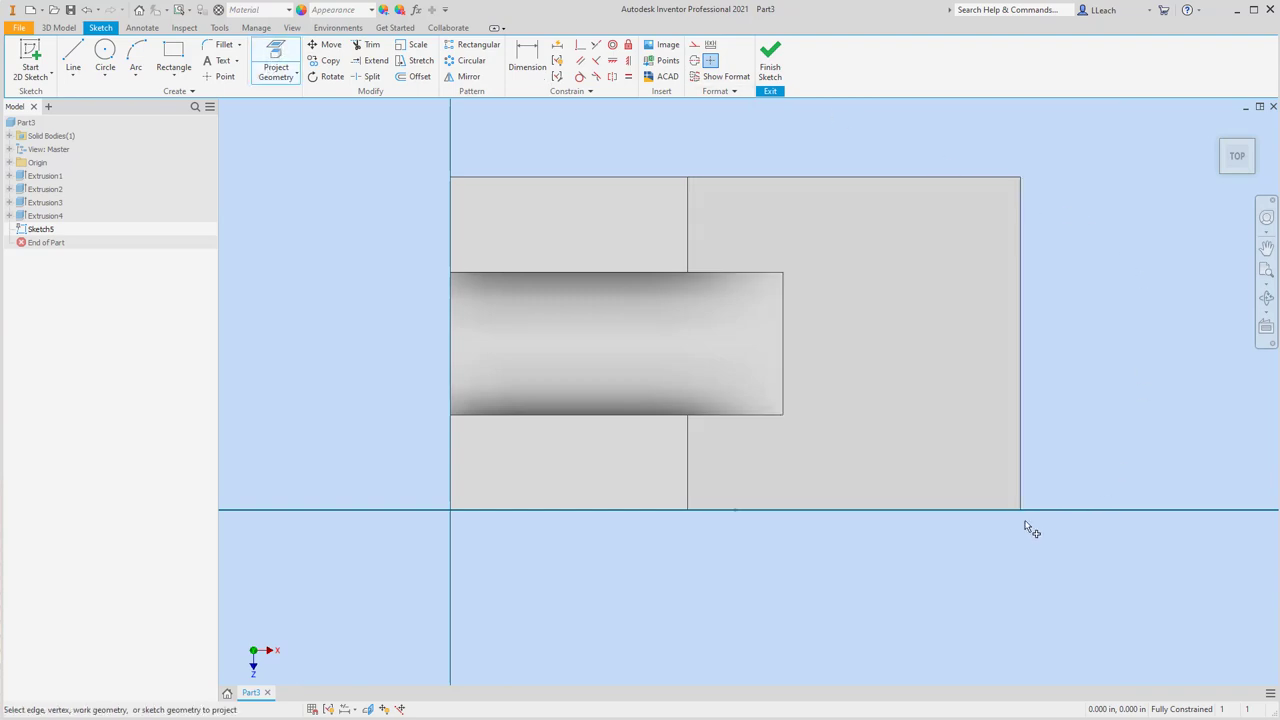
mouse_move(845, 525)
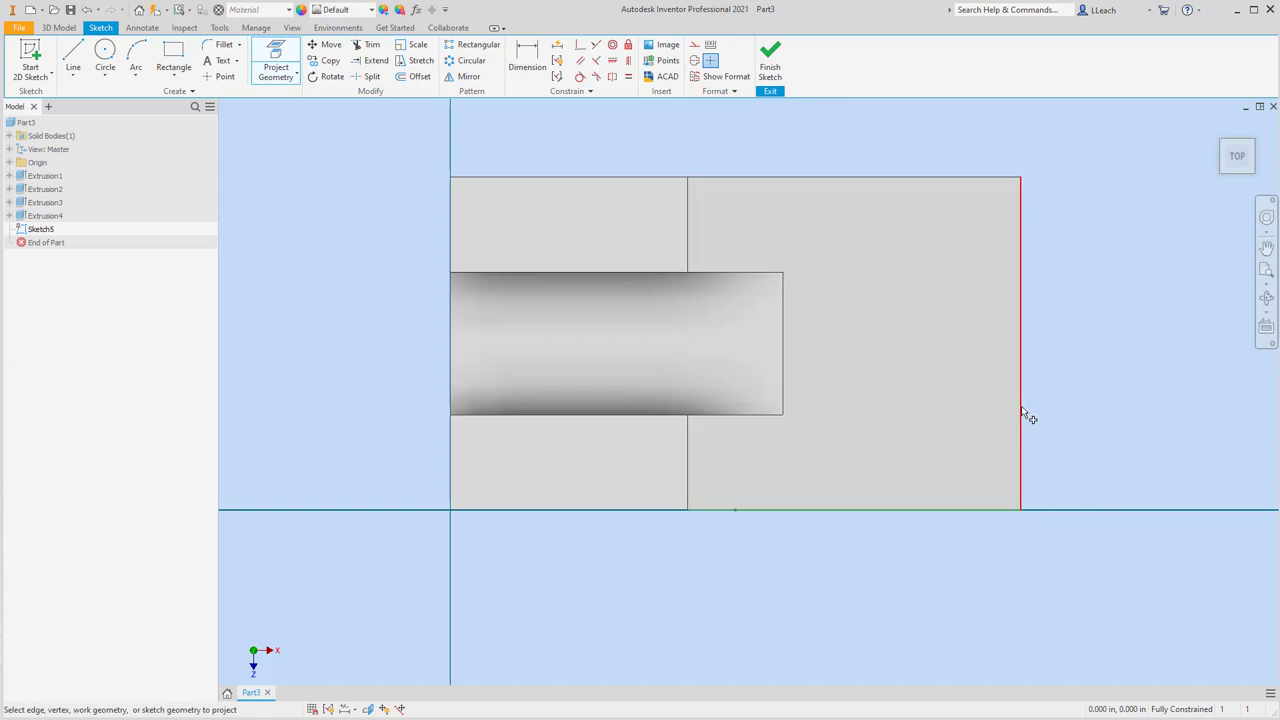
mouse_move(1090, 400)
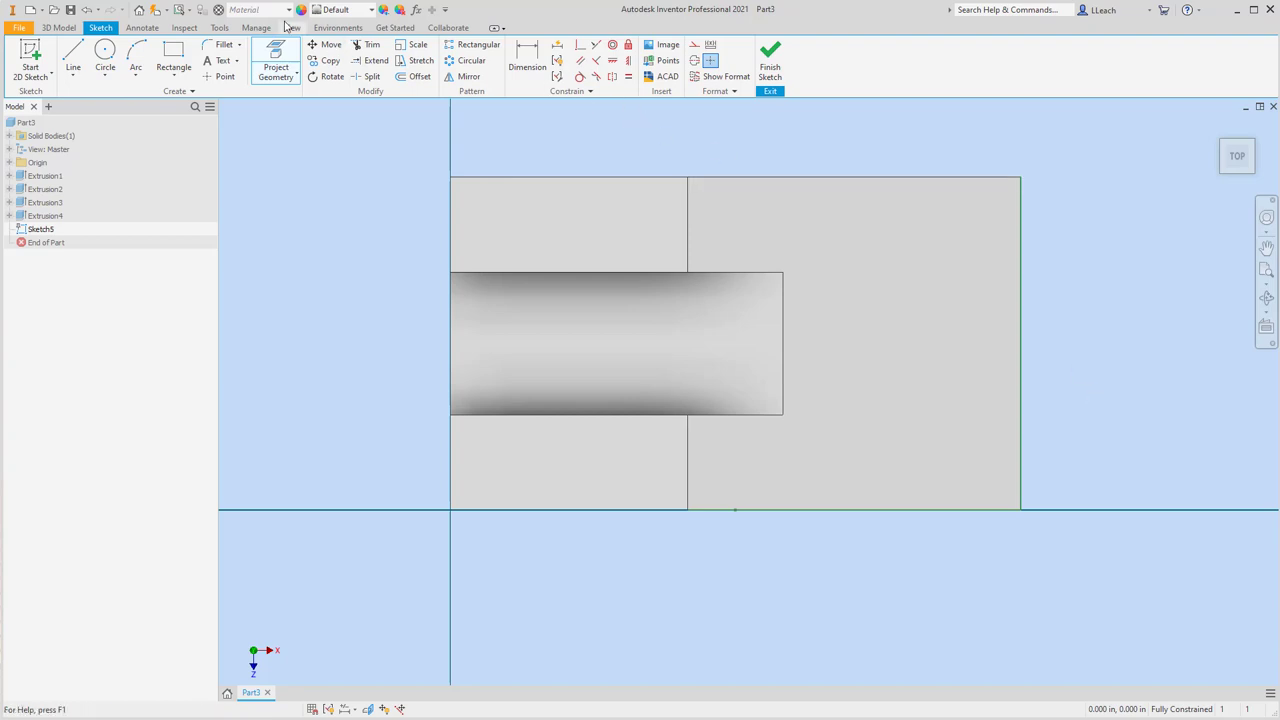
click(72, 60)
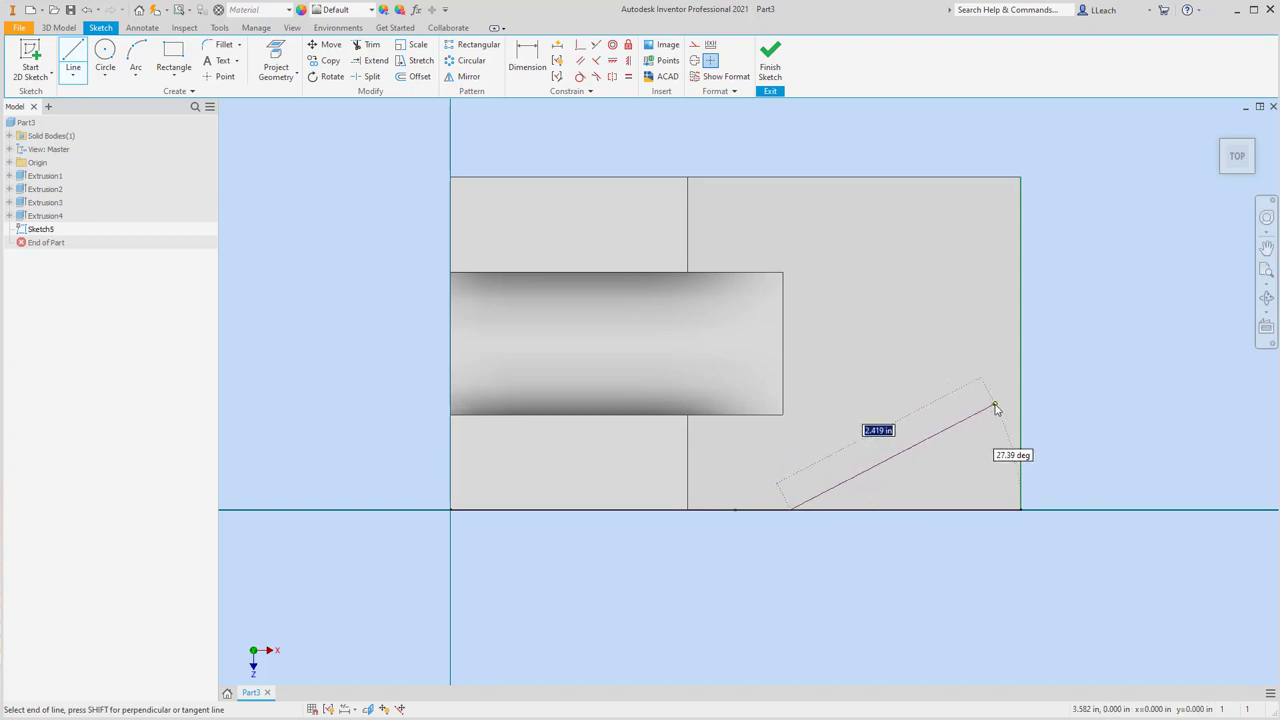
- End the slanted line and dimension it 4.000 along the bottom and 1.750 down
right_click(996, 408)
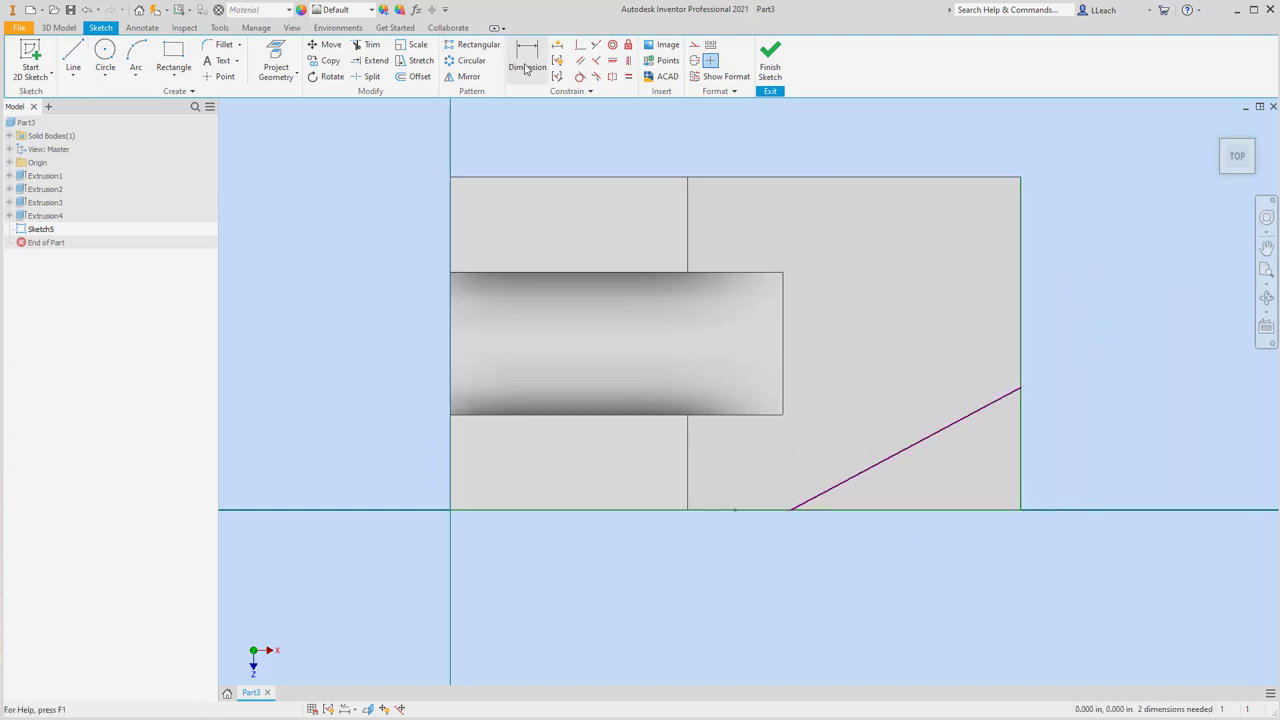
click(527, 60)
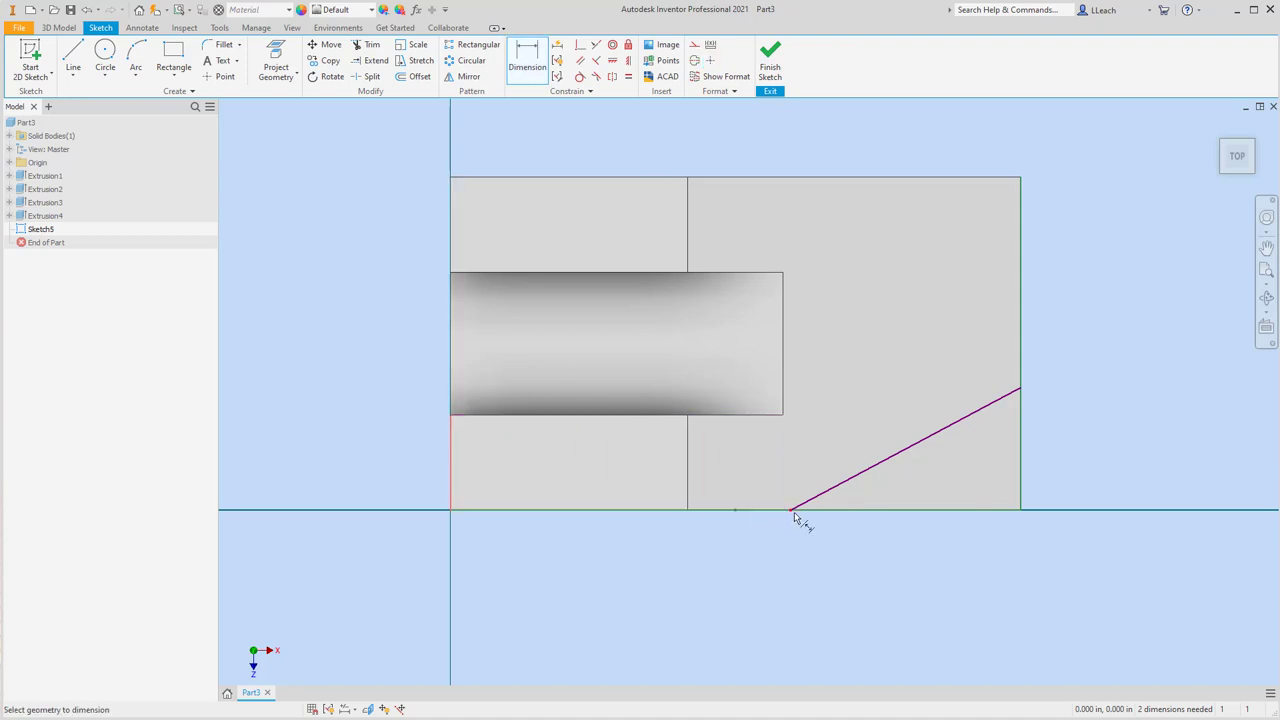
click(790, 515)
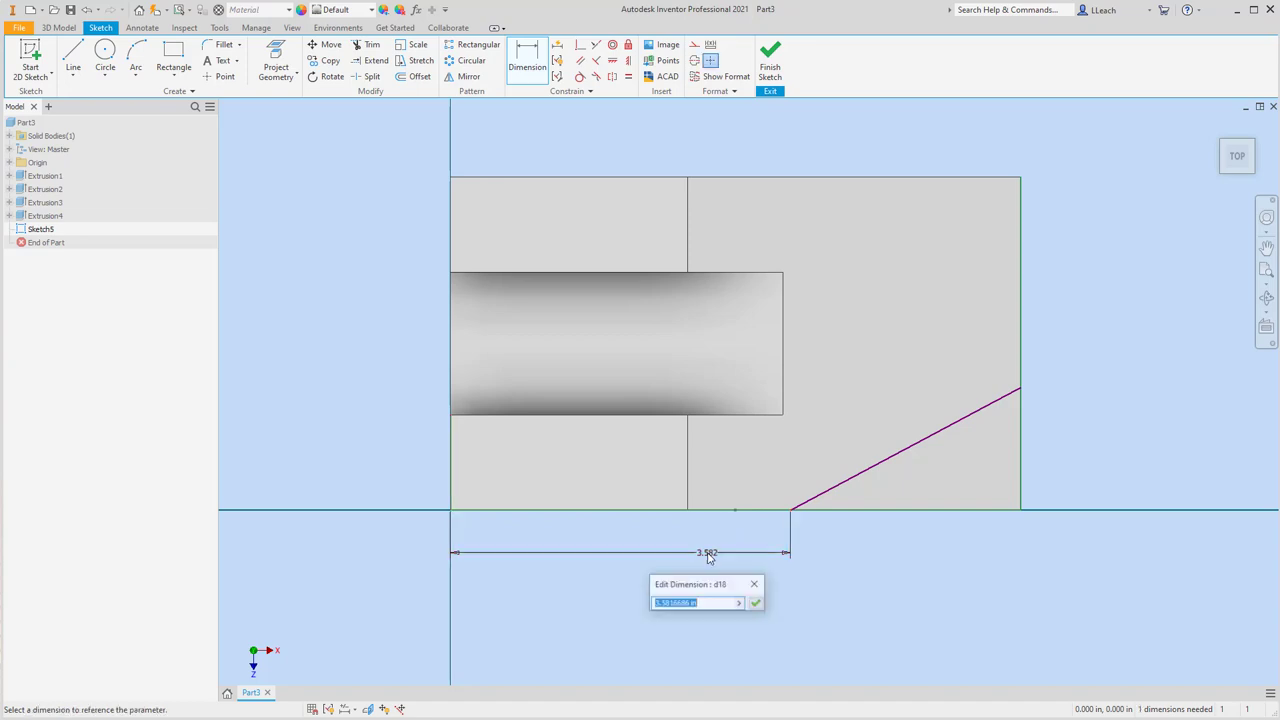
text(4)
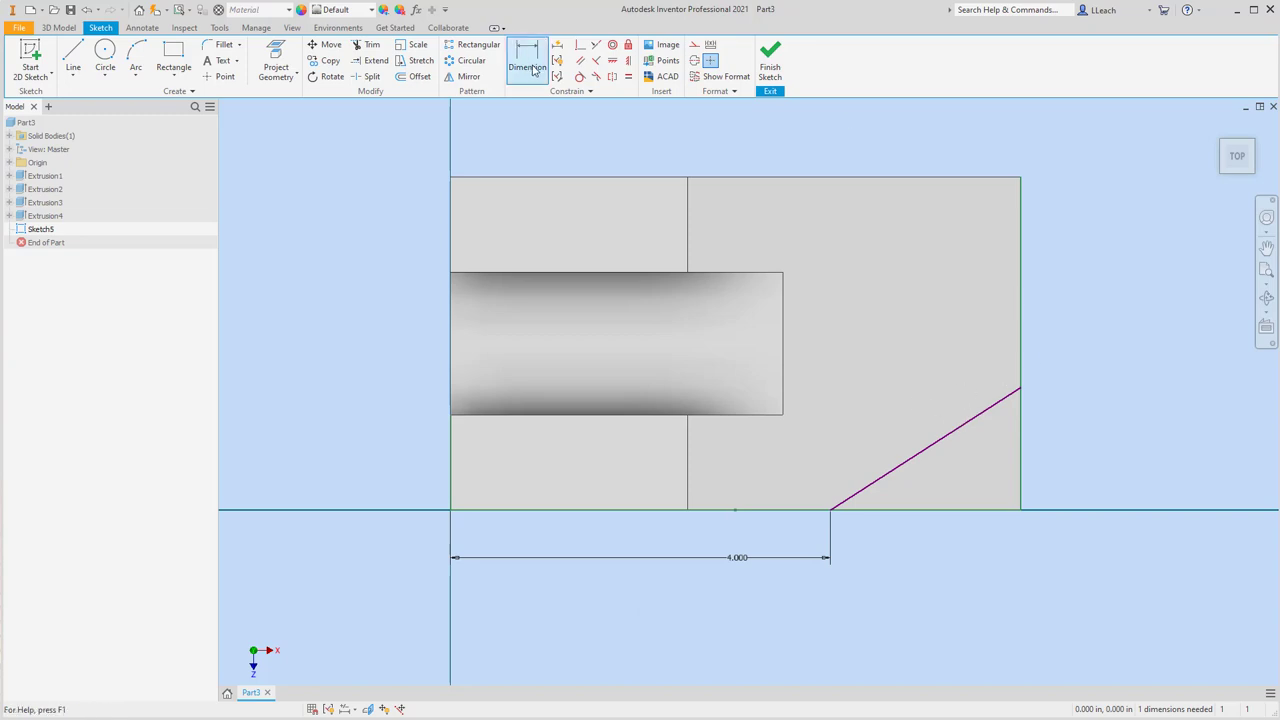
click(527, 60)
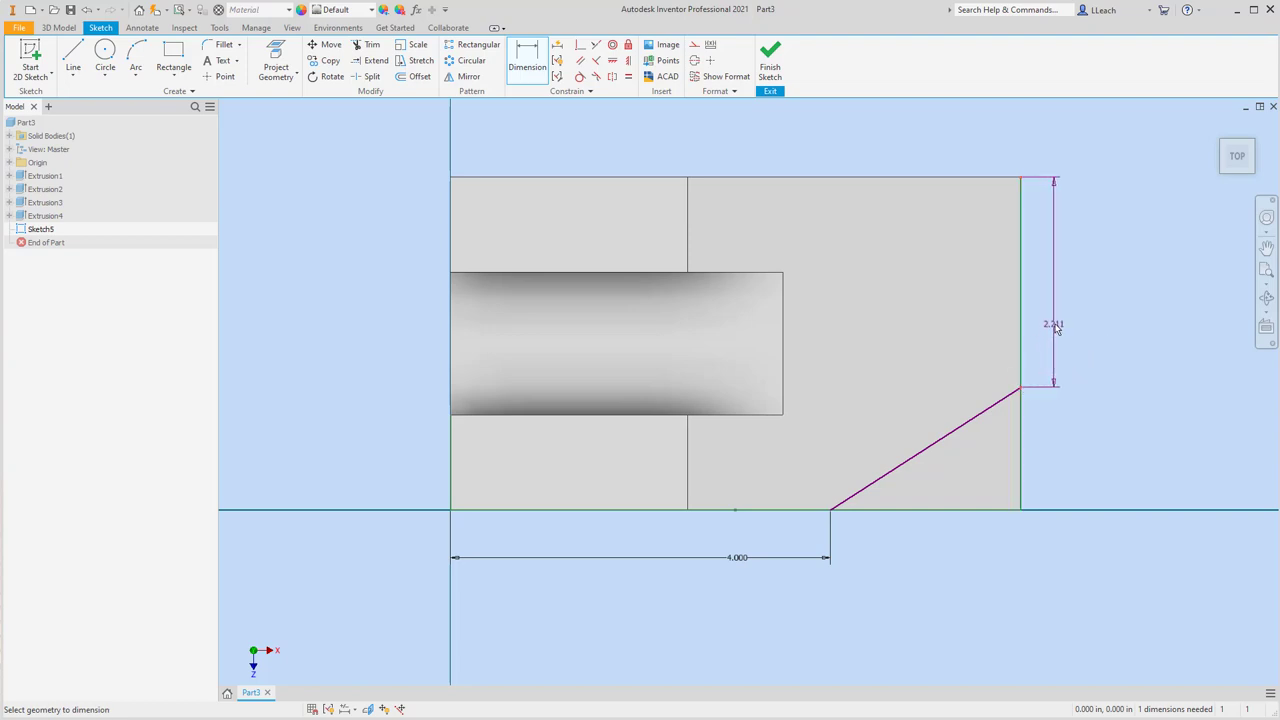
click(1052, 324)
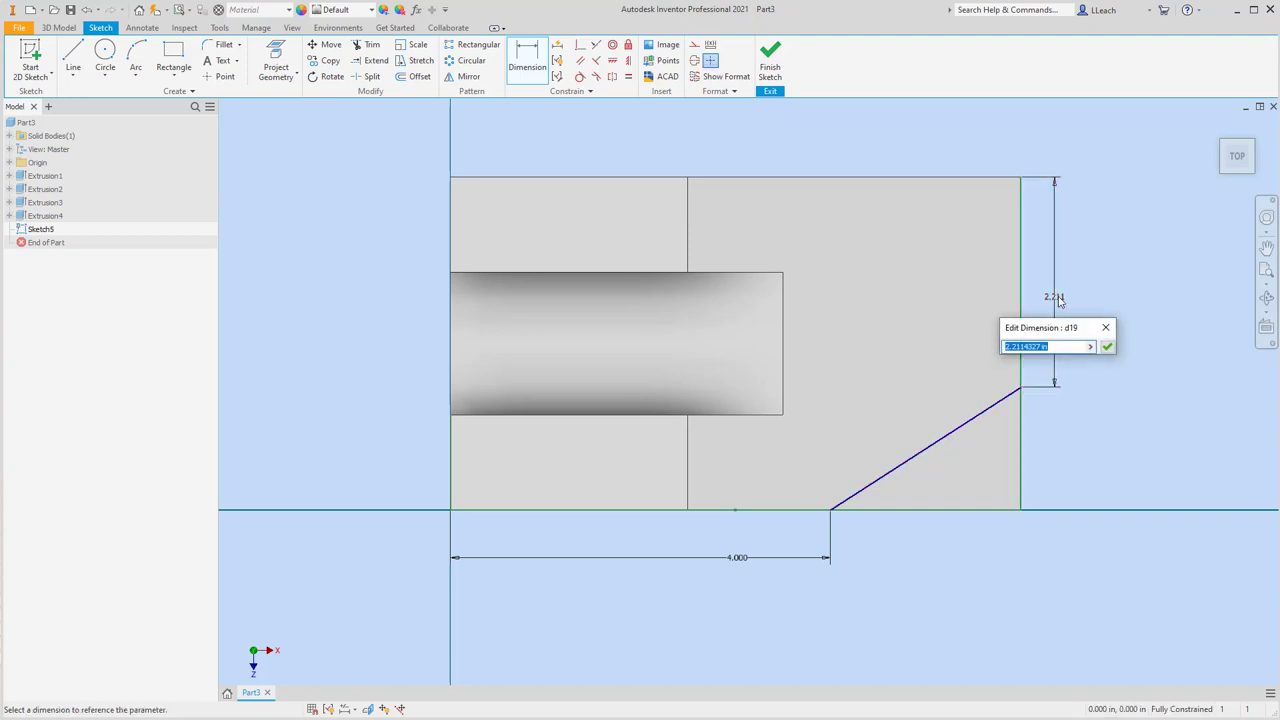
text(1.75)
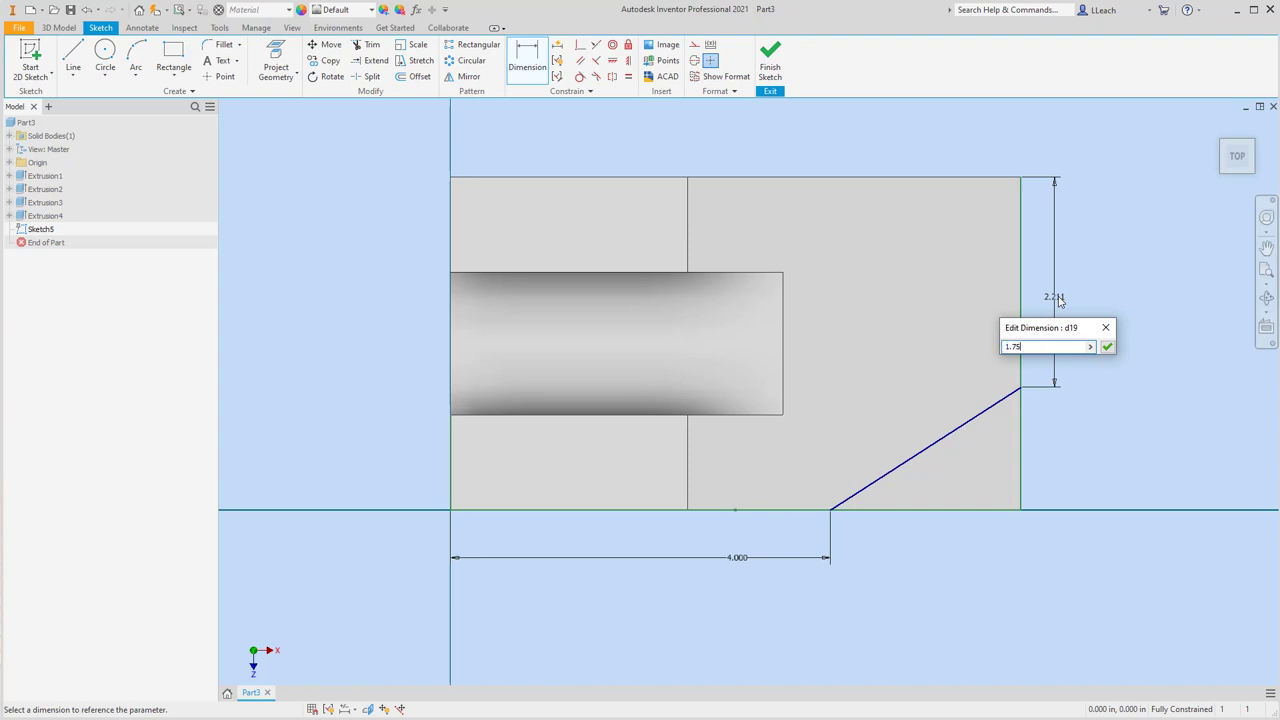
click(1107, 346)
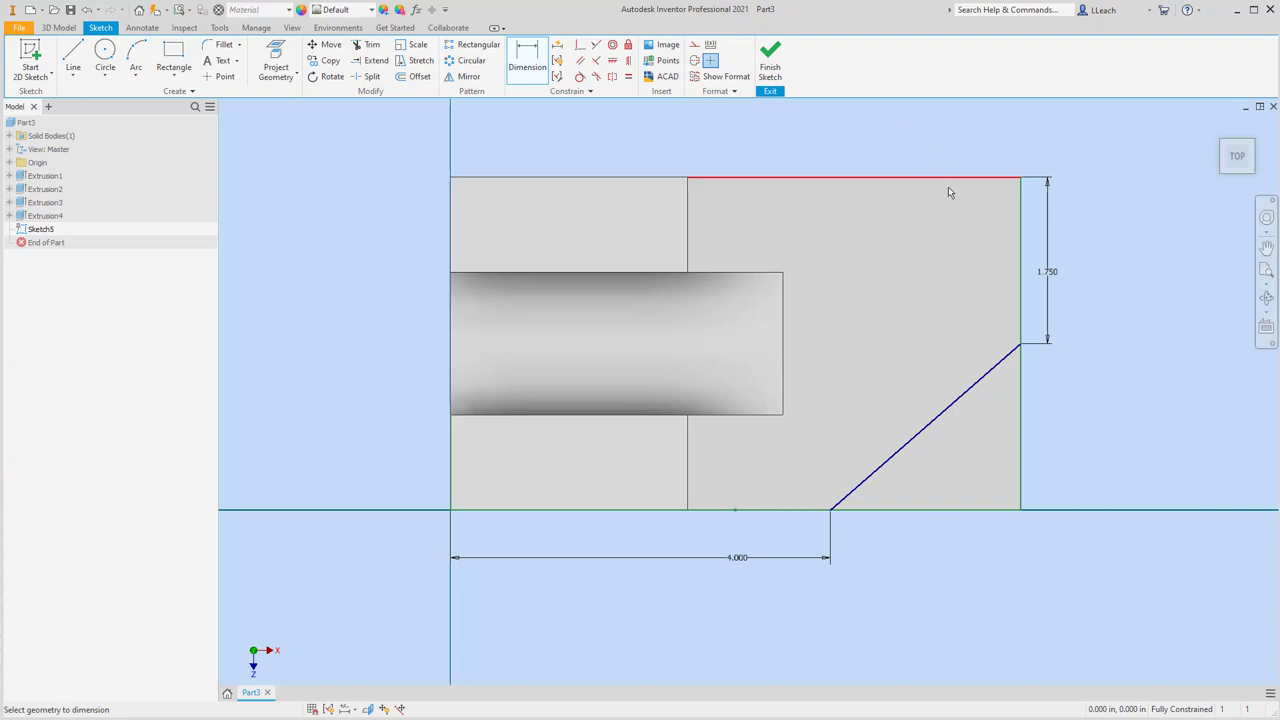
mouse_move(853, 143)
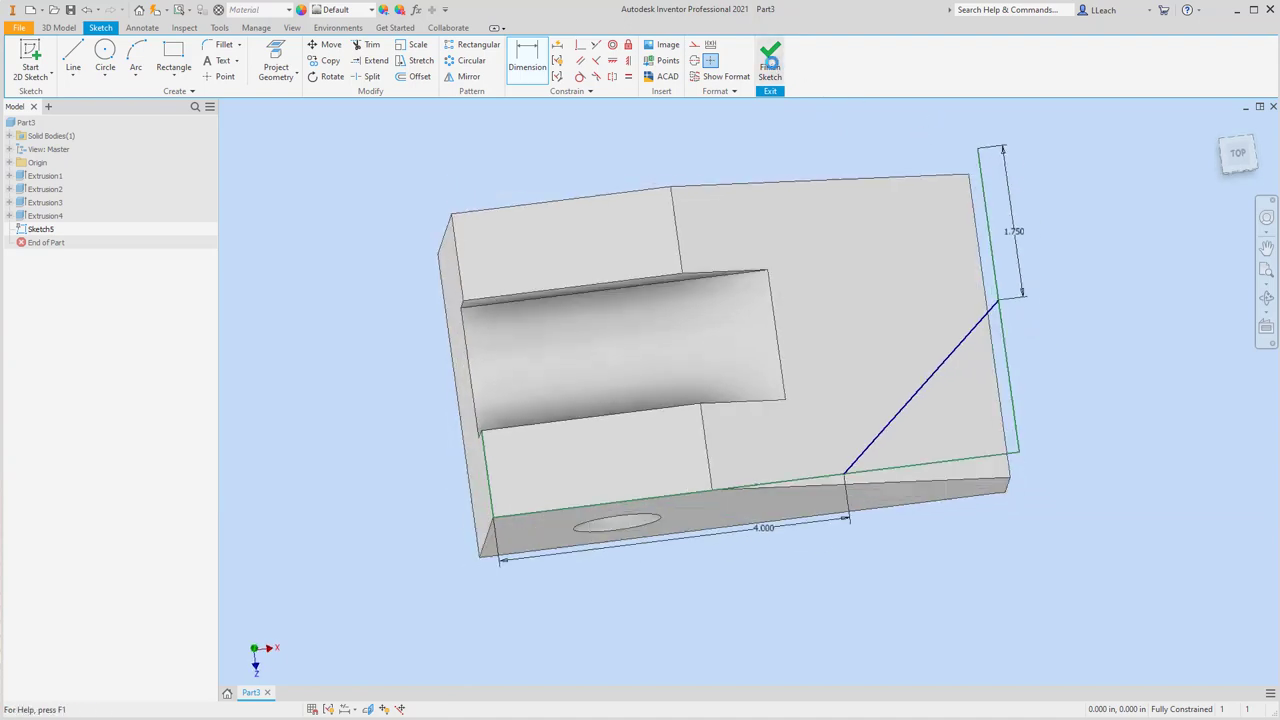
- Finish Sketch5 and cut away the corner profile as Extrusion5
click(770, 60)
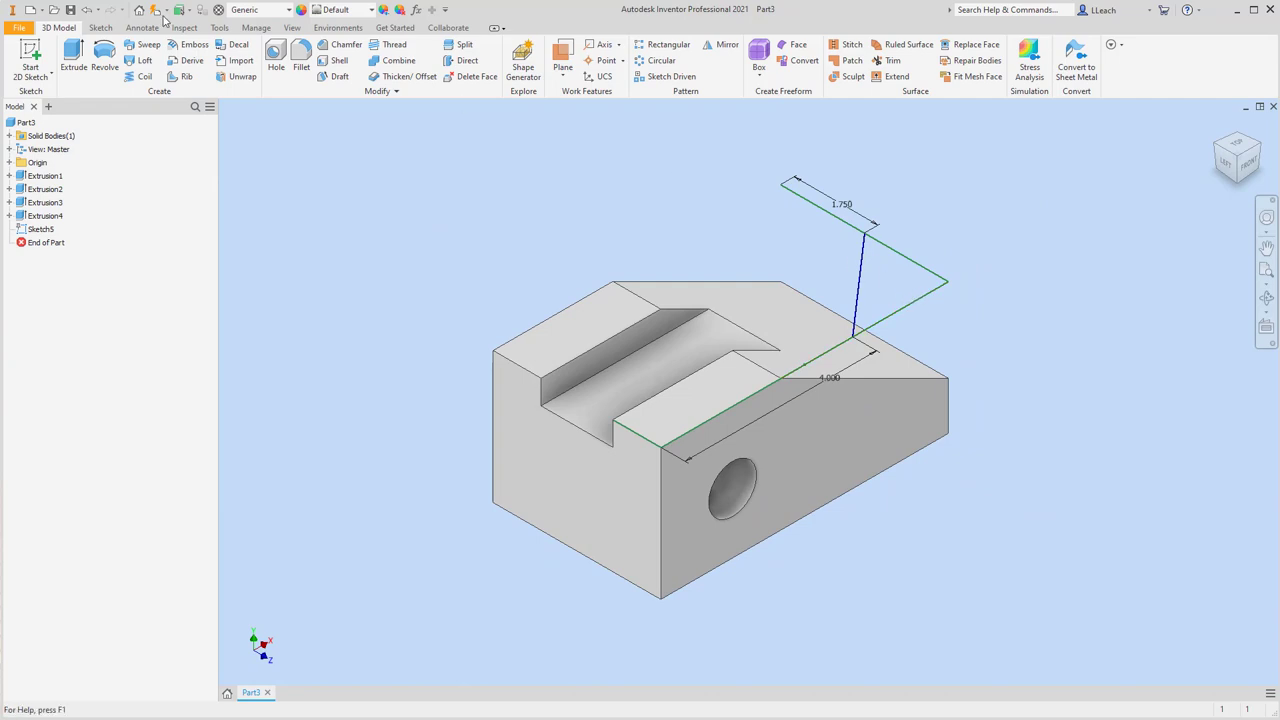
click(72, 60)
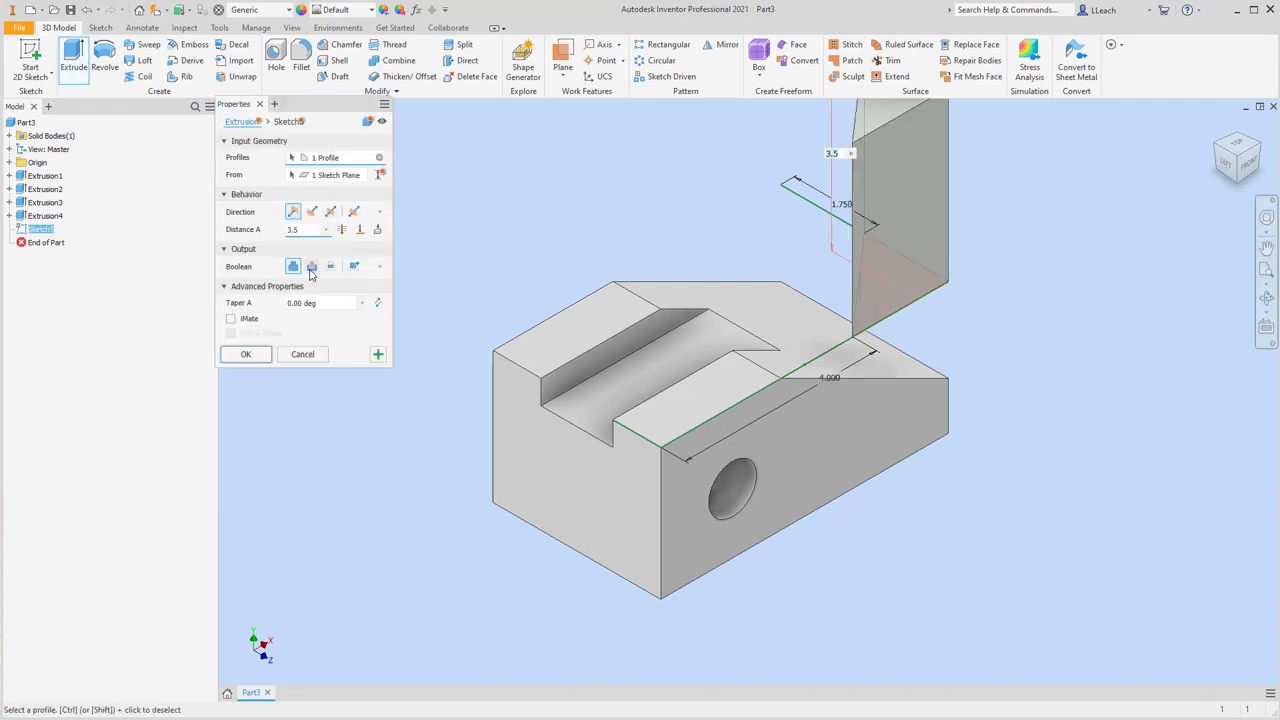
click(311, 211)
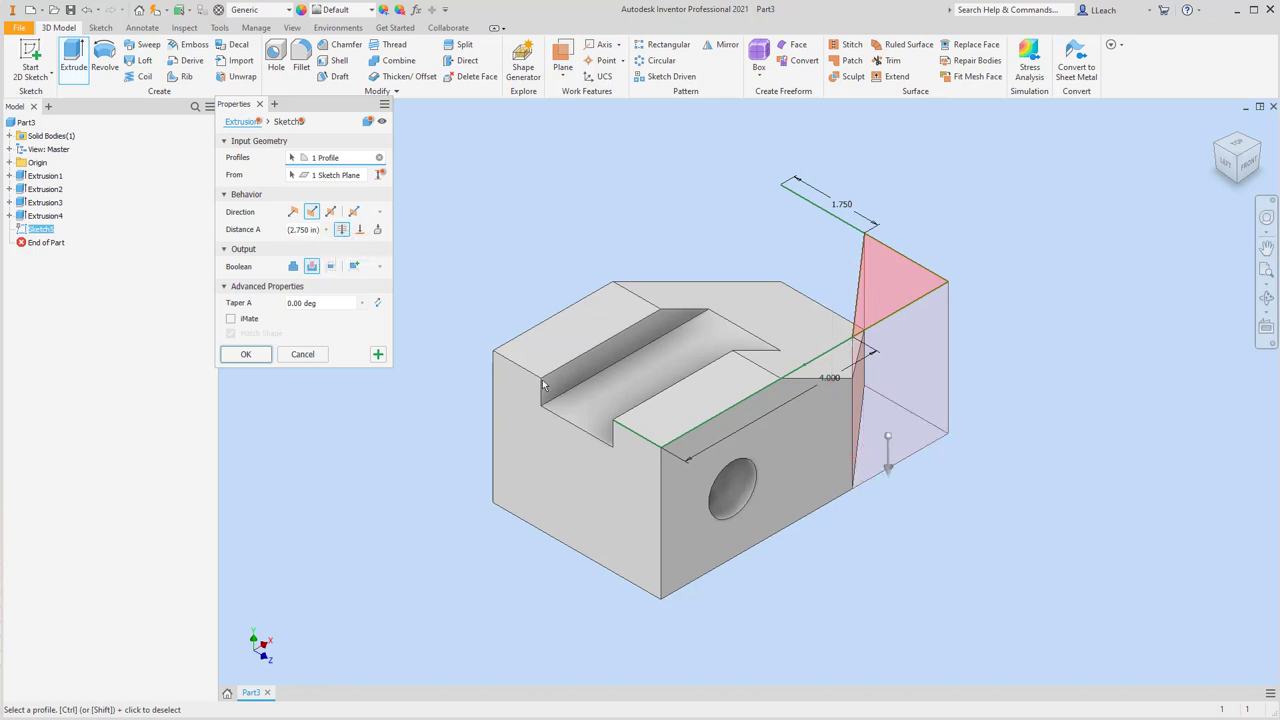
click(245, 354)
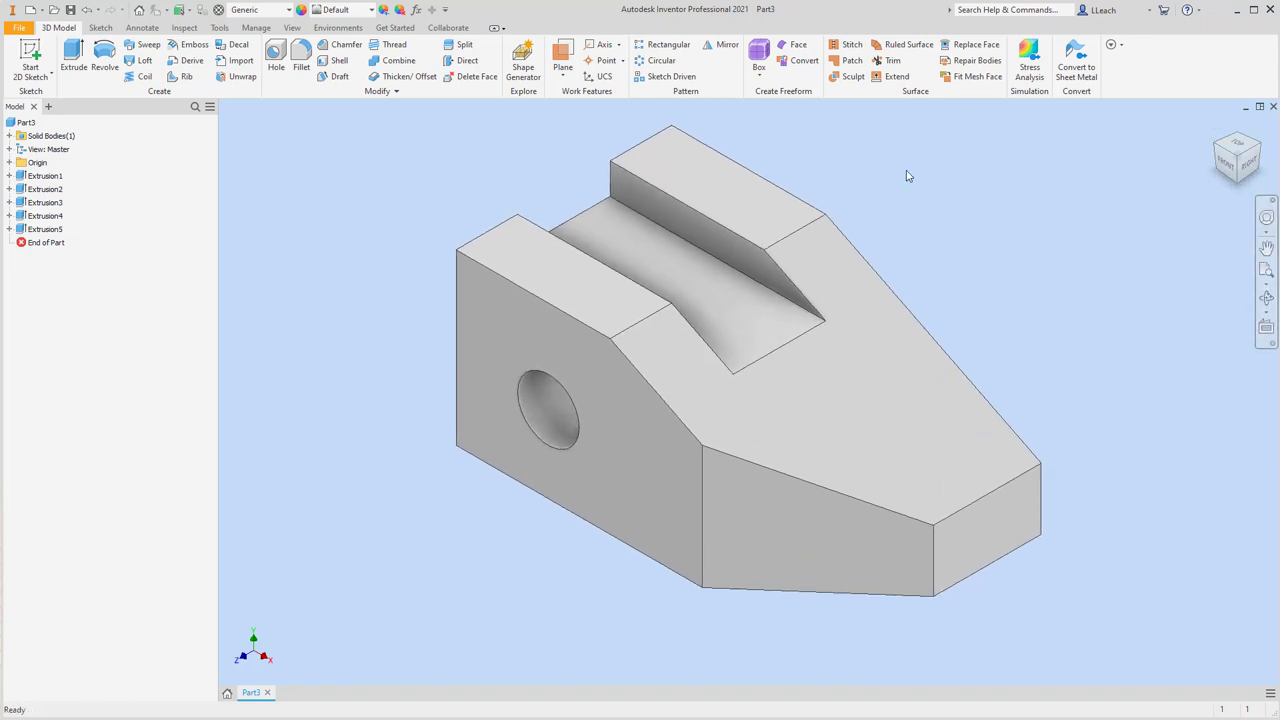
mouse_move(848, 187)
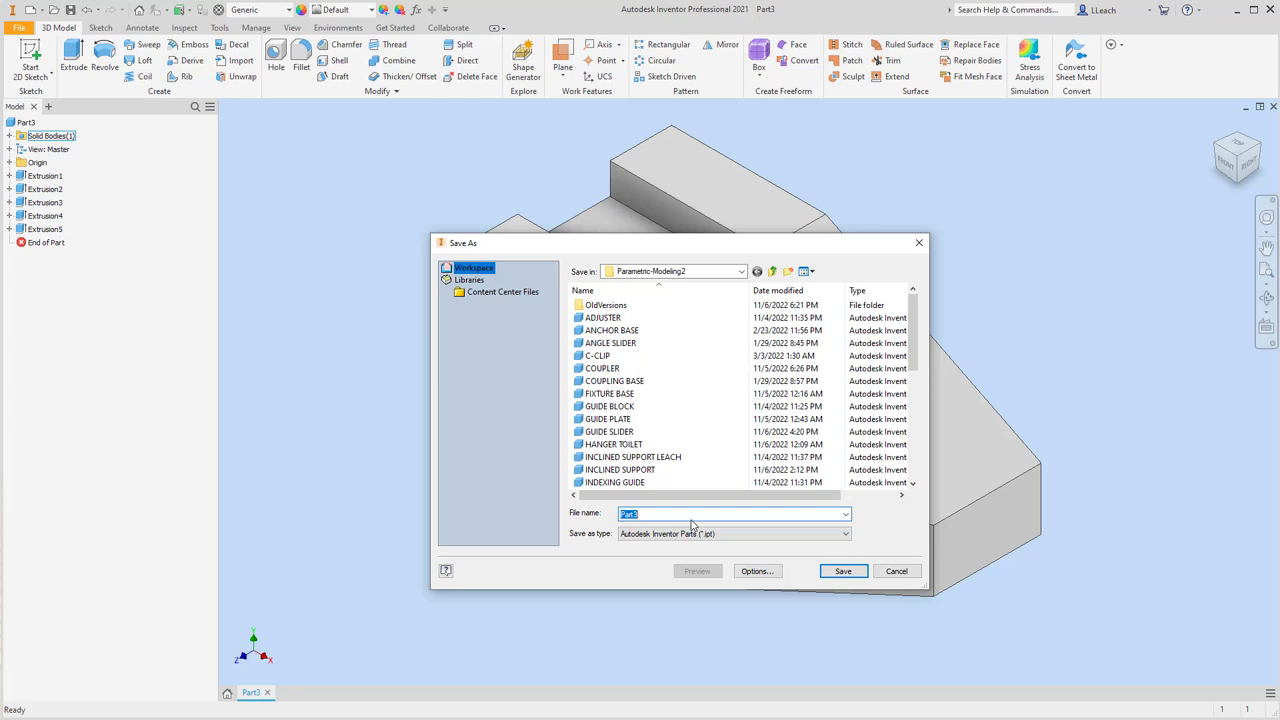
- Save the part under the file name WEDGE BLOCK
text(WEDGE BLO)
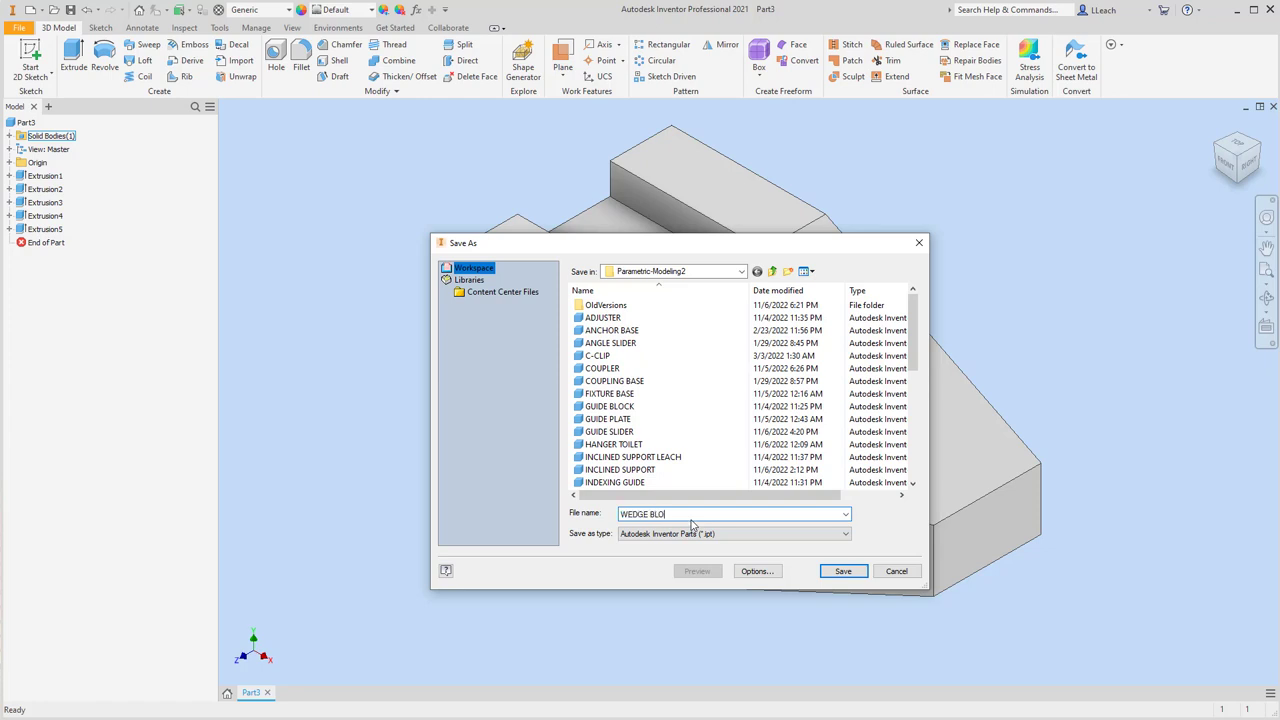
text(XK)
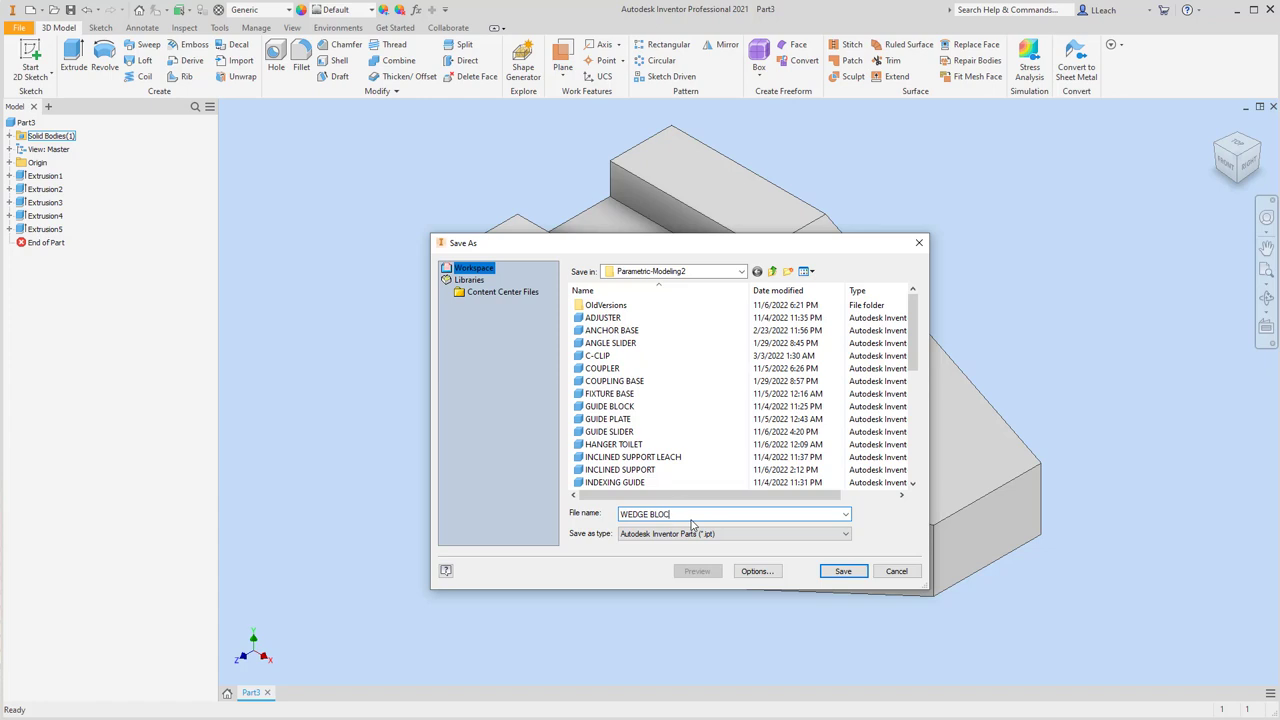
text(K)
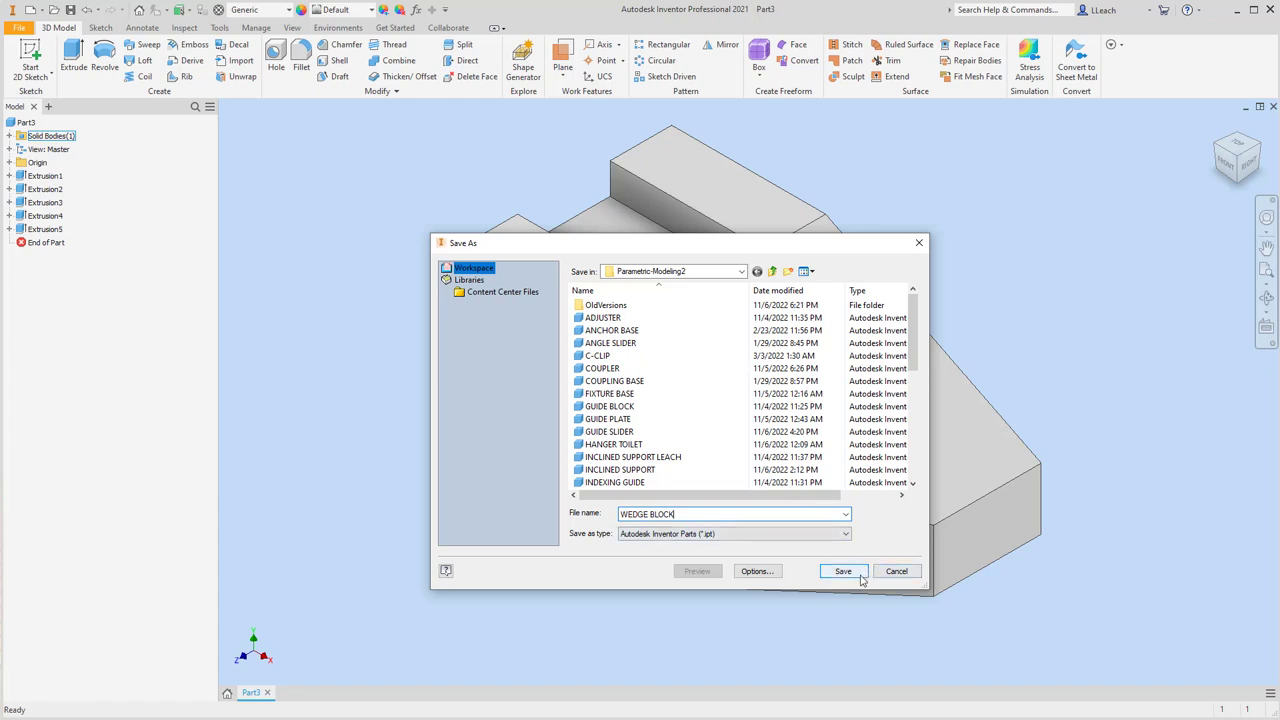
click(842, 571)
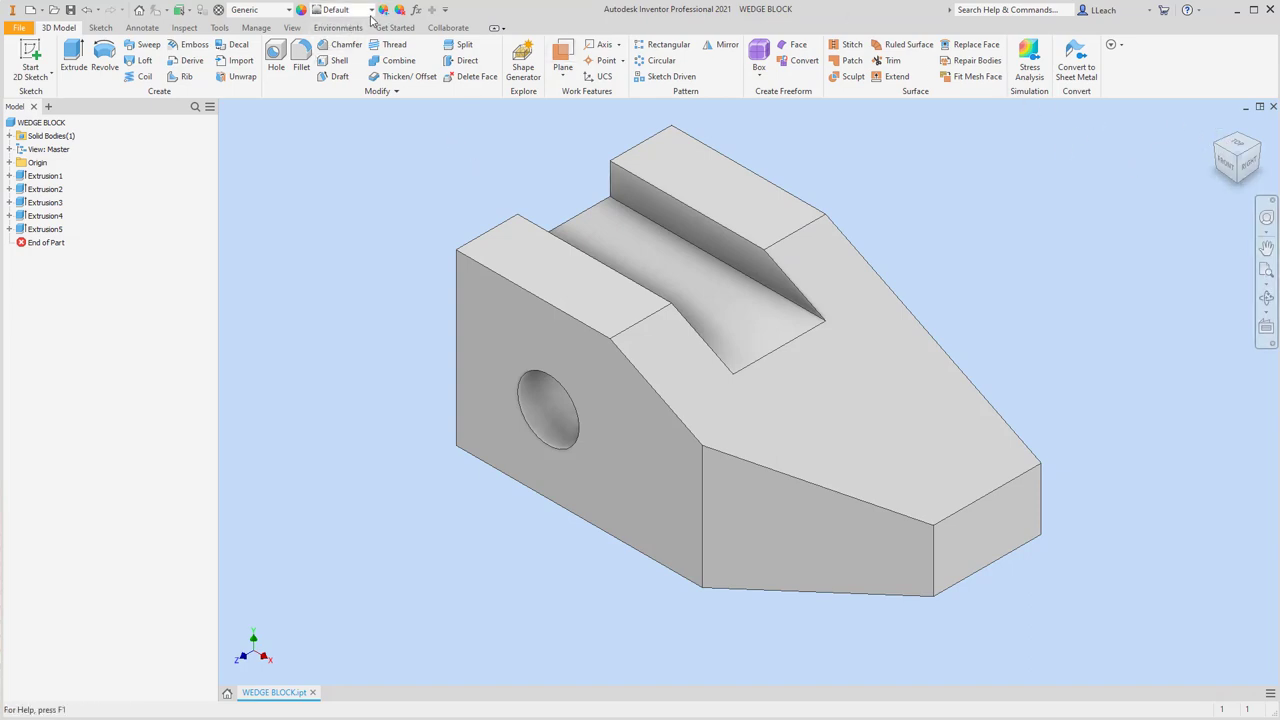
mouse_move(300, 60)
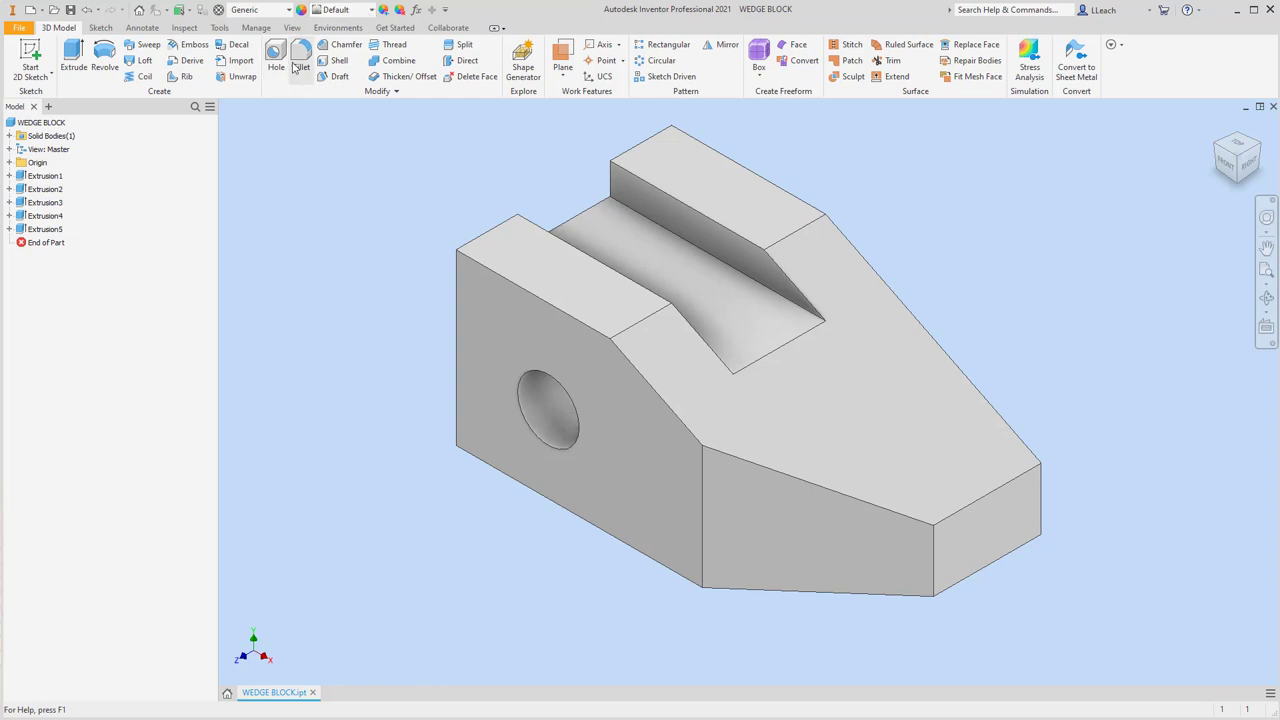
- Set Photo Booth lighting with shadows and give the wedge block an ivory appearance
click(291, 27)
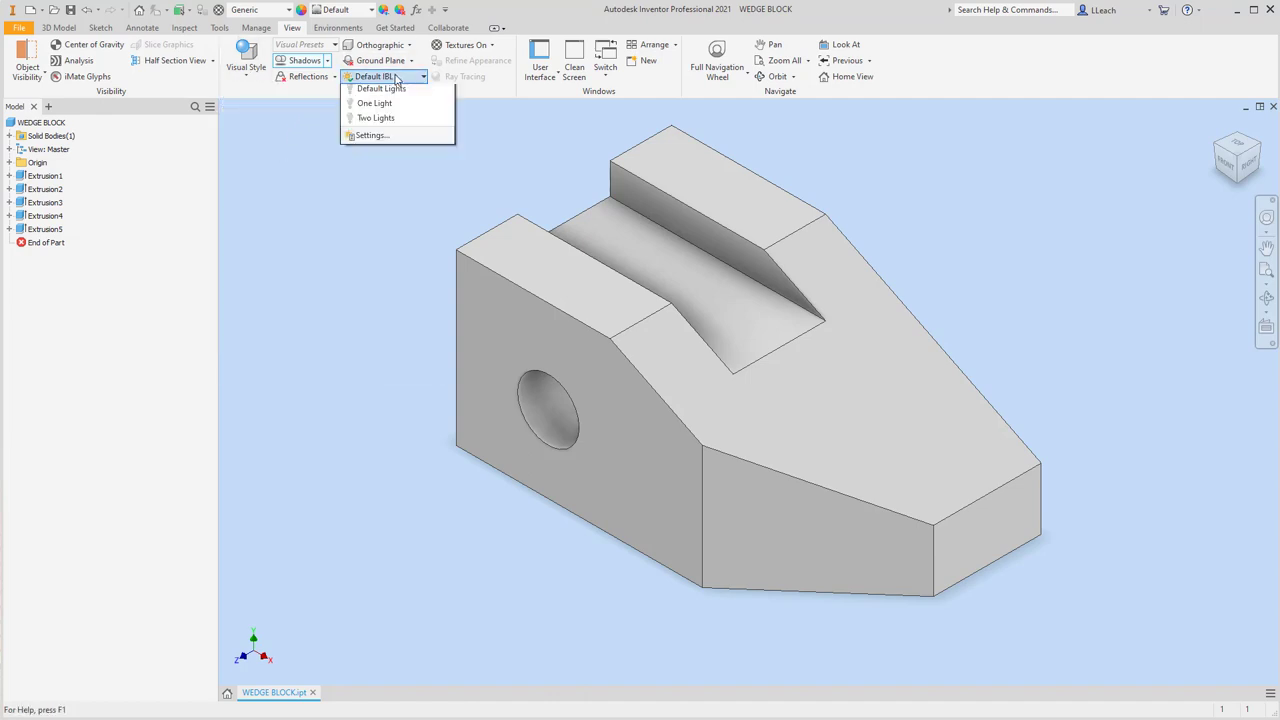
click(421, 76)
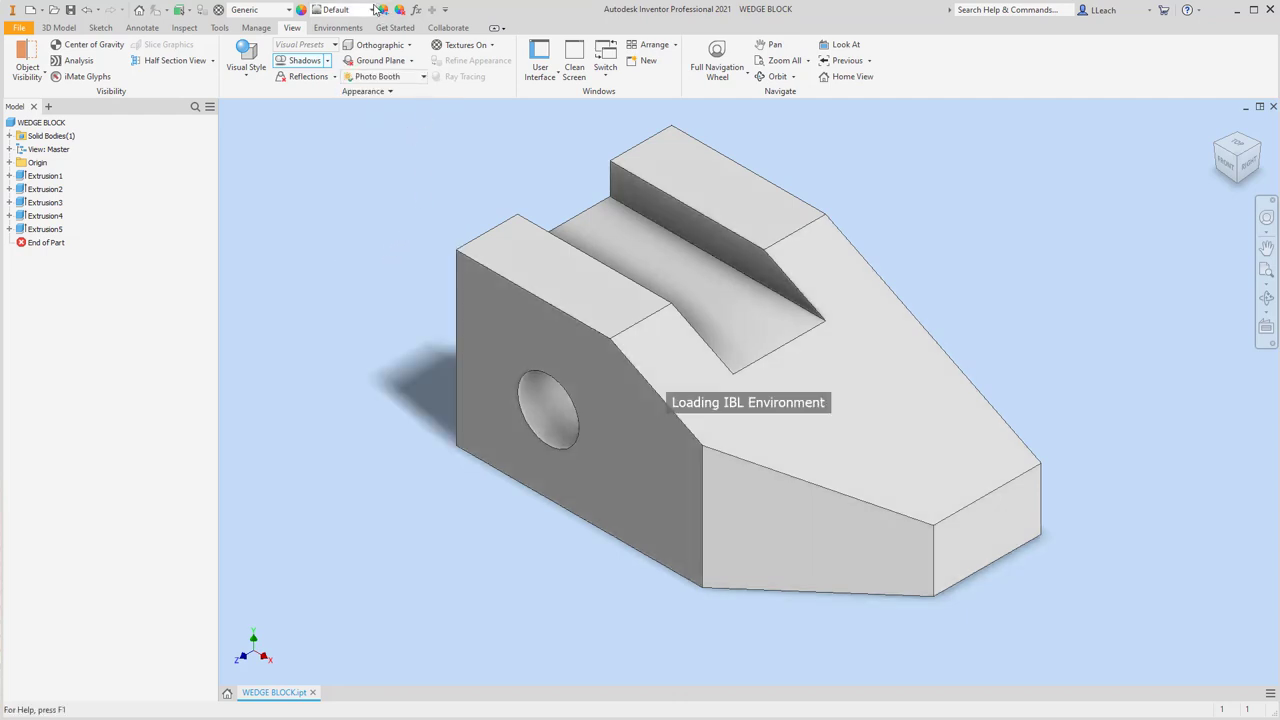
click(355, 10)
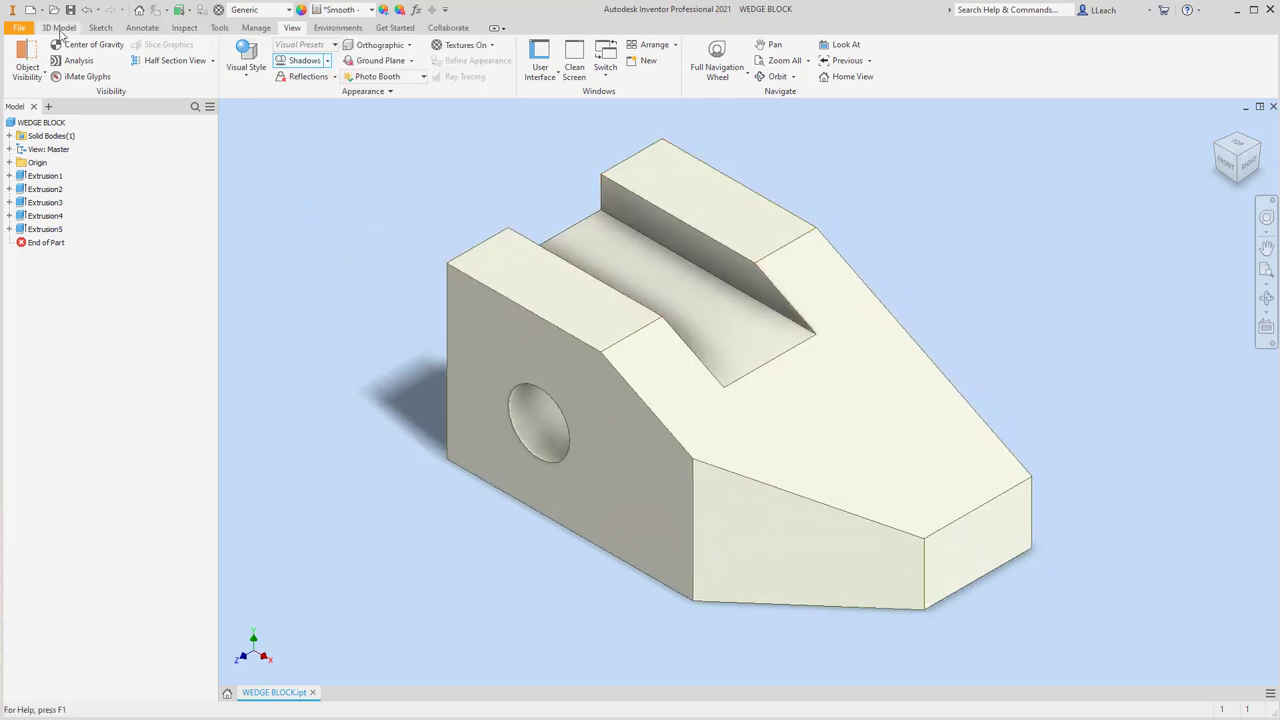
click(18, 27)
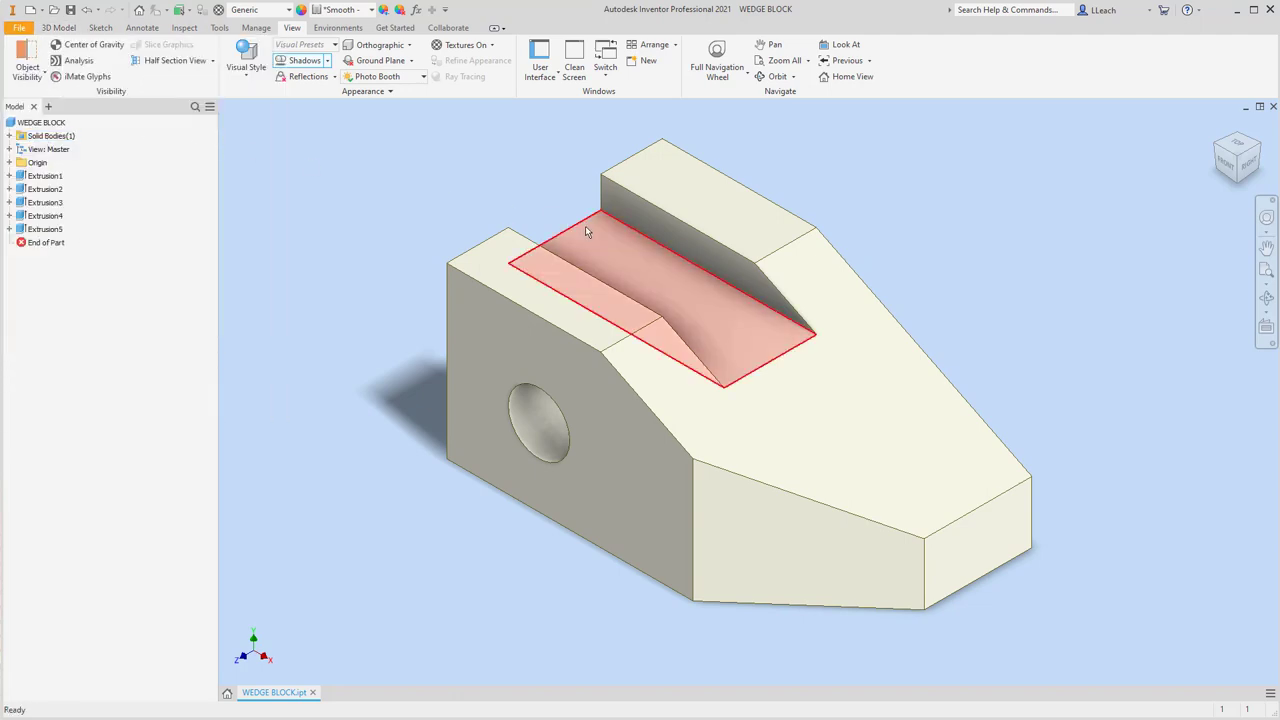
click(1083, 367)
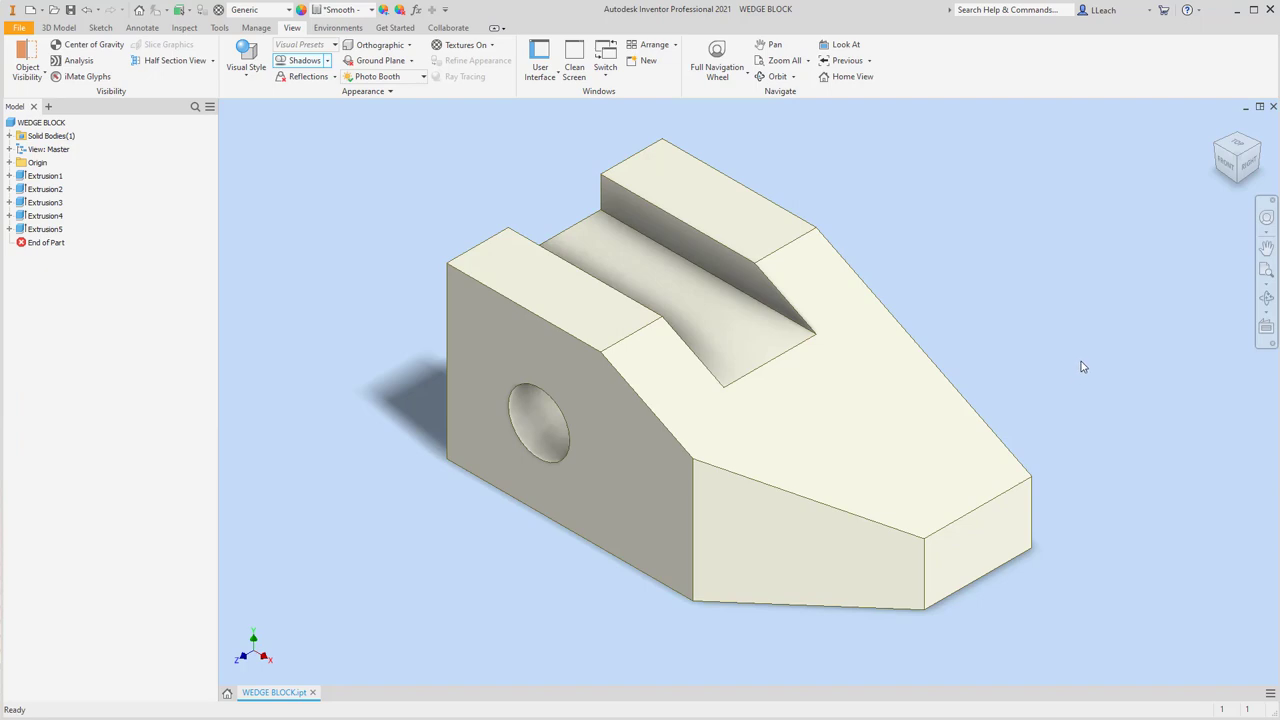
mouse_move(1091, 344)
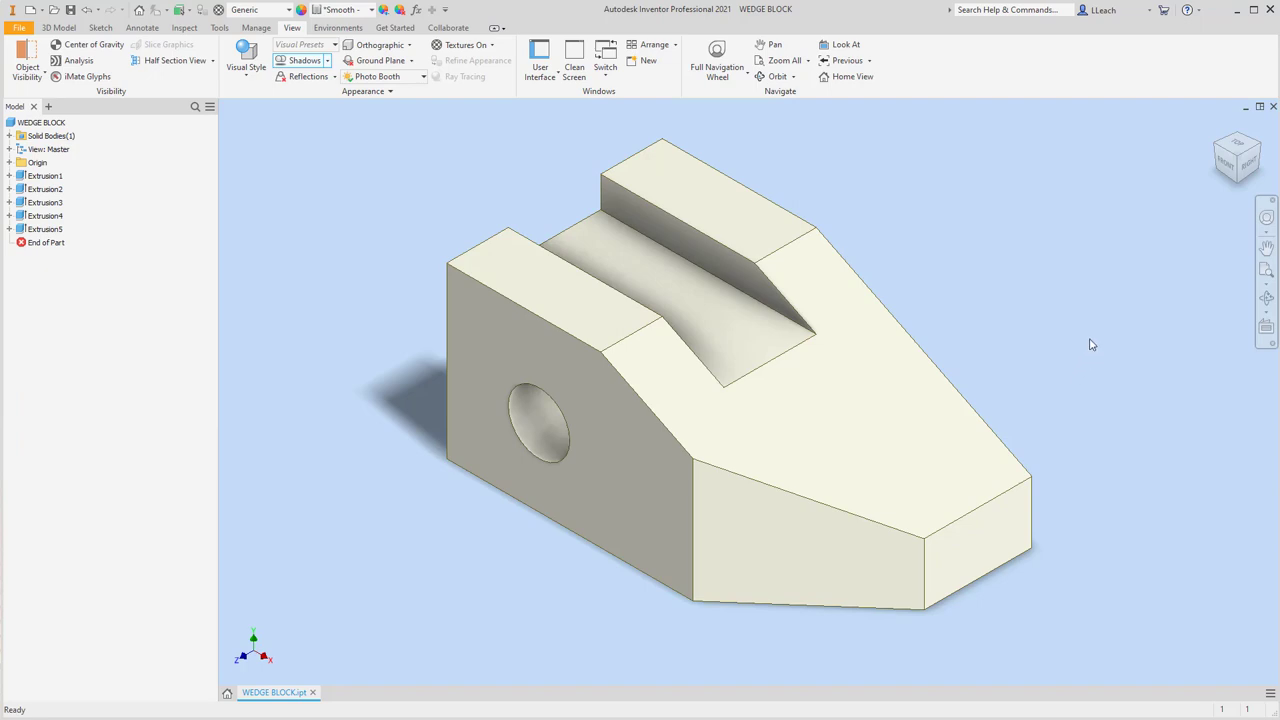